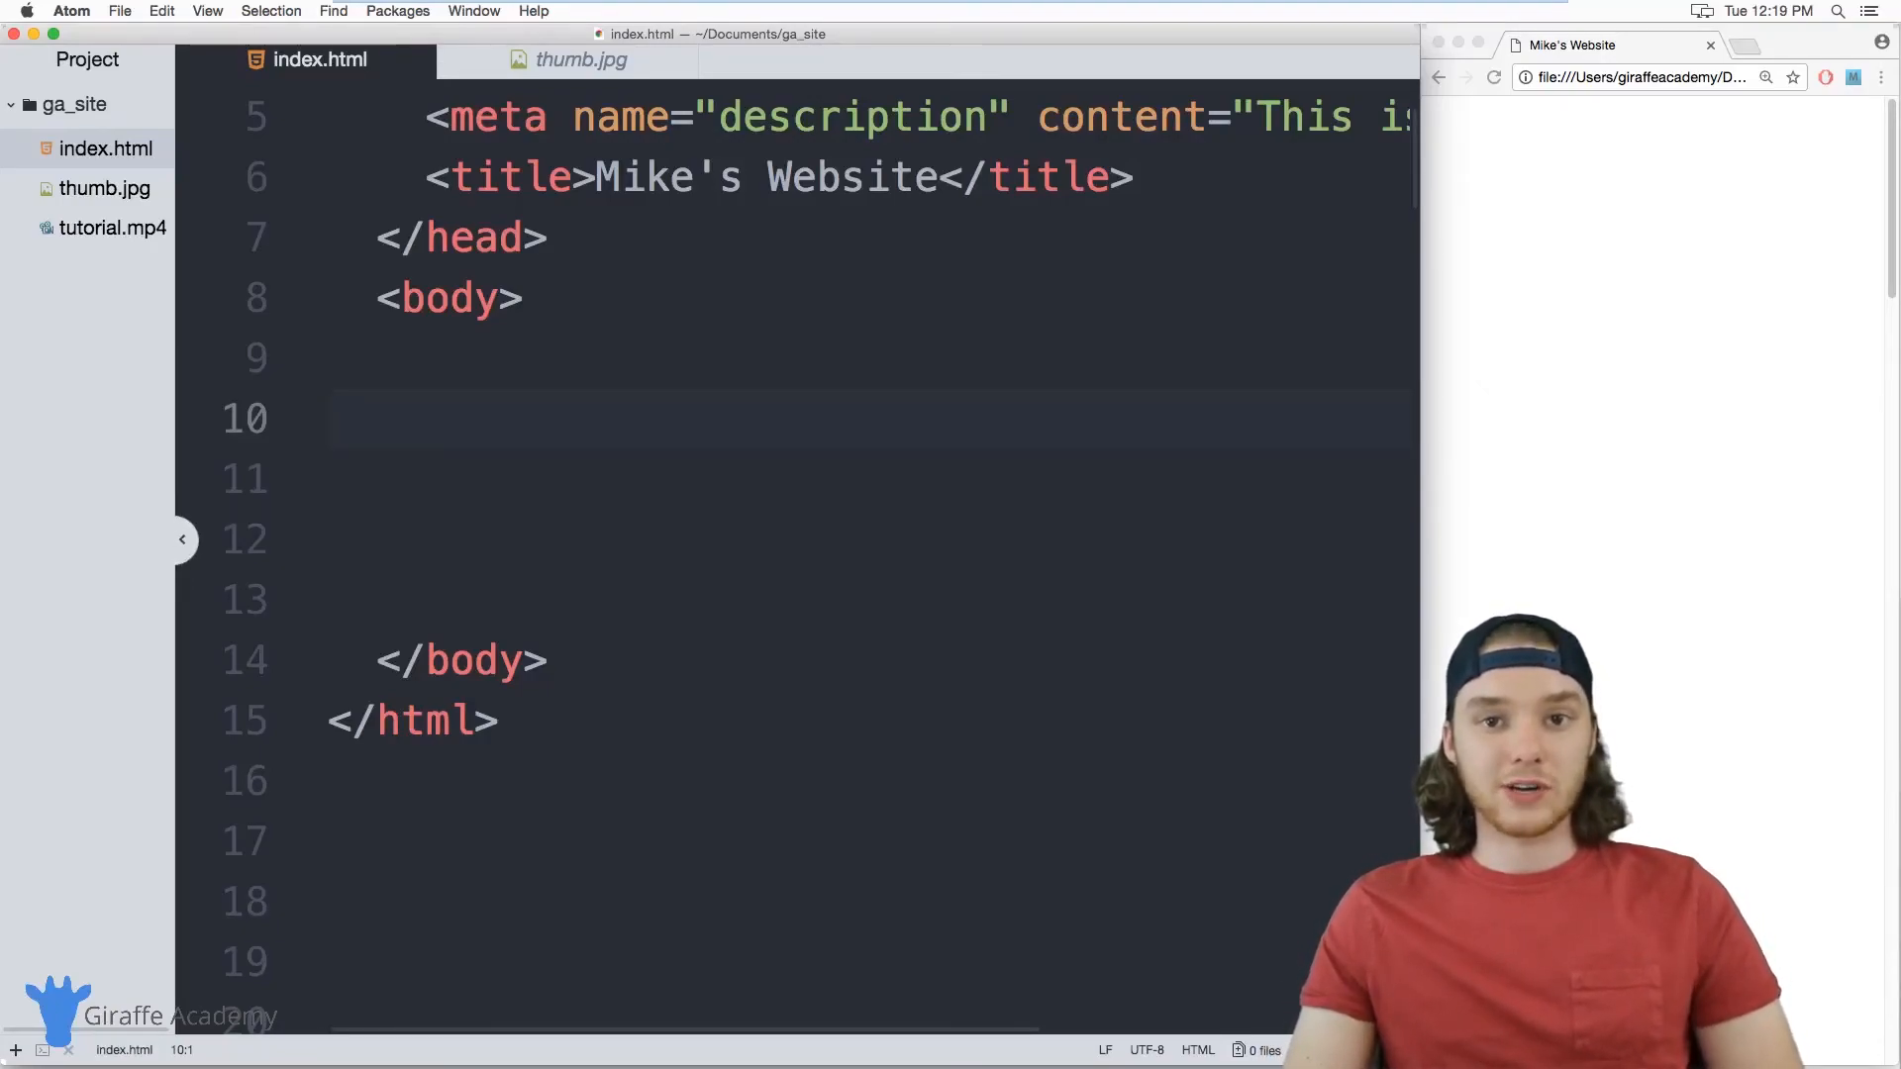
Add an empty <ul></ul> with <li></li> tags inside the body.
left_click(337, 417)
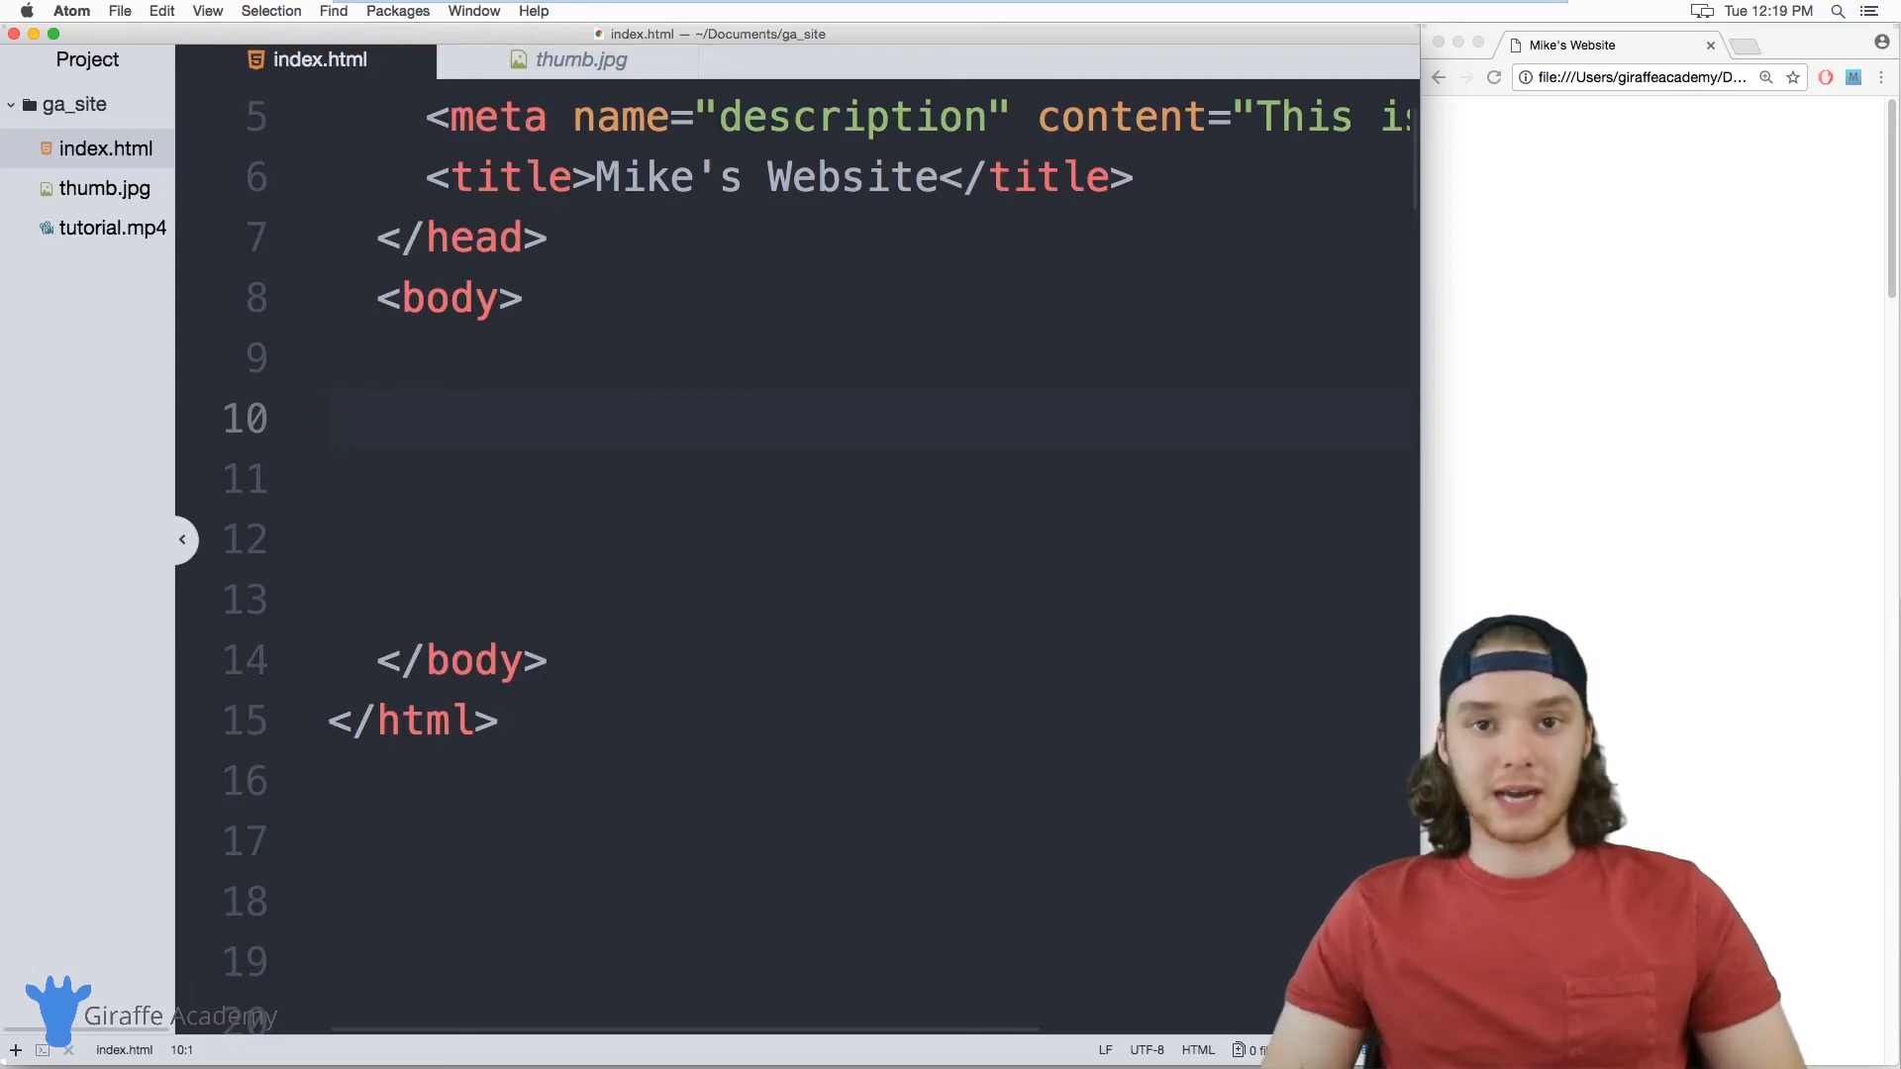
left_click(336, 419)
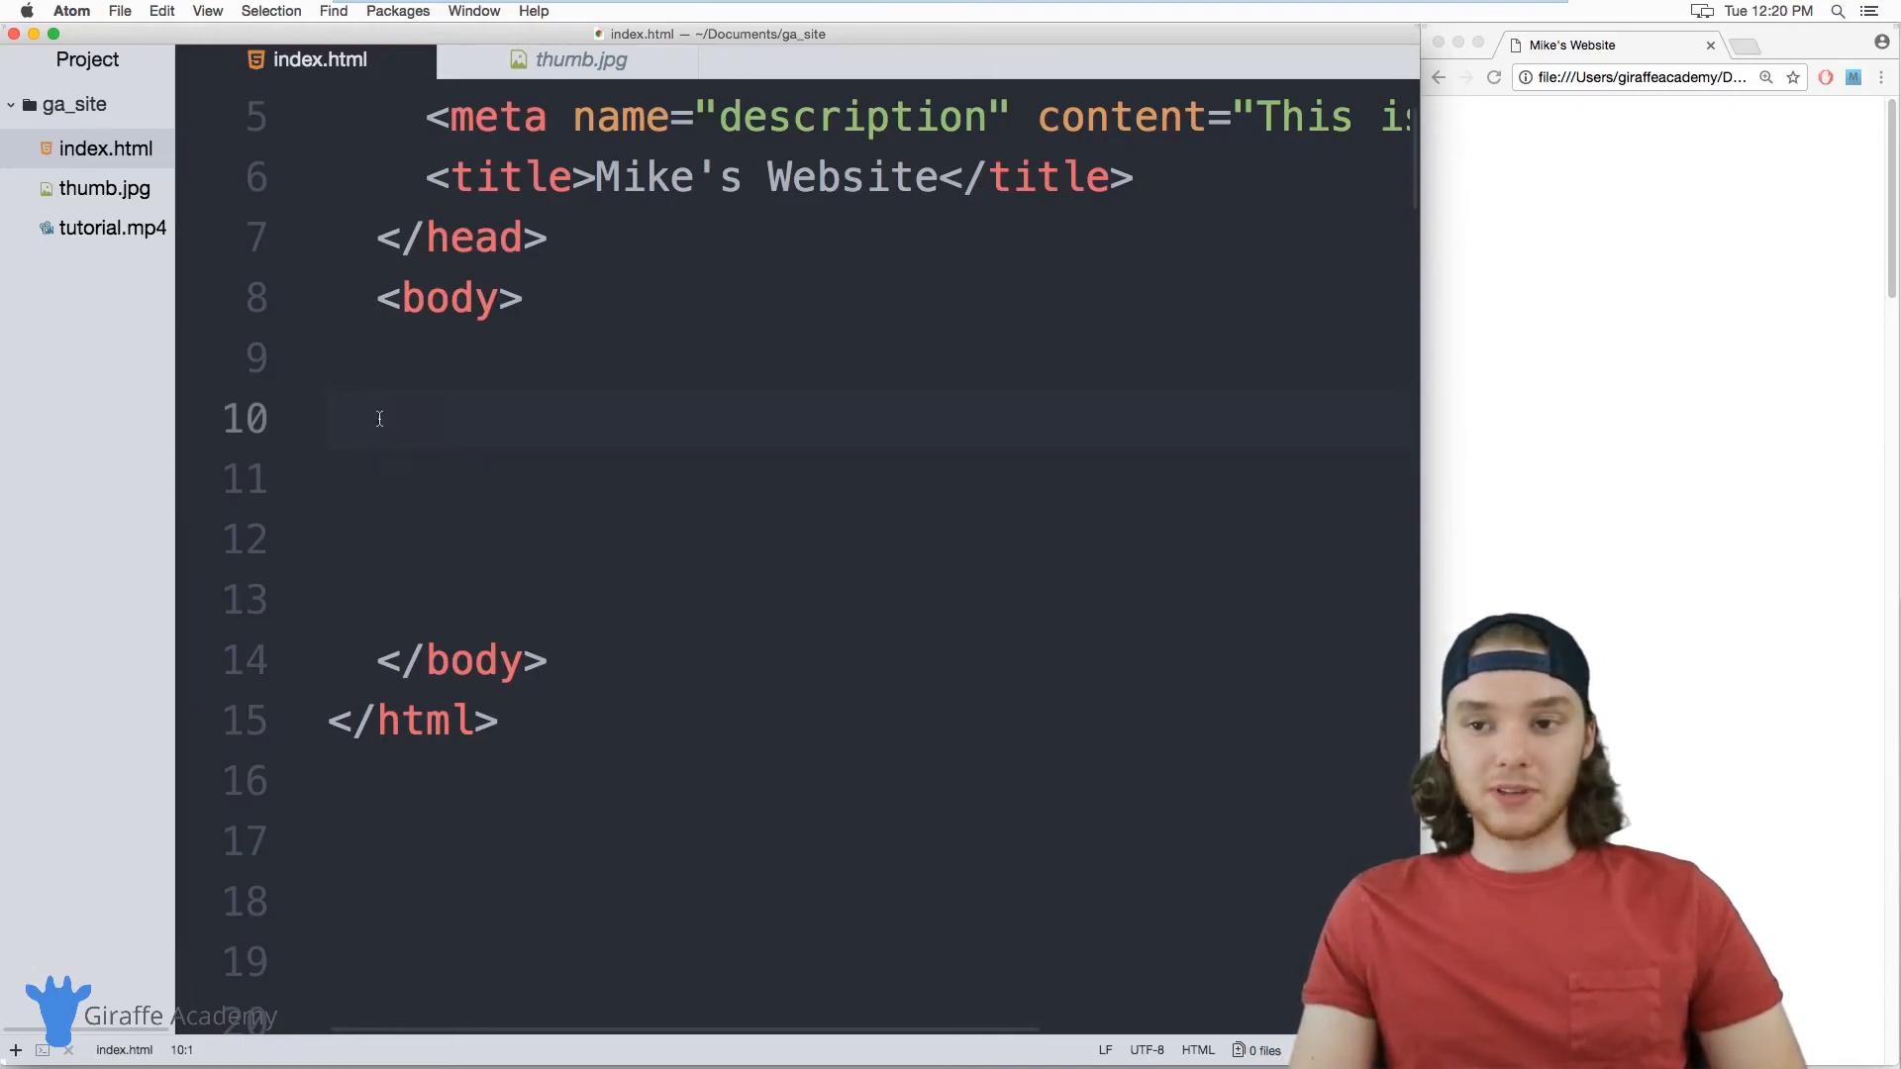
left_click(378, 419)
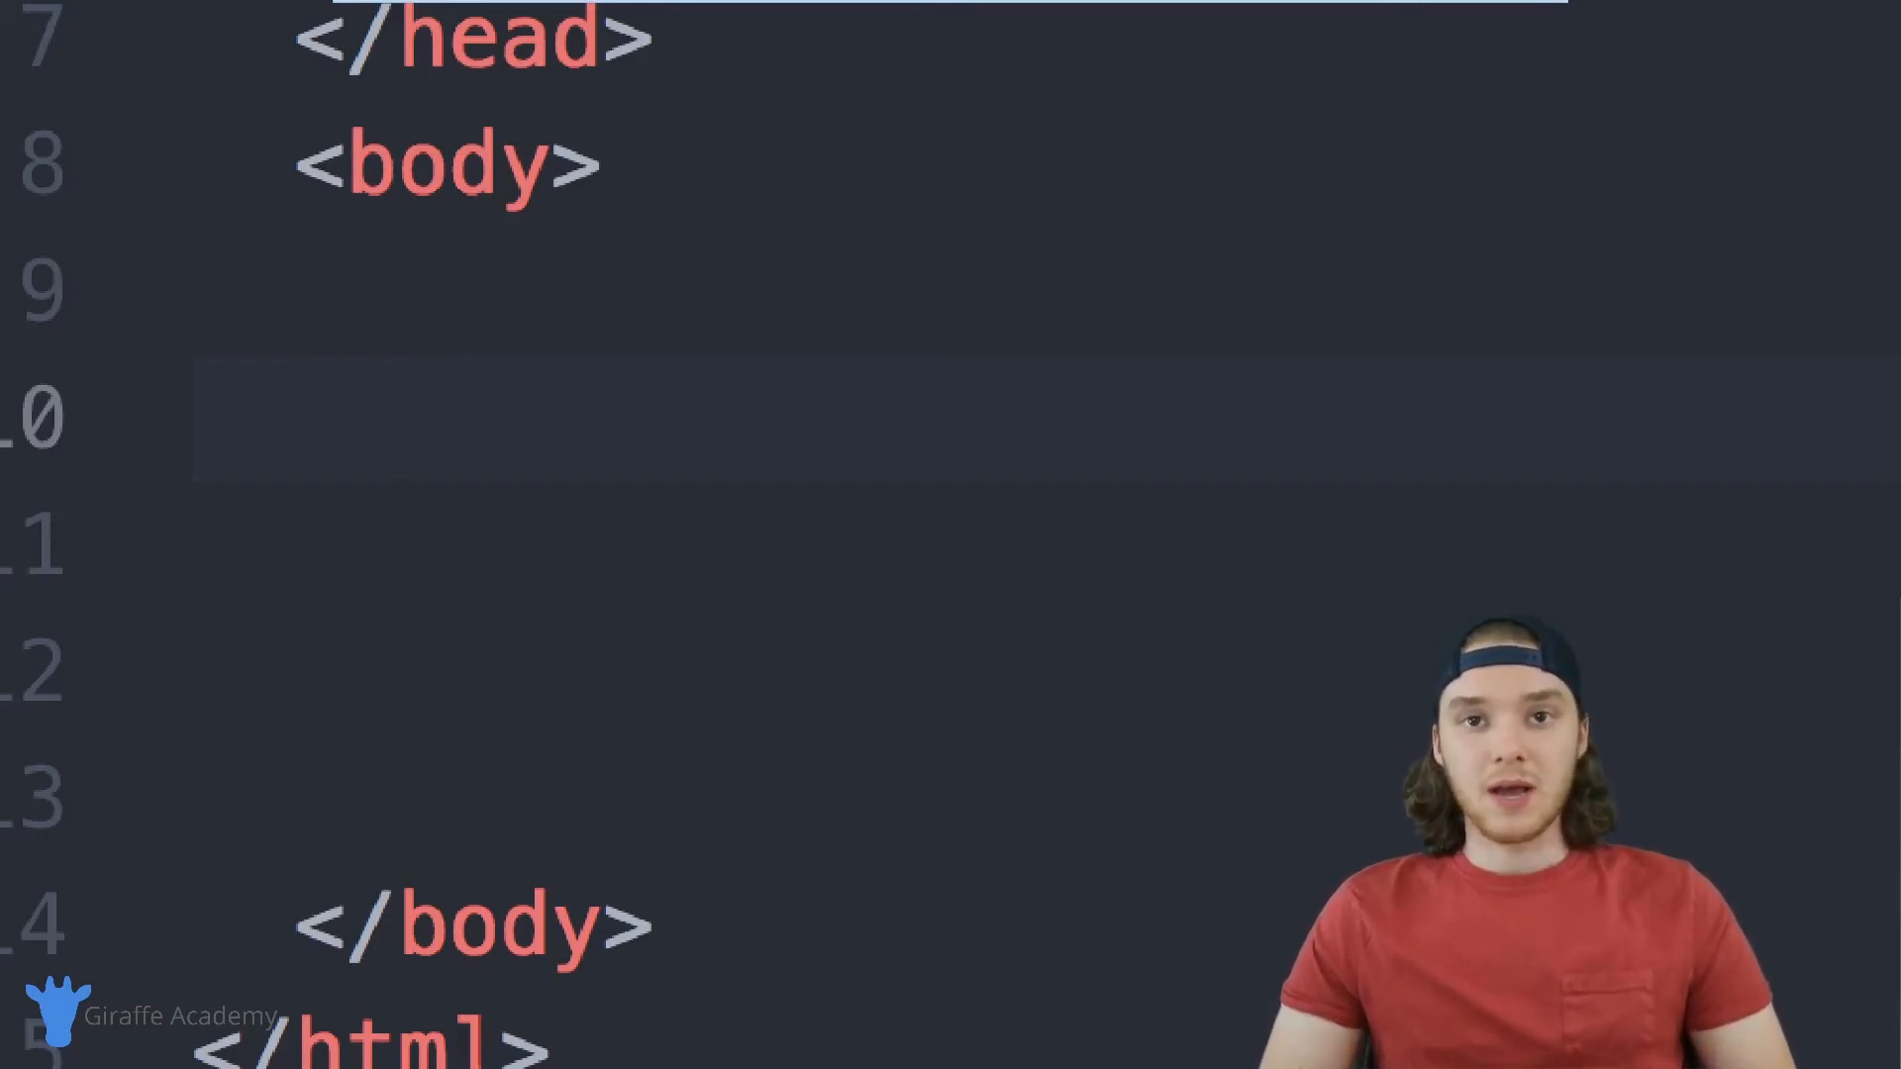
left_click(398, 426)
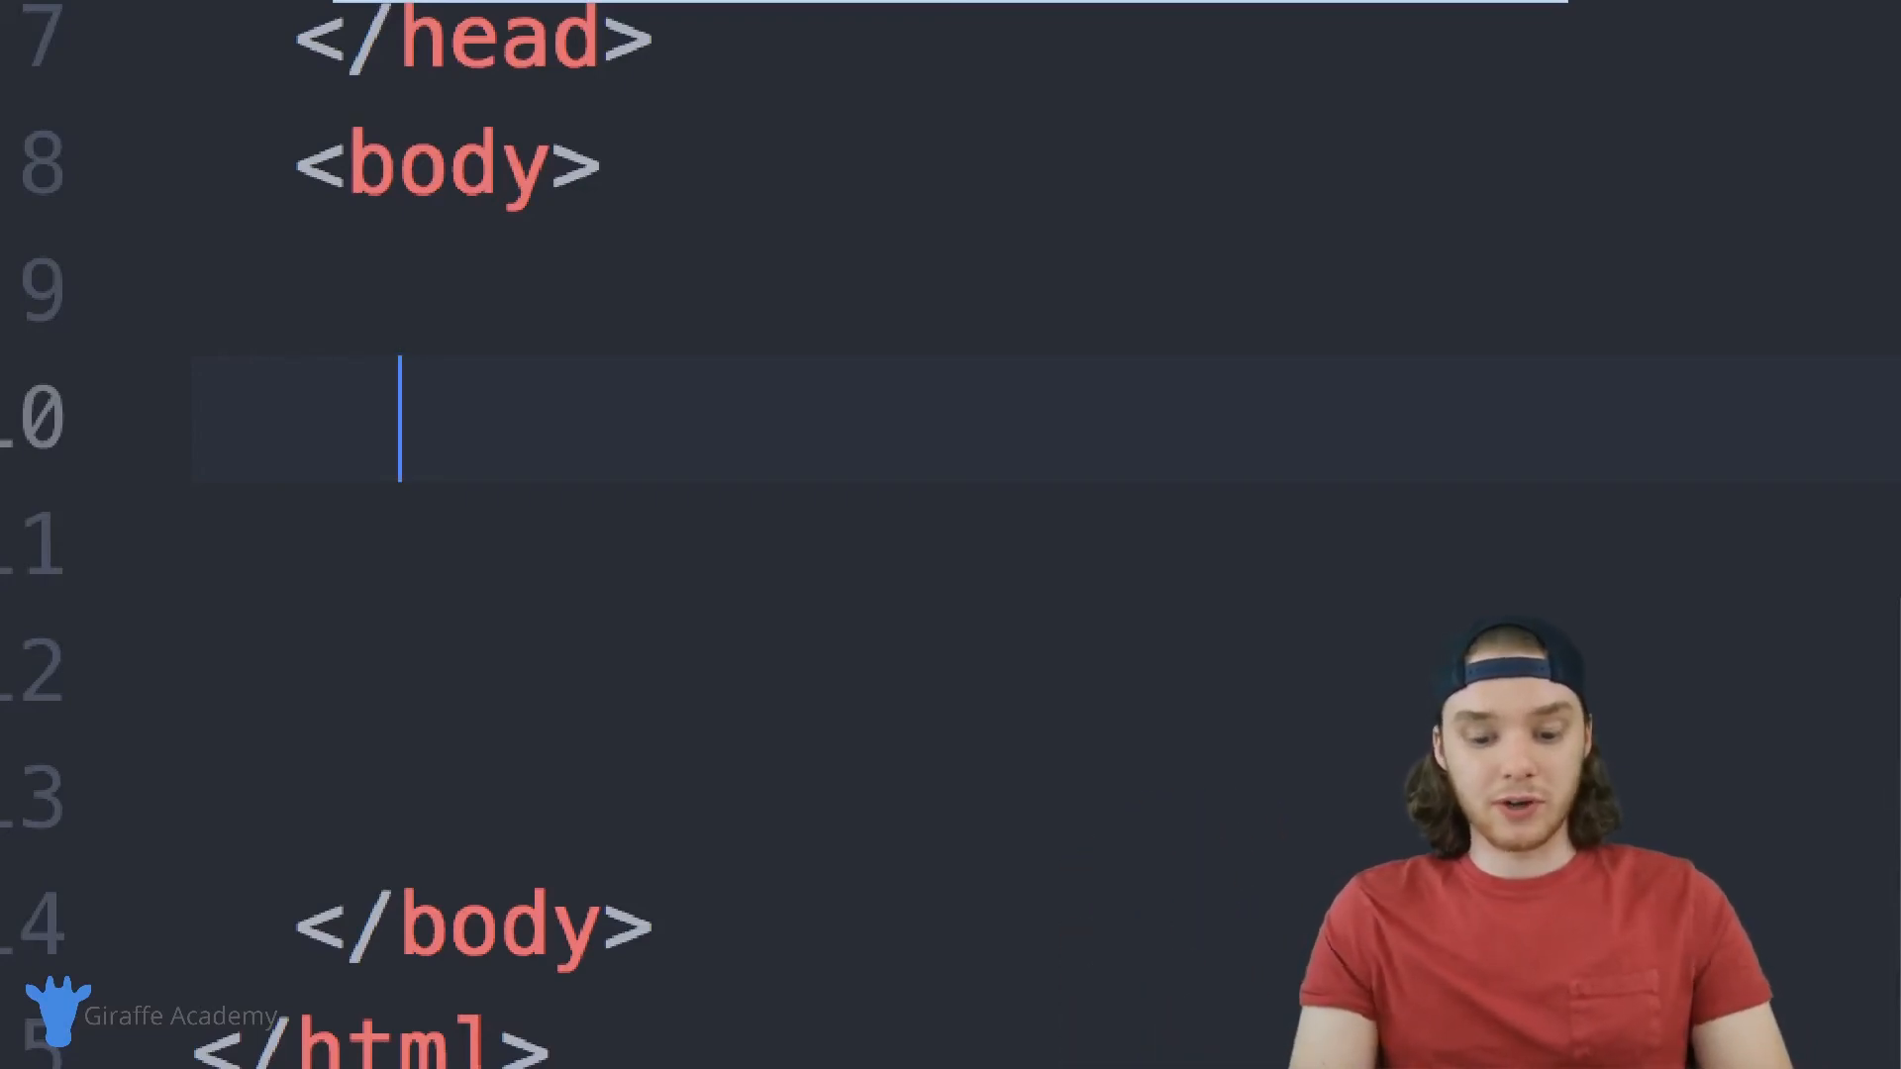
type("<ul>")
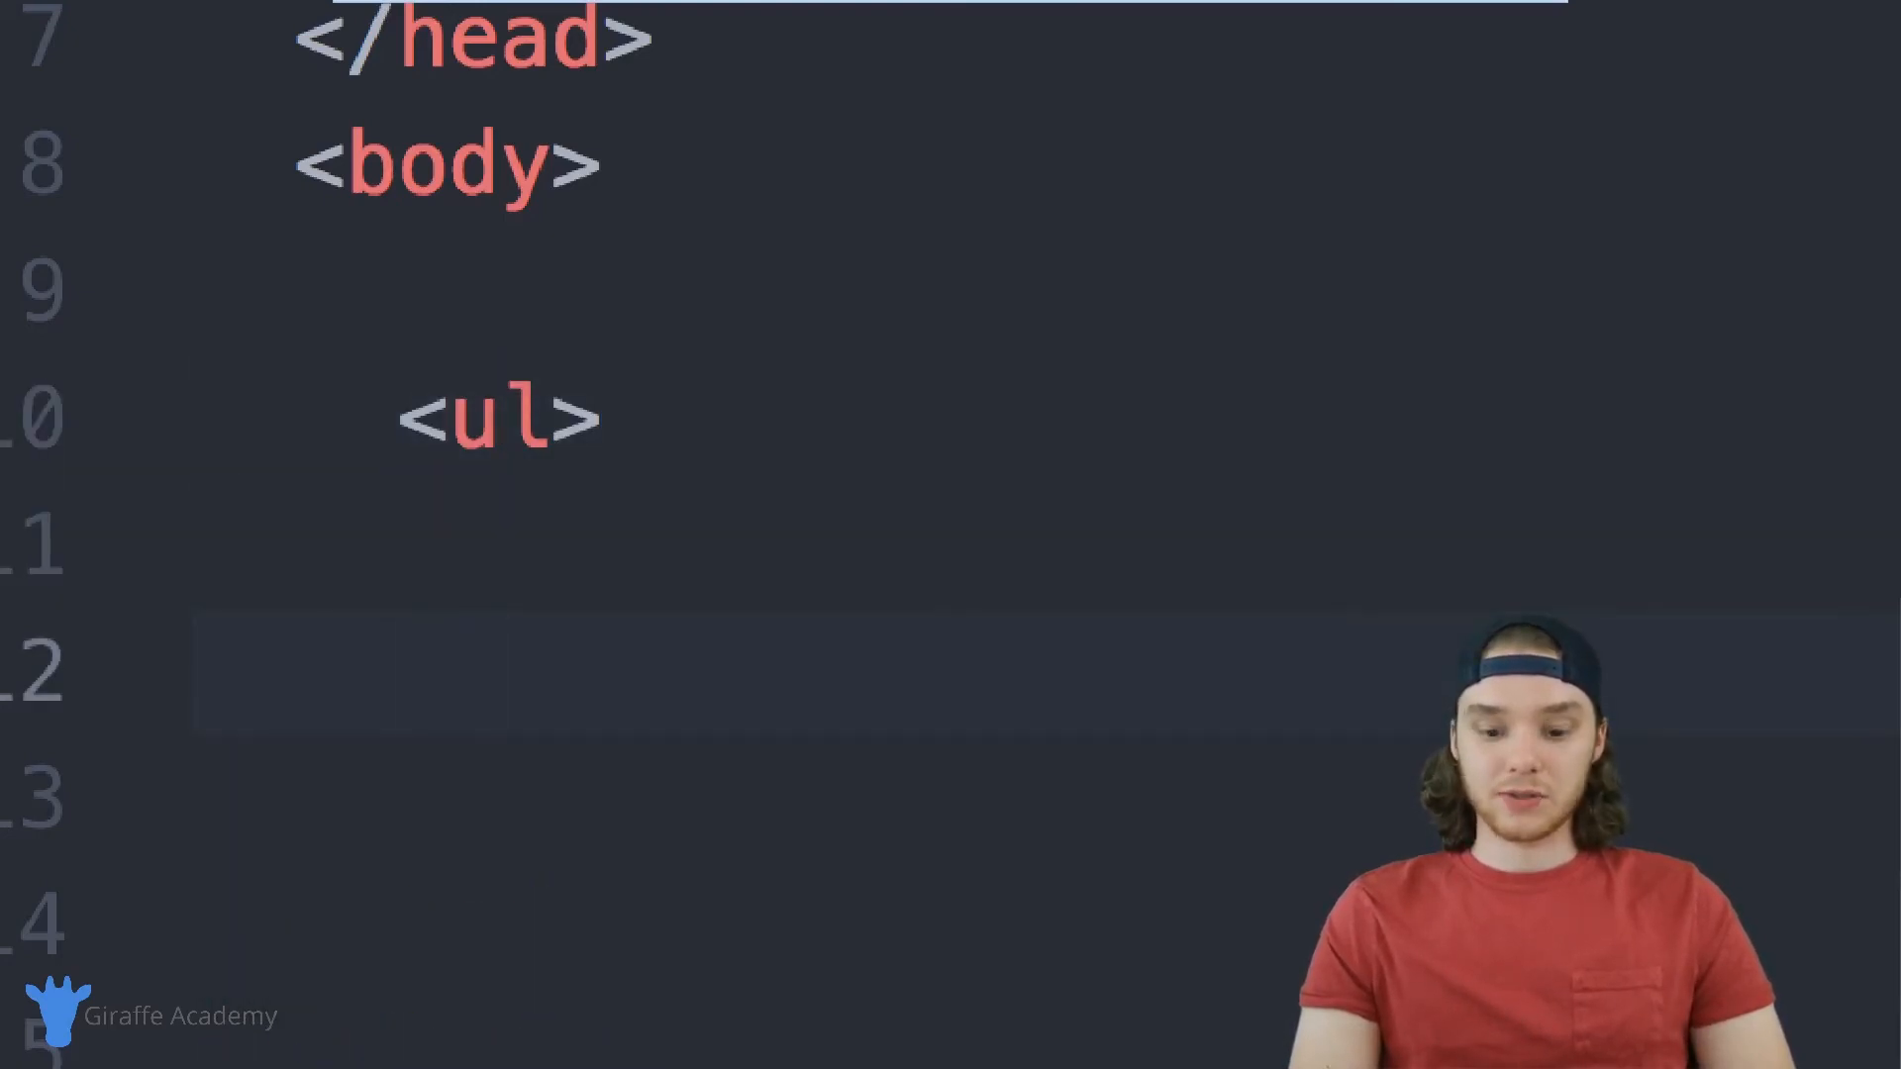
type("</ul>")
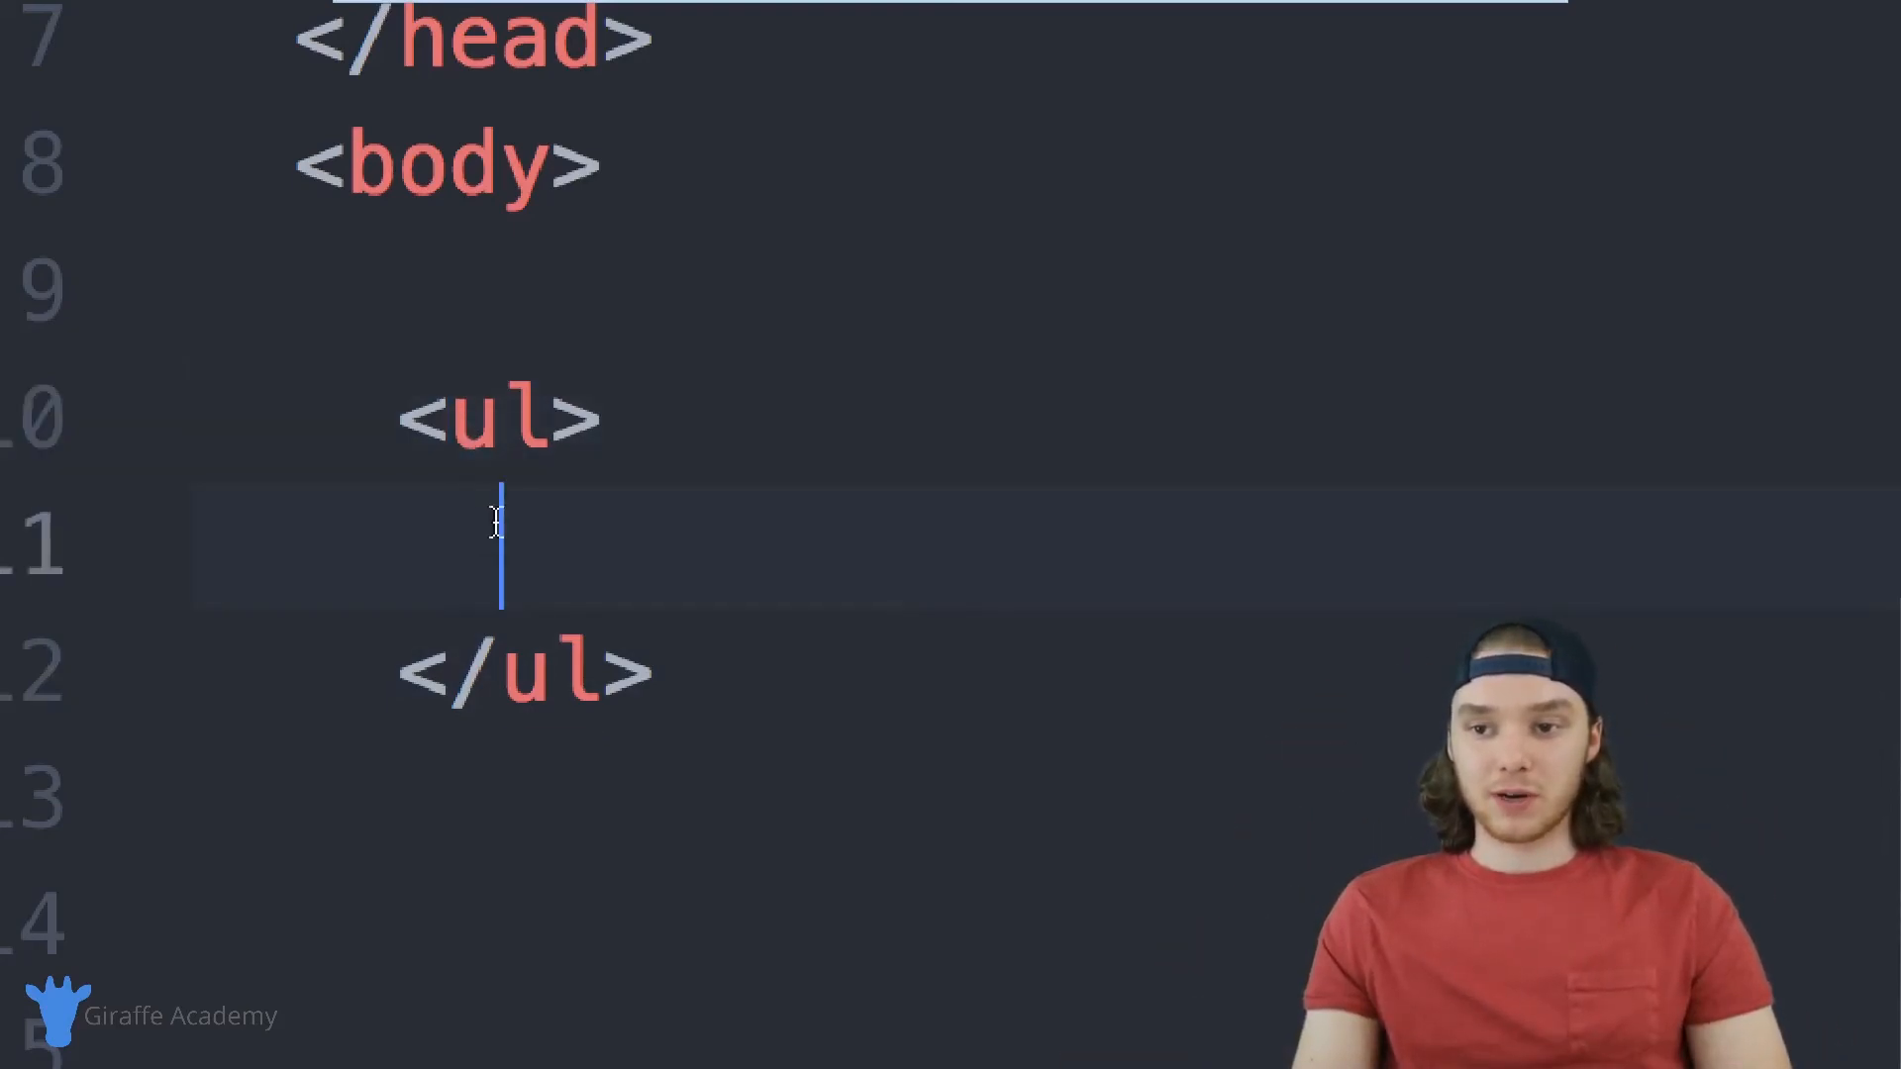
type("<")
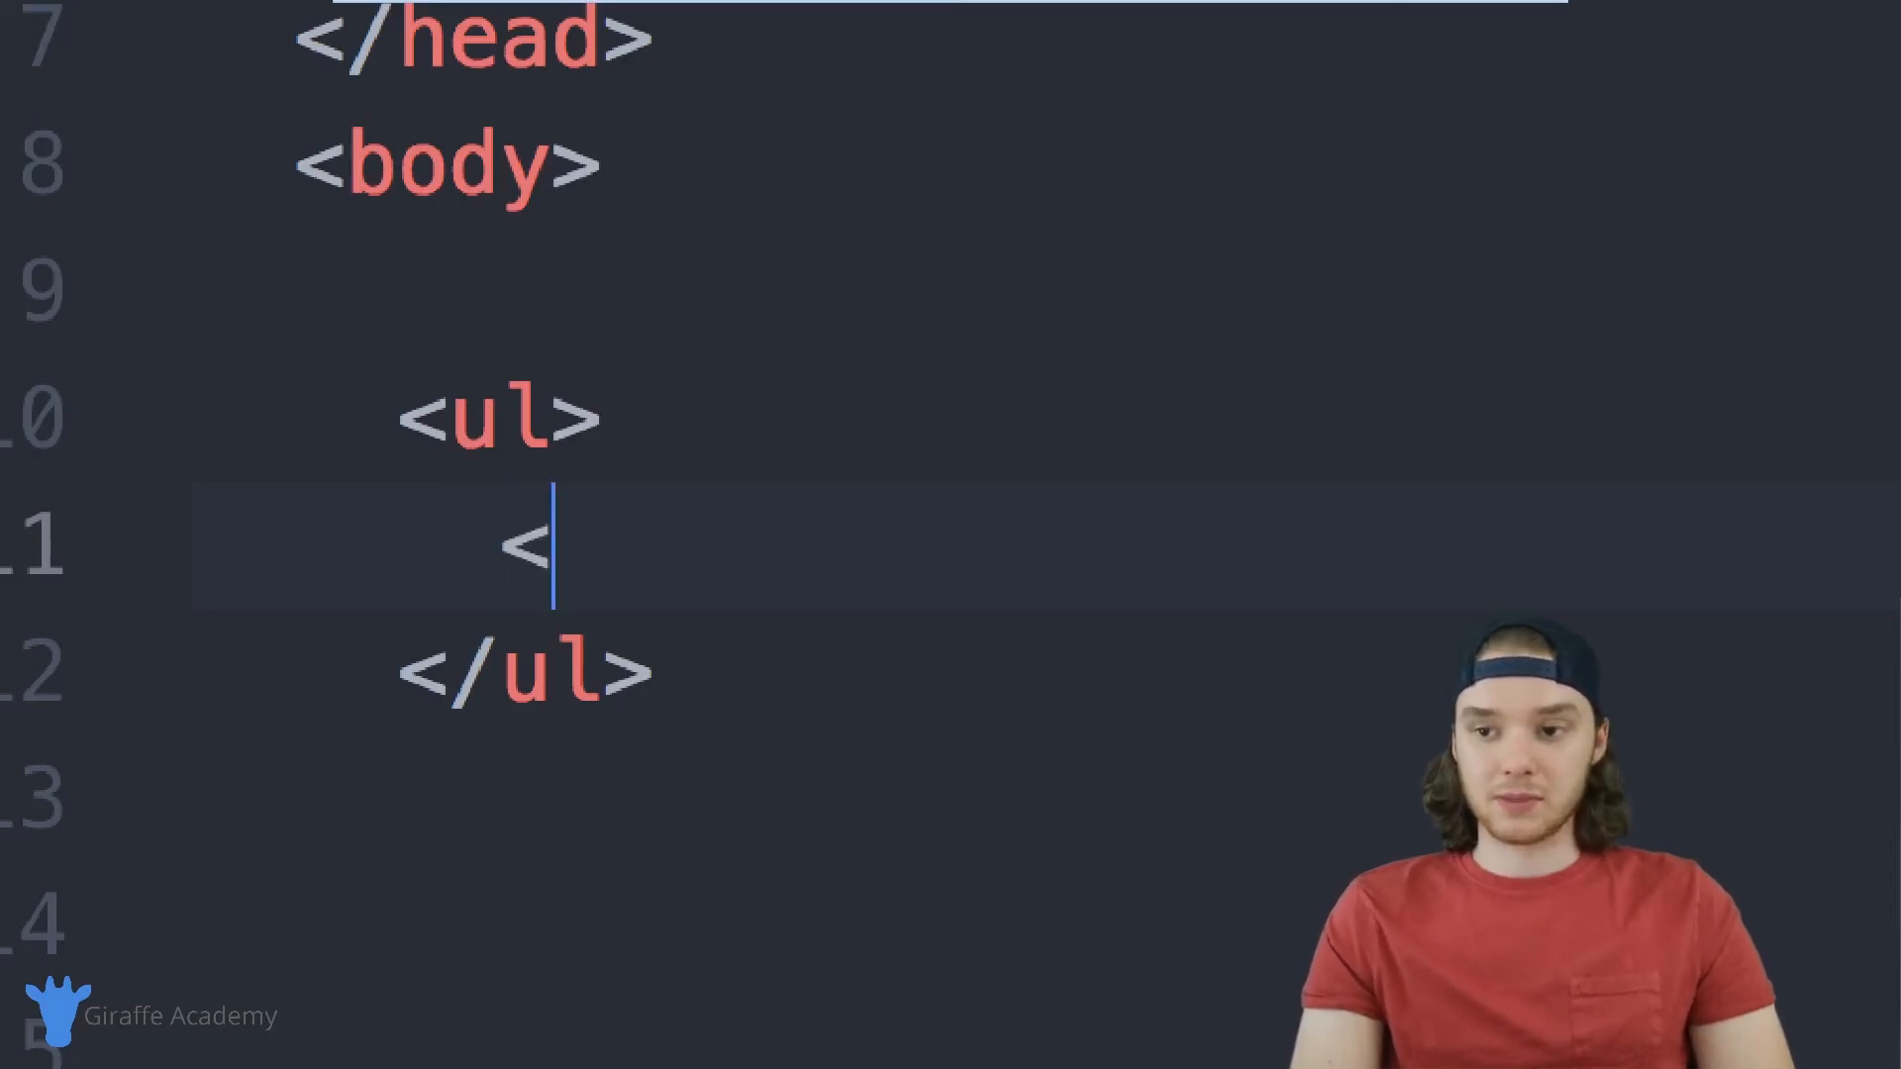
type("li>")
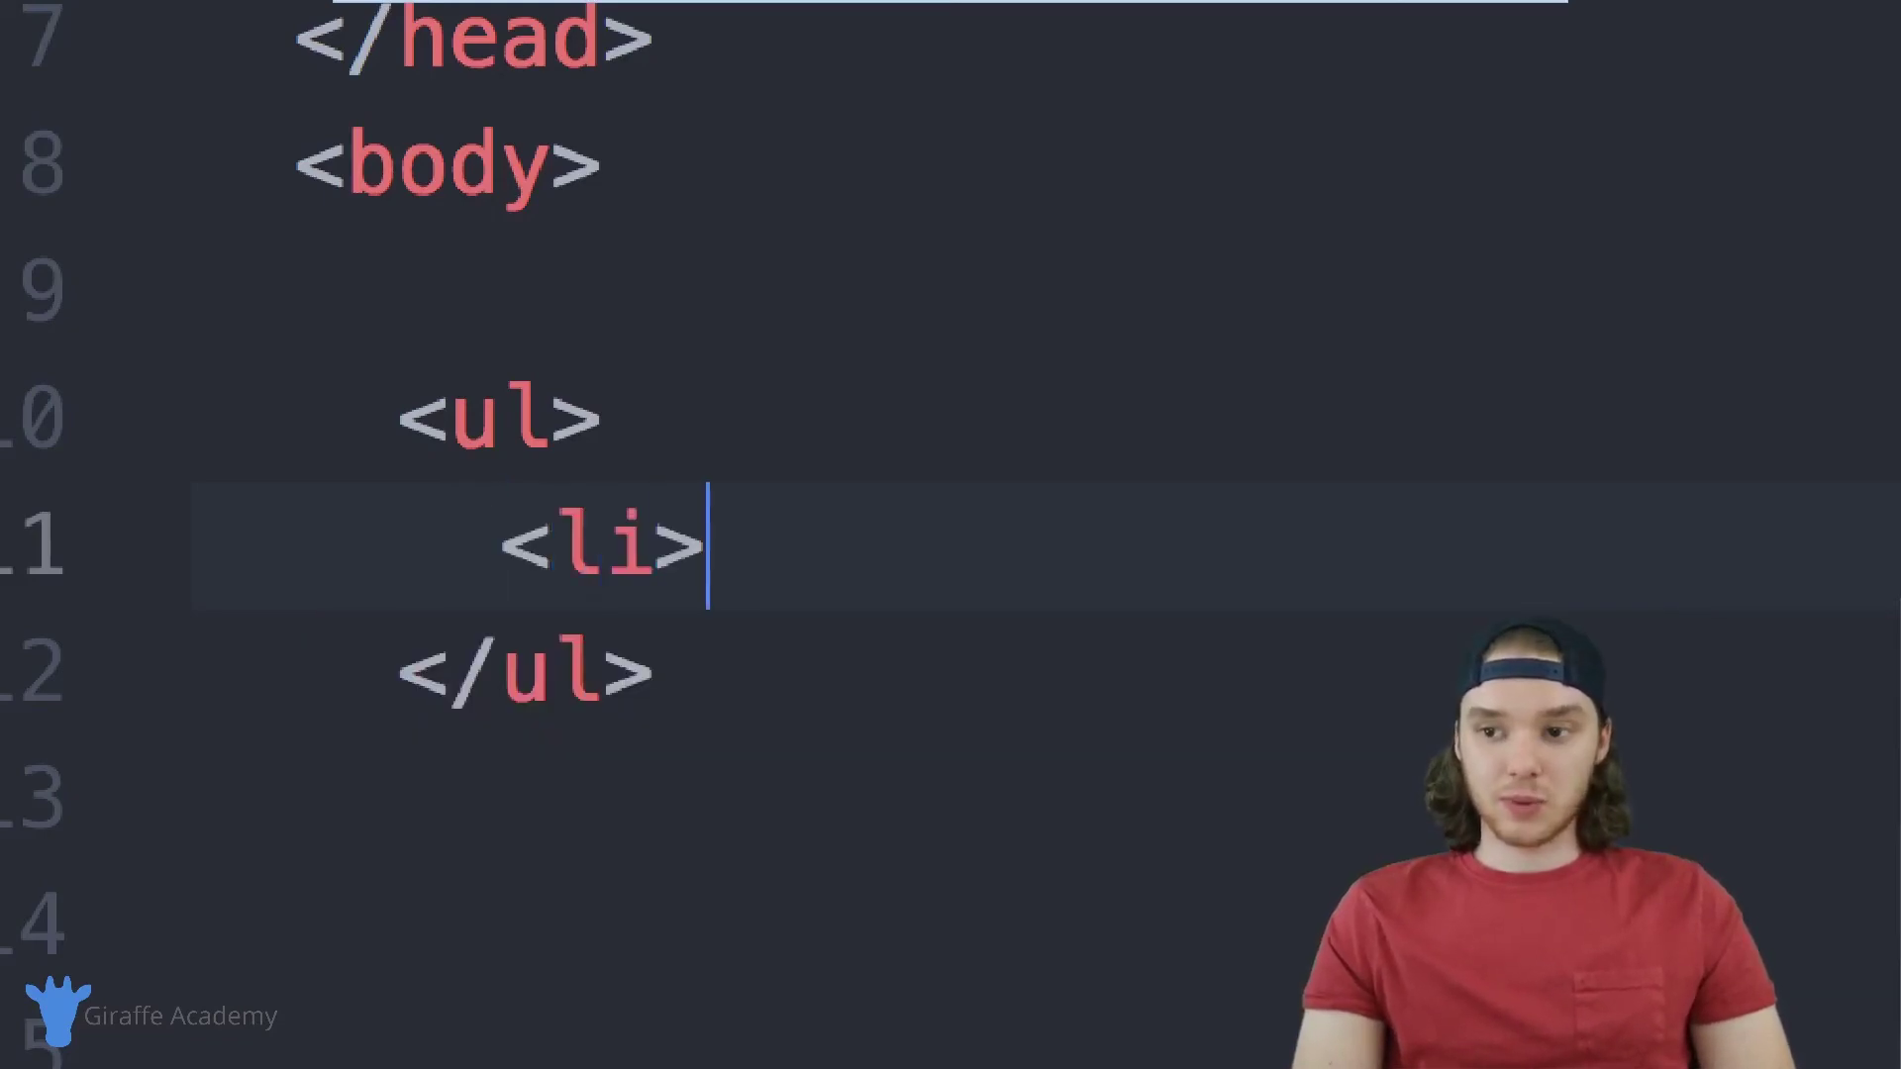
type("</")
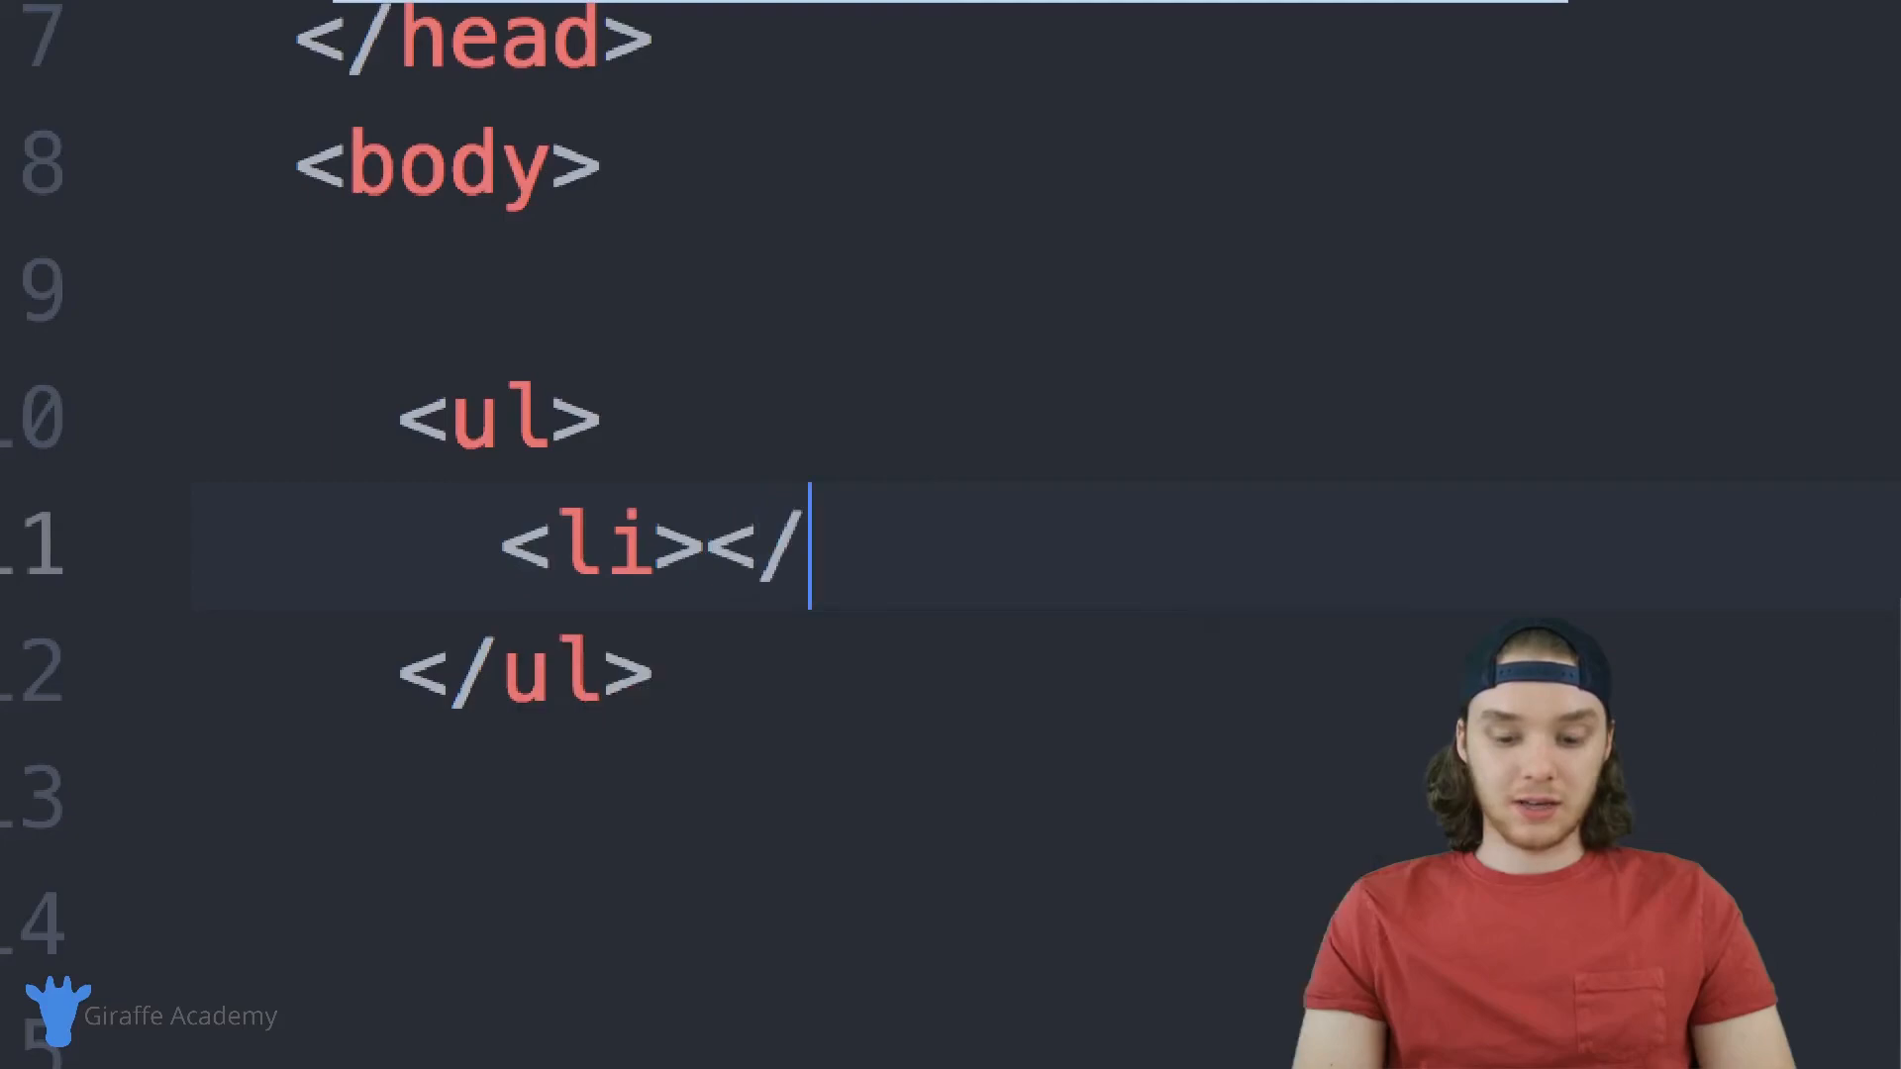
type("li>")
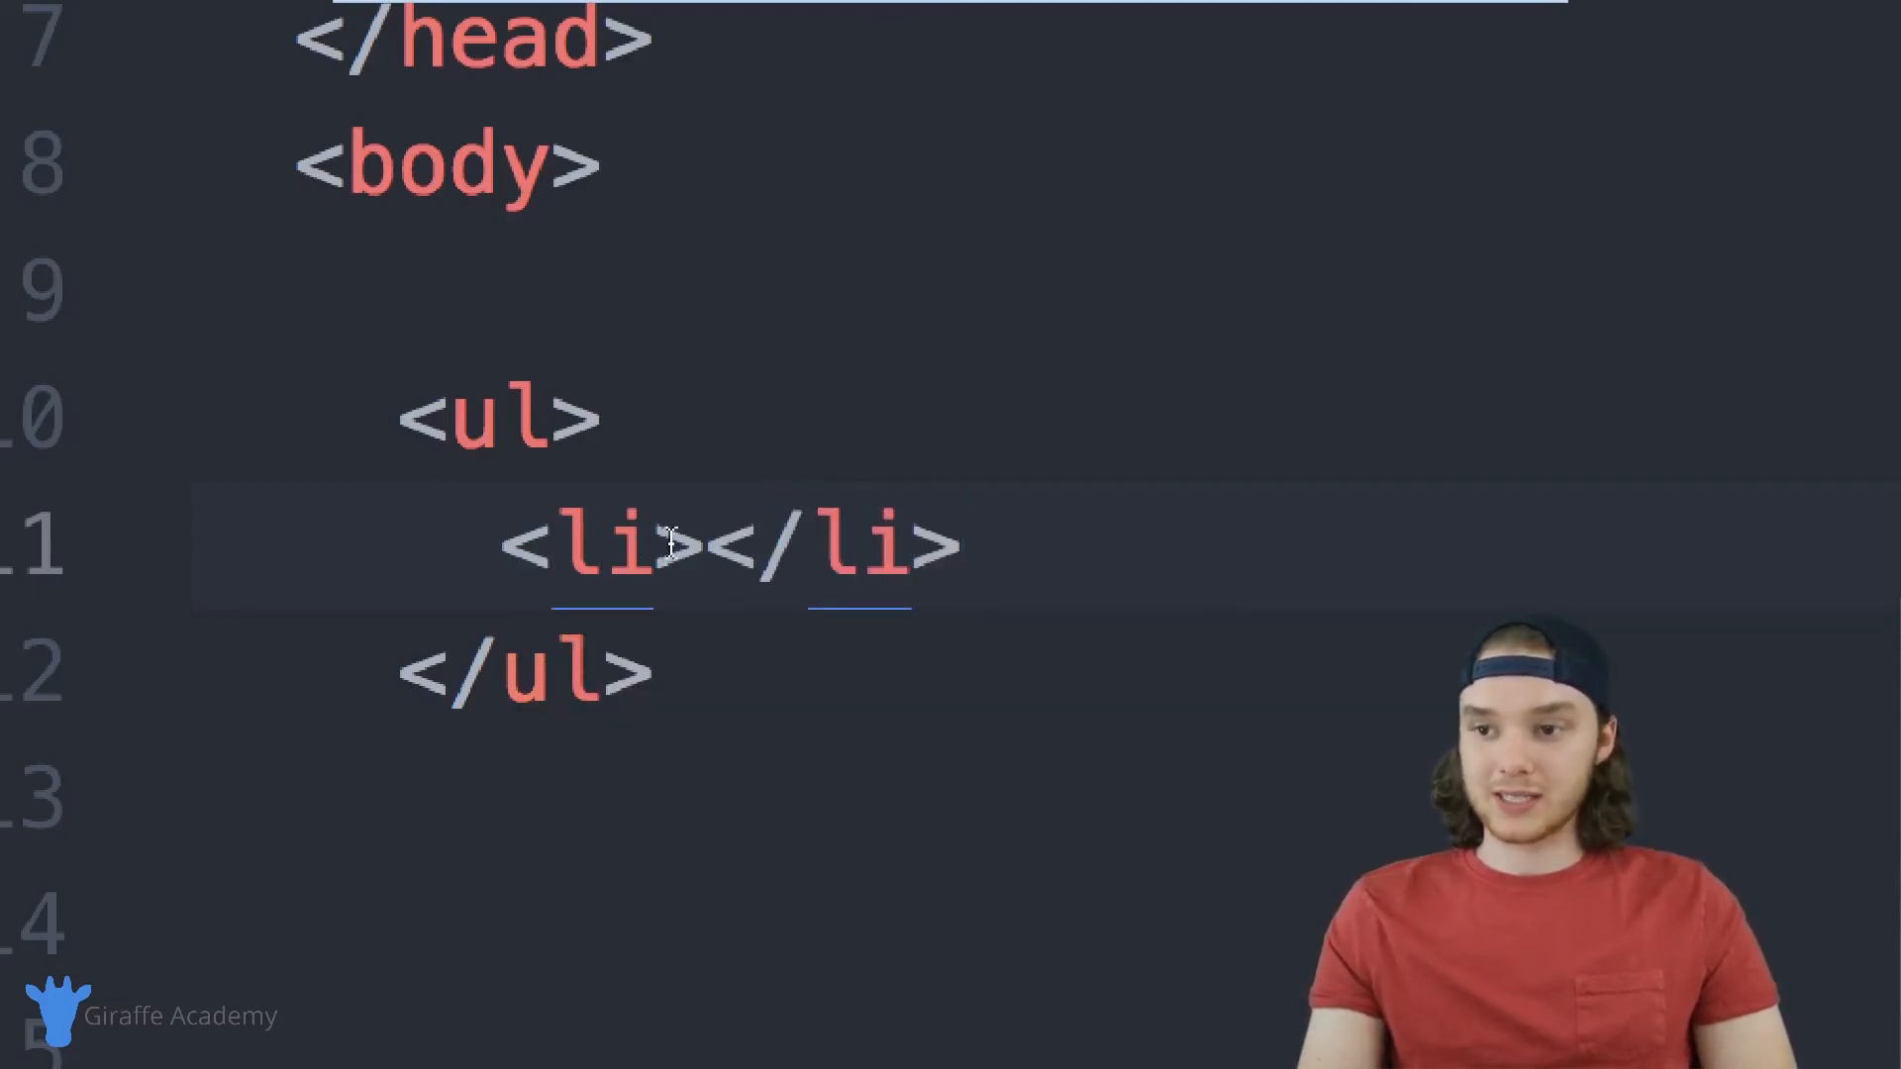
Fill the list items with Apples and Banans, then return to the Apples line.
left_click(709, 545)
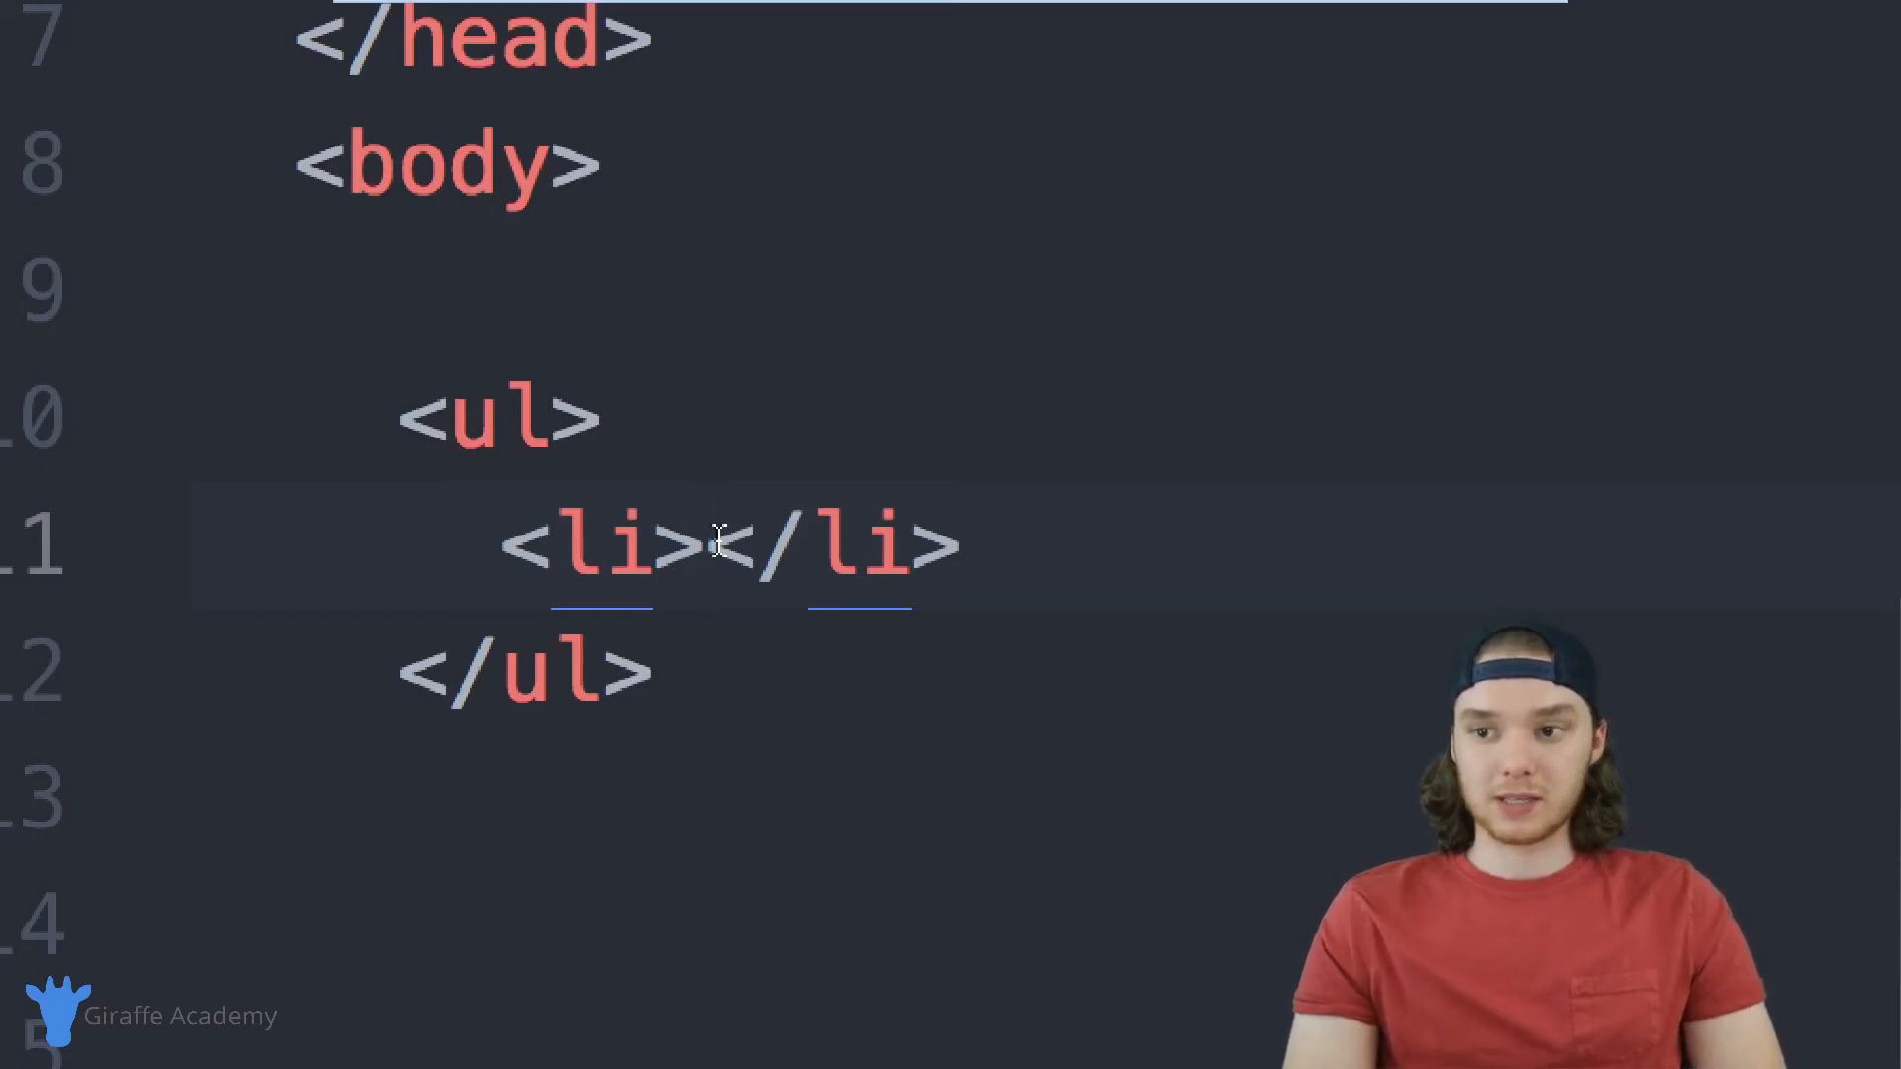
left_click(709, 545)
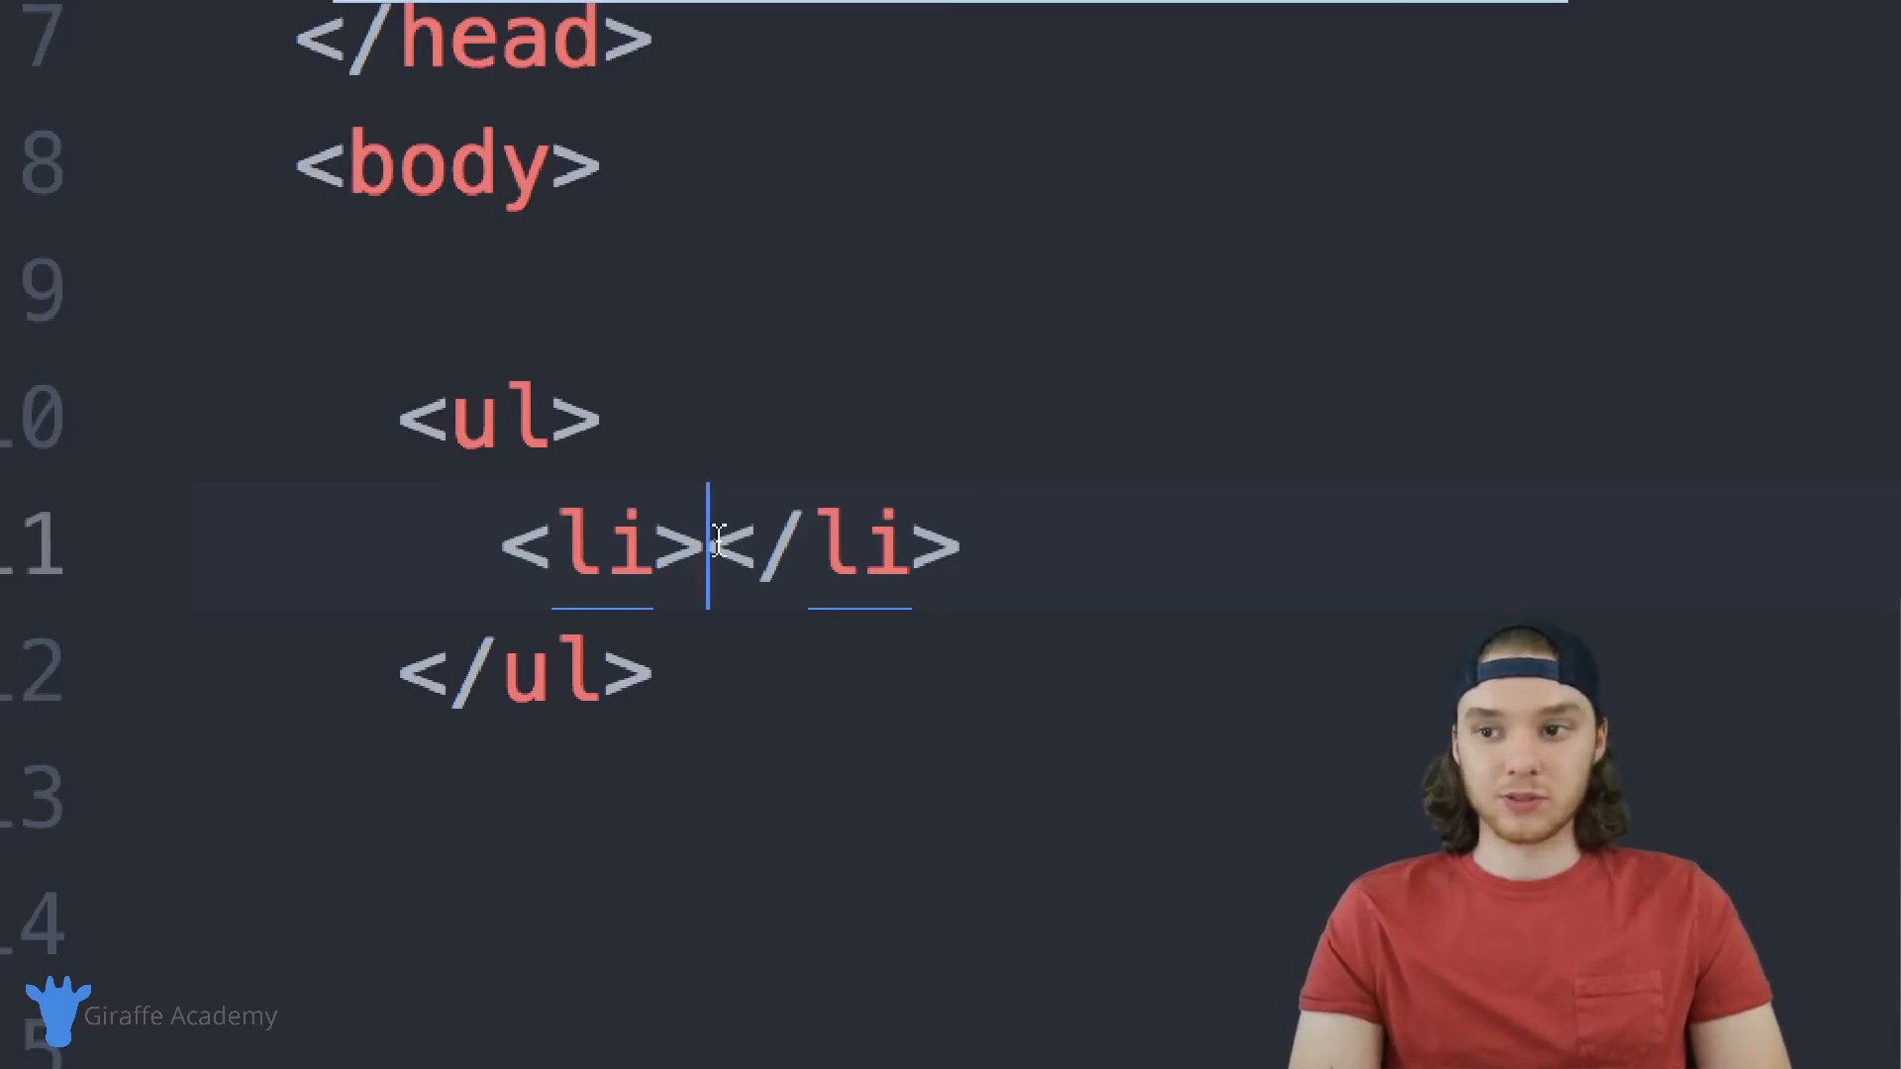
type("Apples")
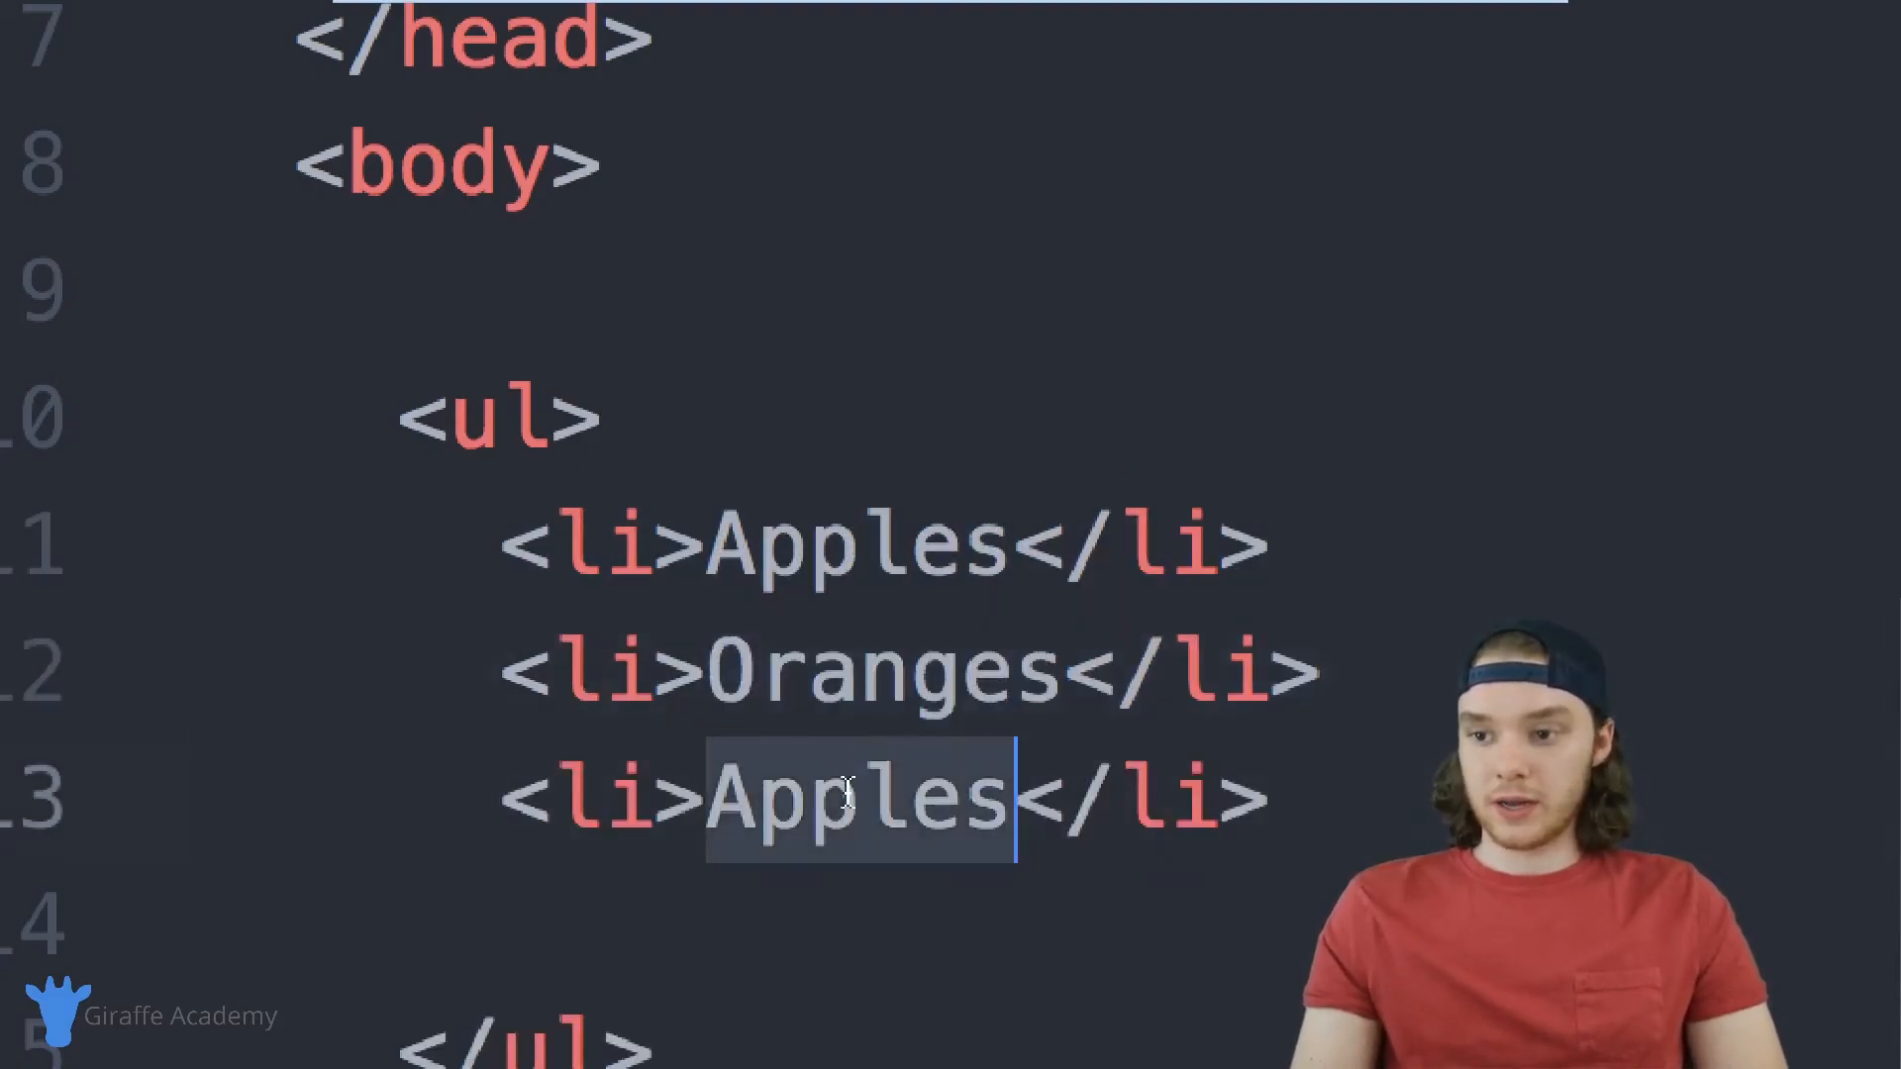
type("Banans")
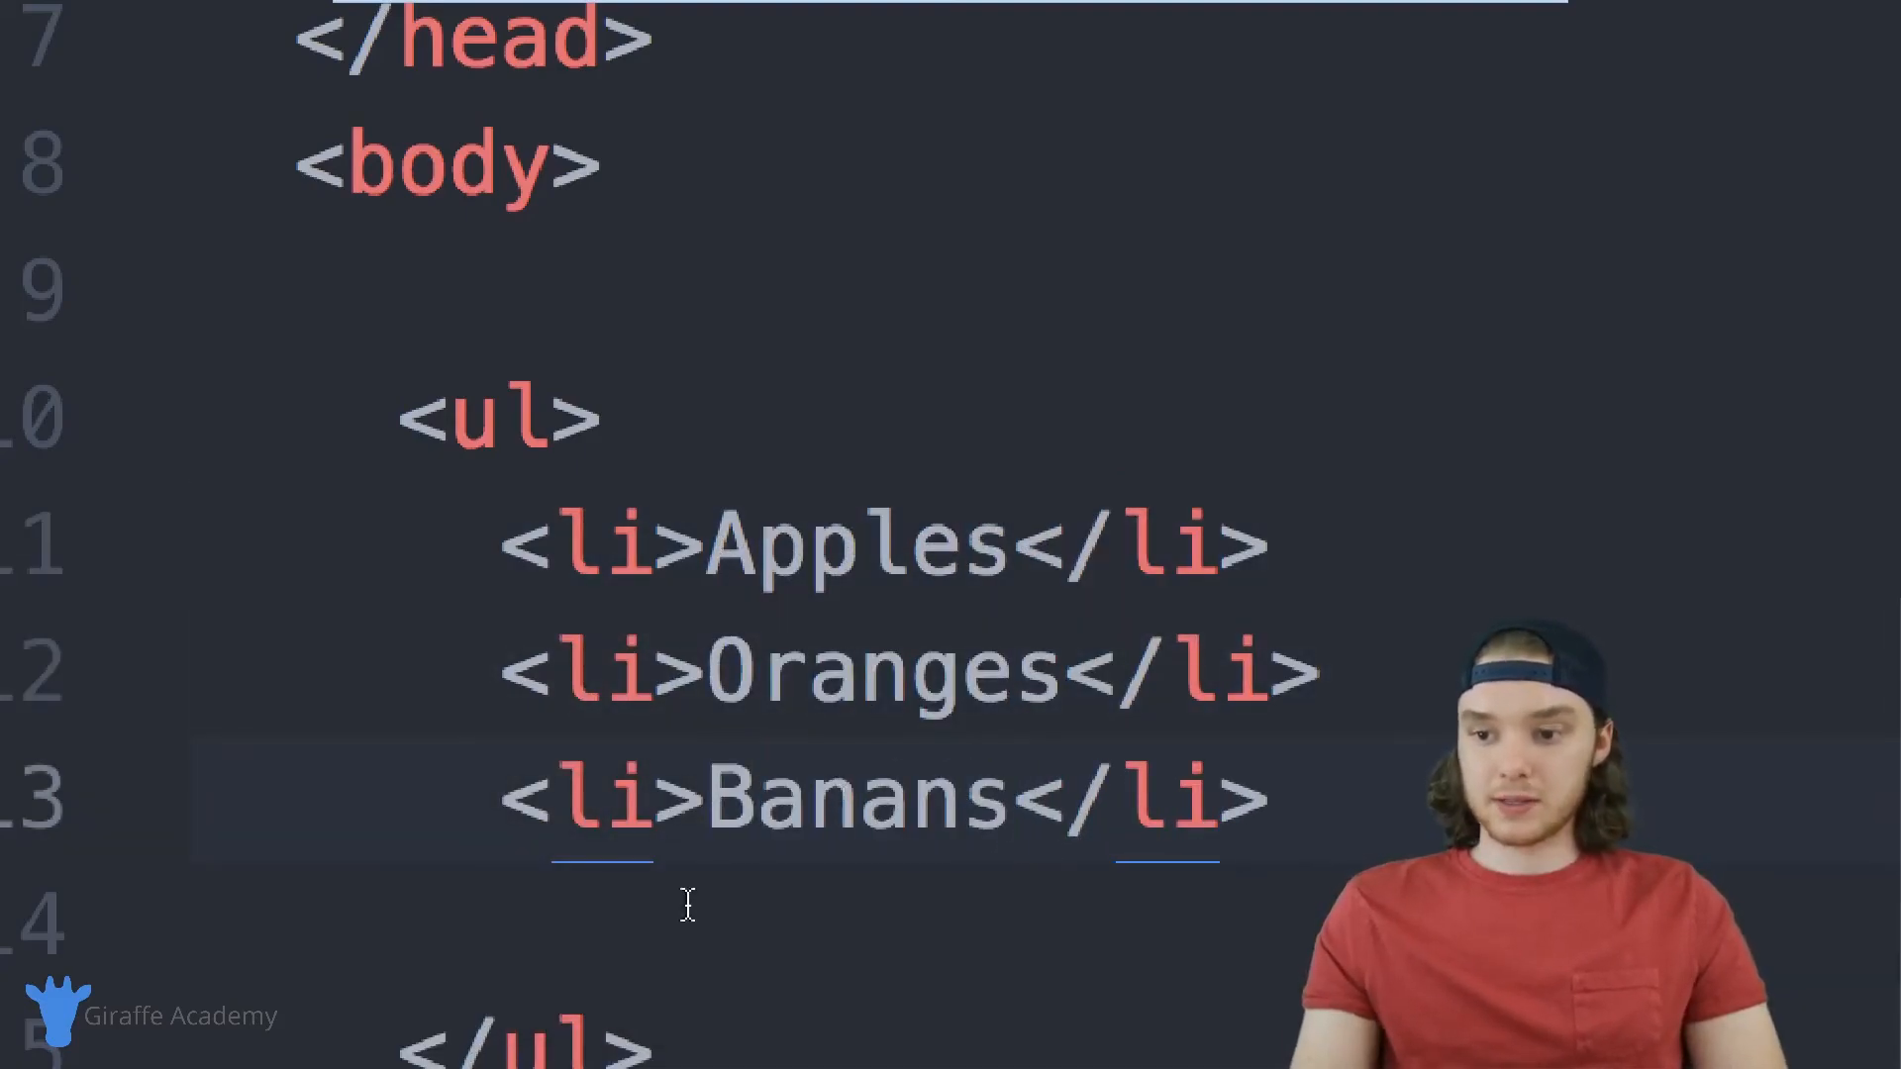
left_click(1266, 811)
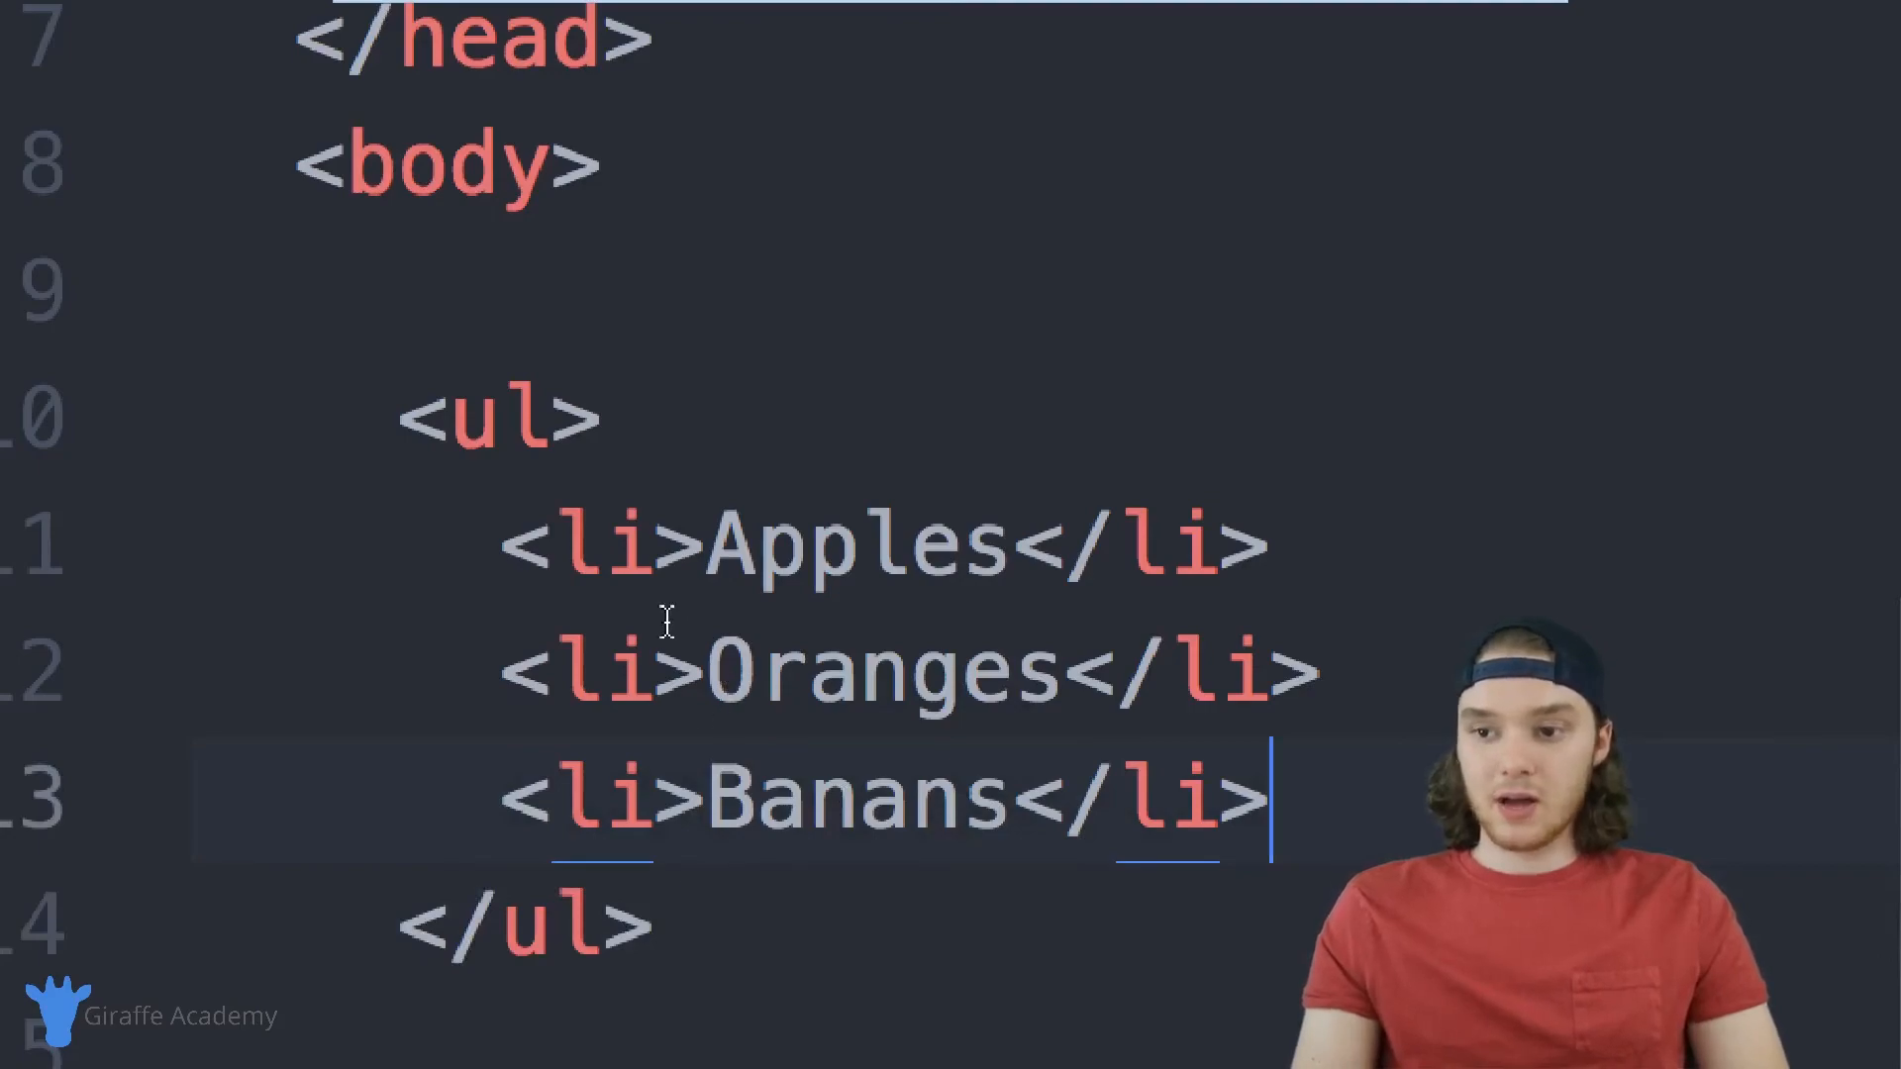
left_click(727, 556)
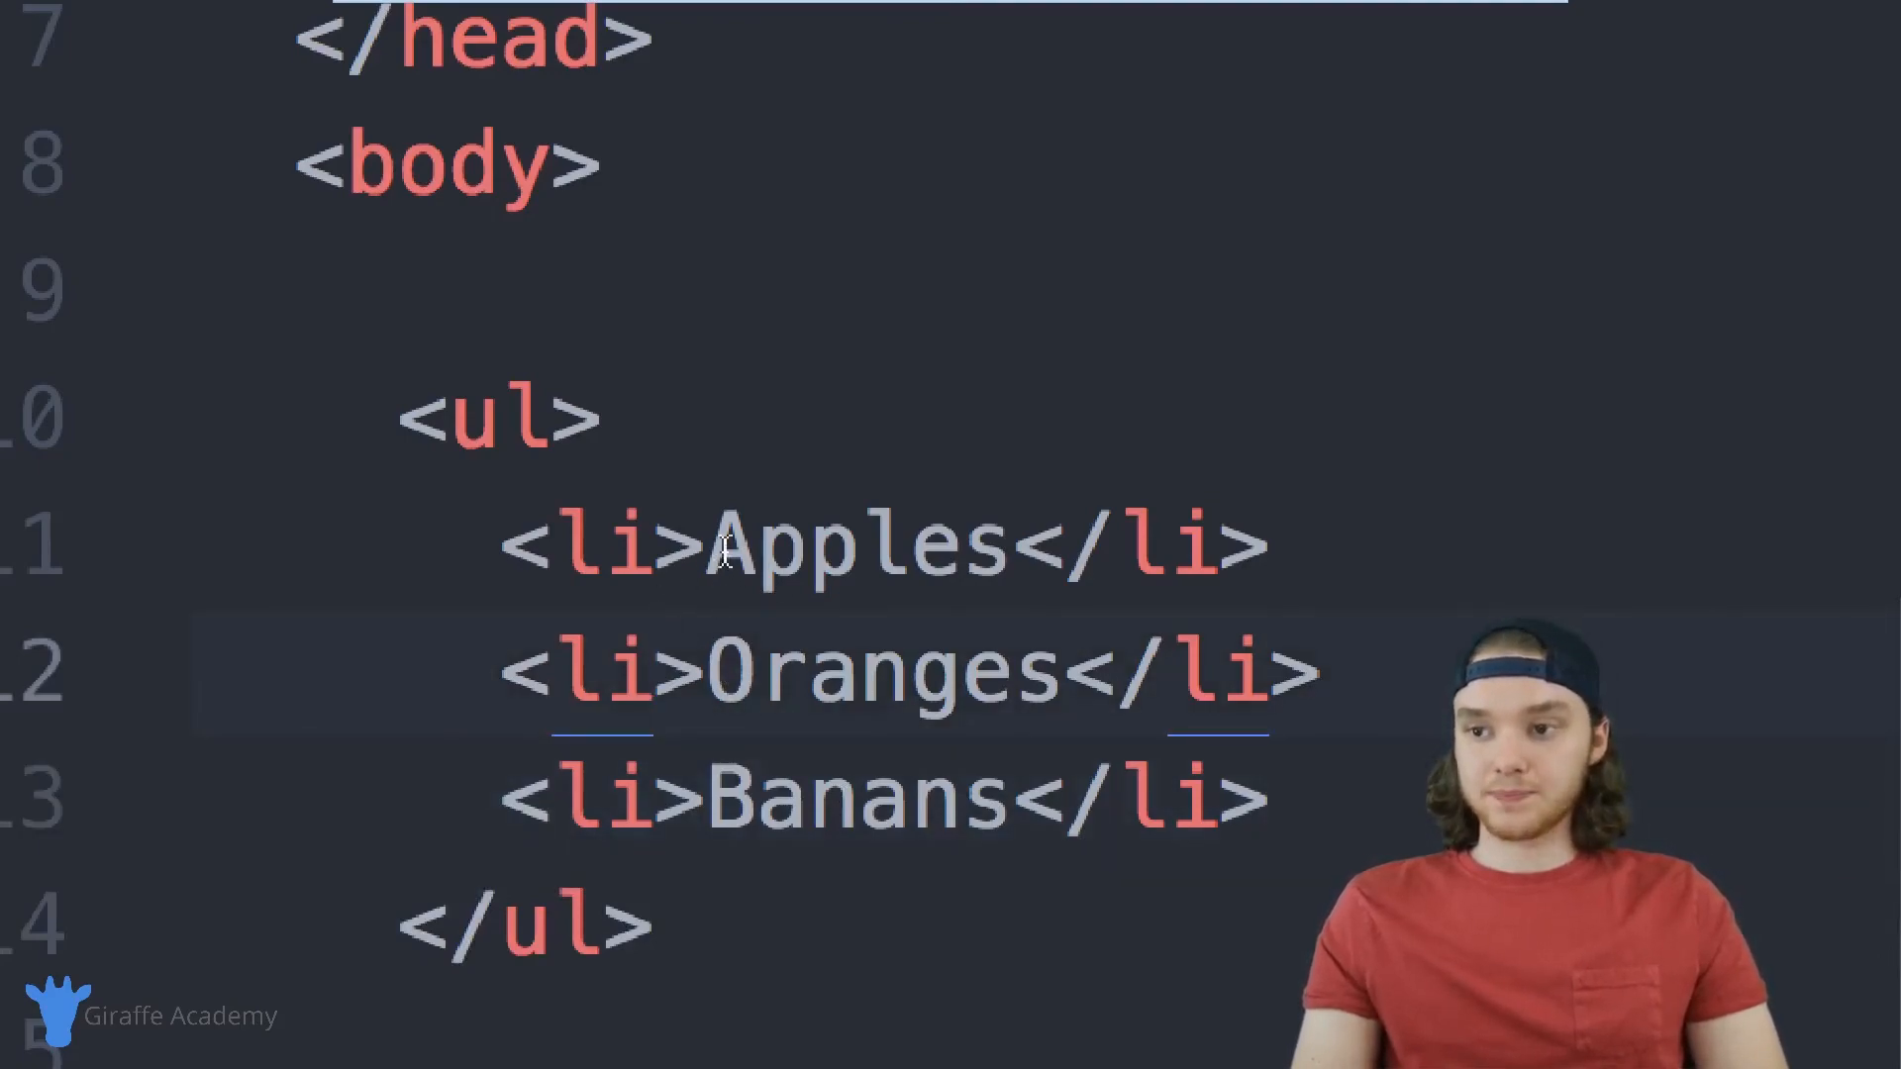
left_click(713, 560)
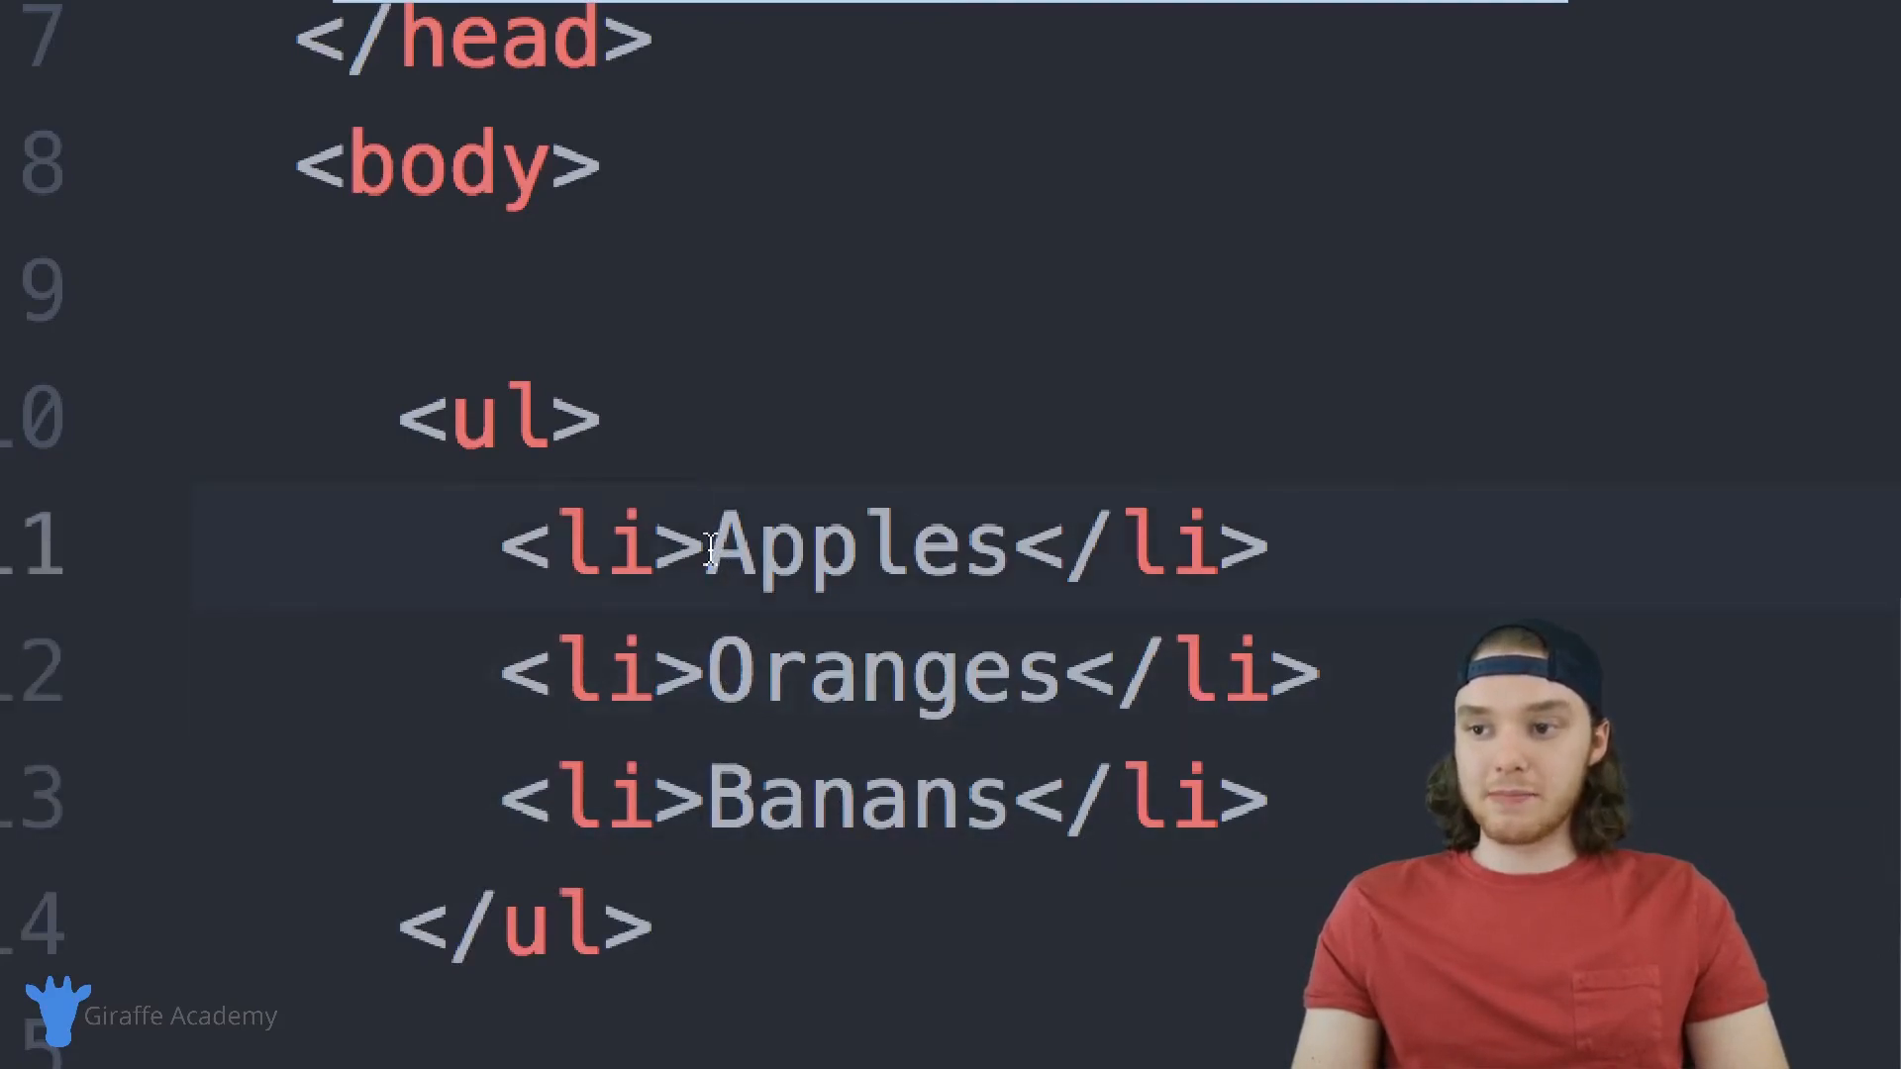
left_click(709, 558)
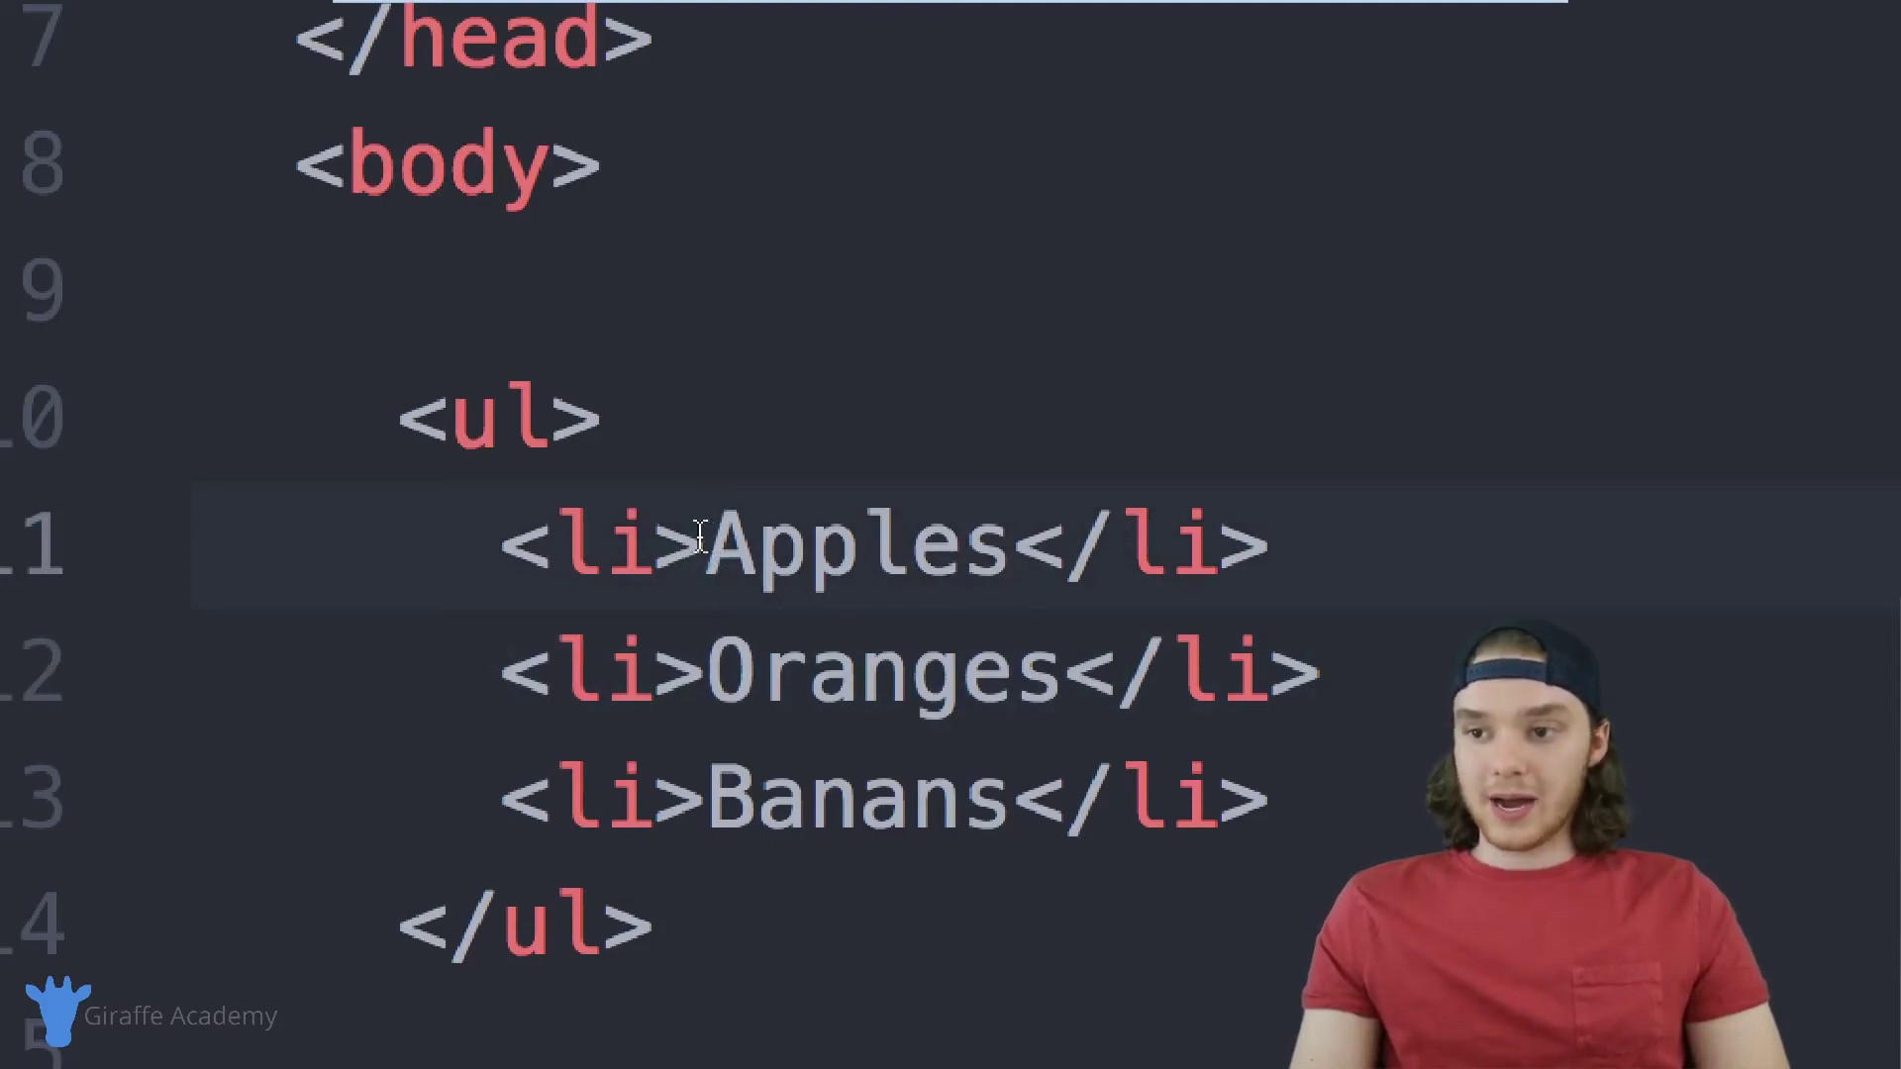
Wrap Apples in an <a href="#"> link and check the preview.
type("<a")
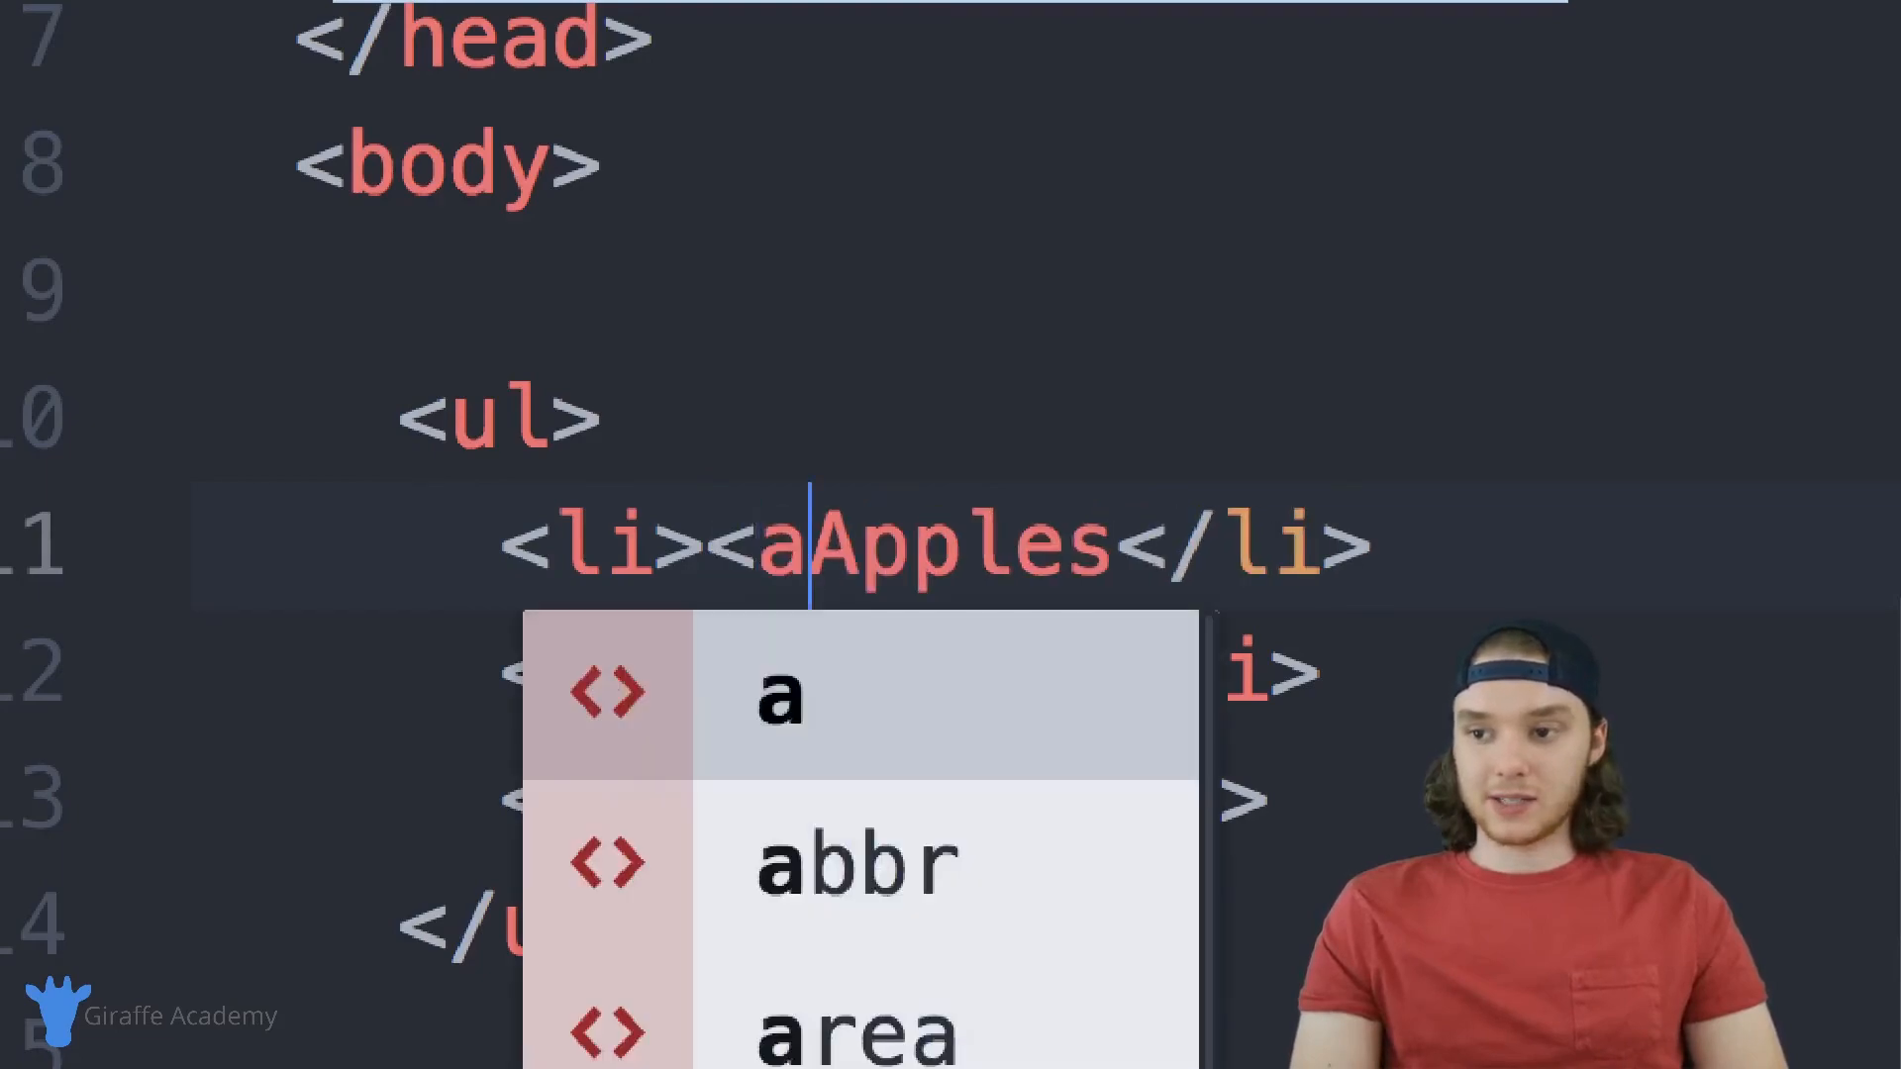
type("href=\"")
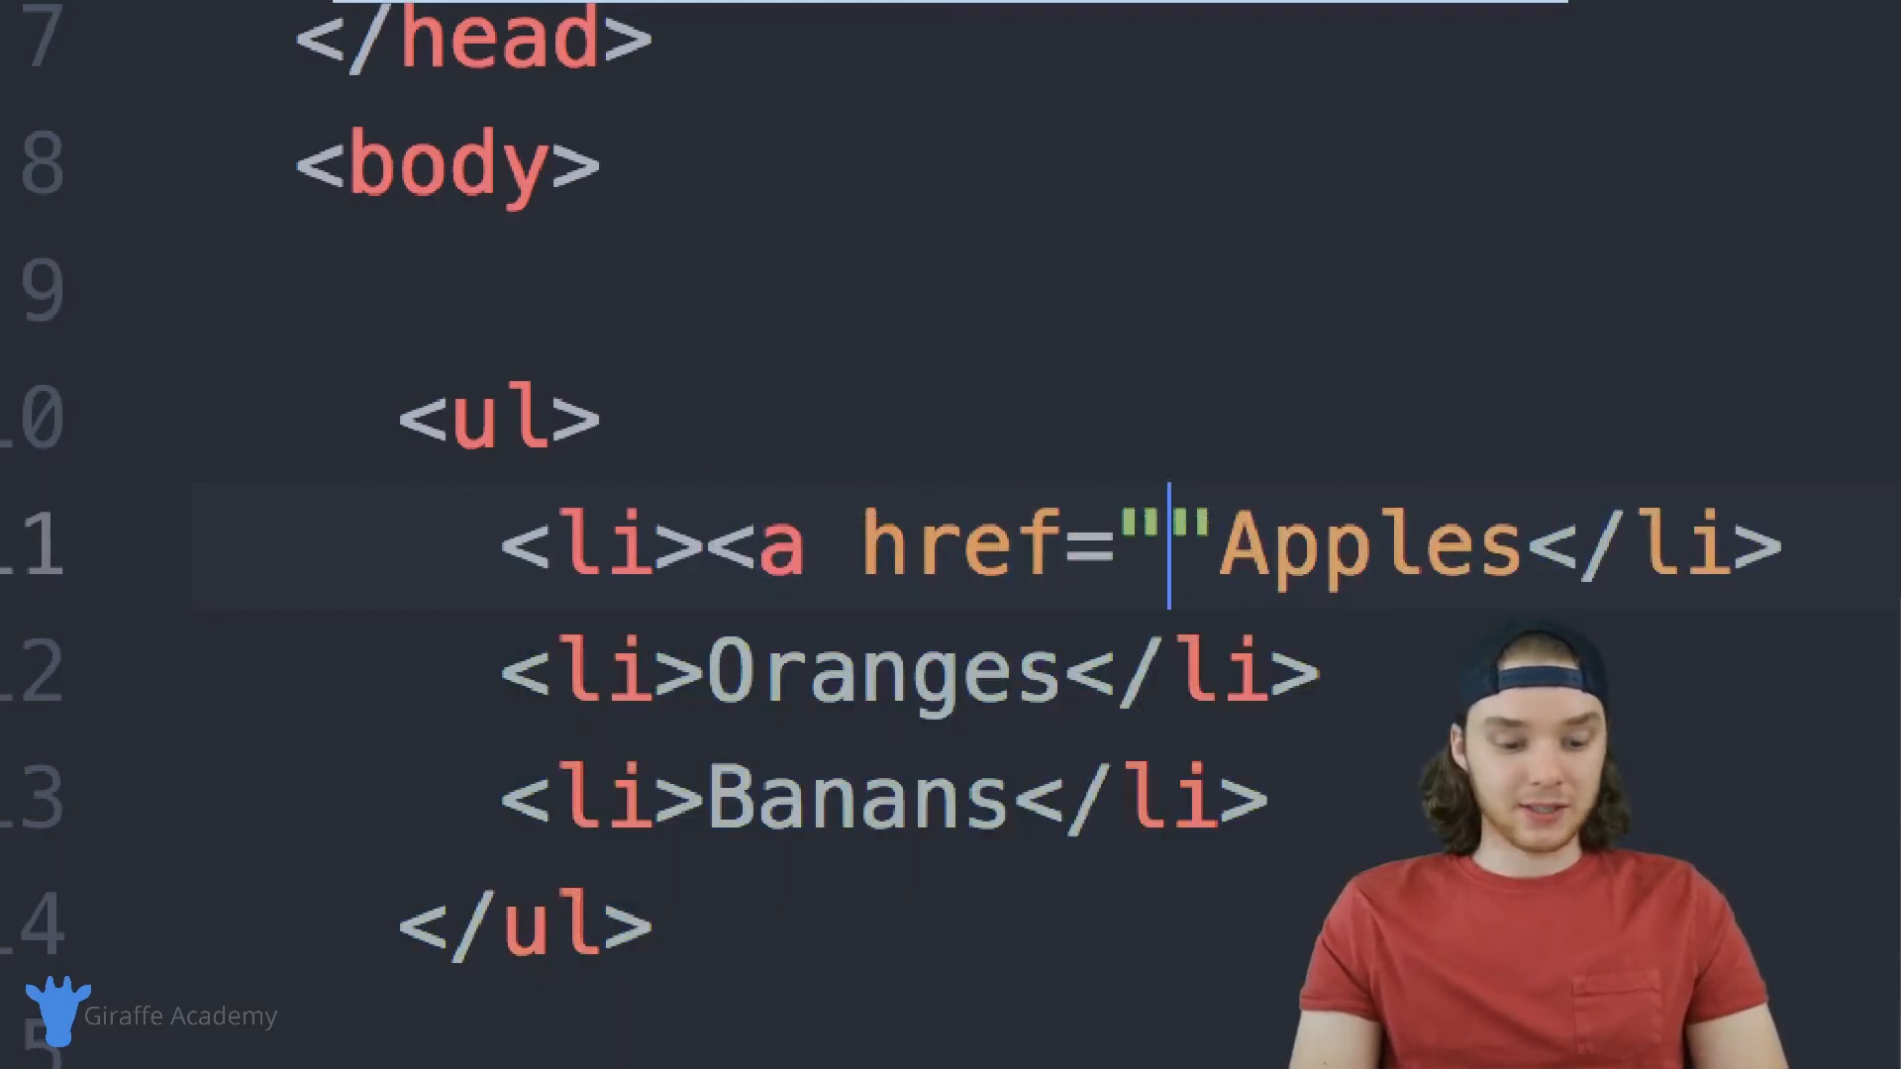
type("#>")
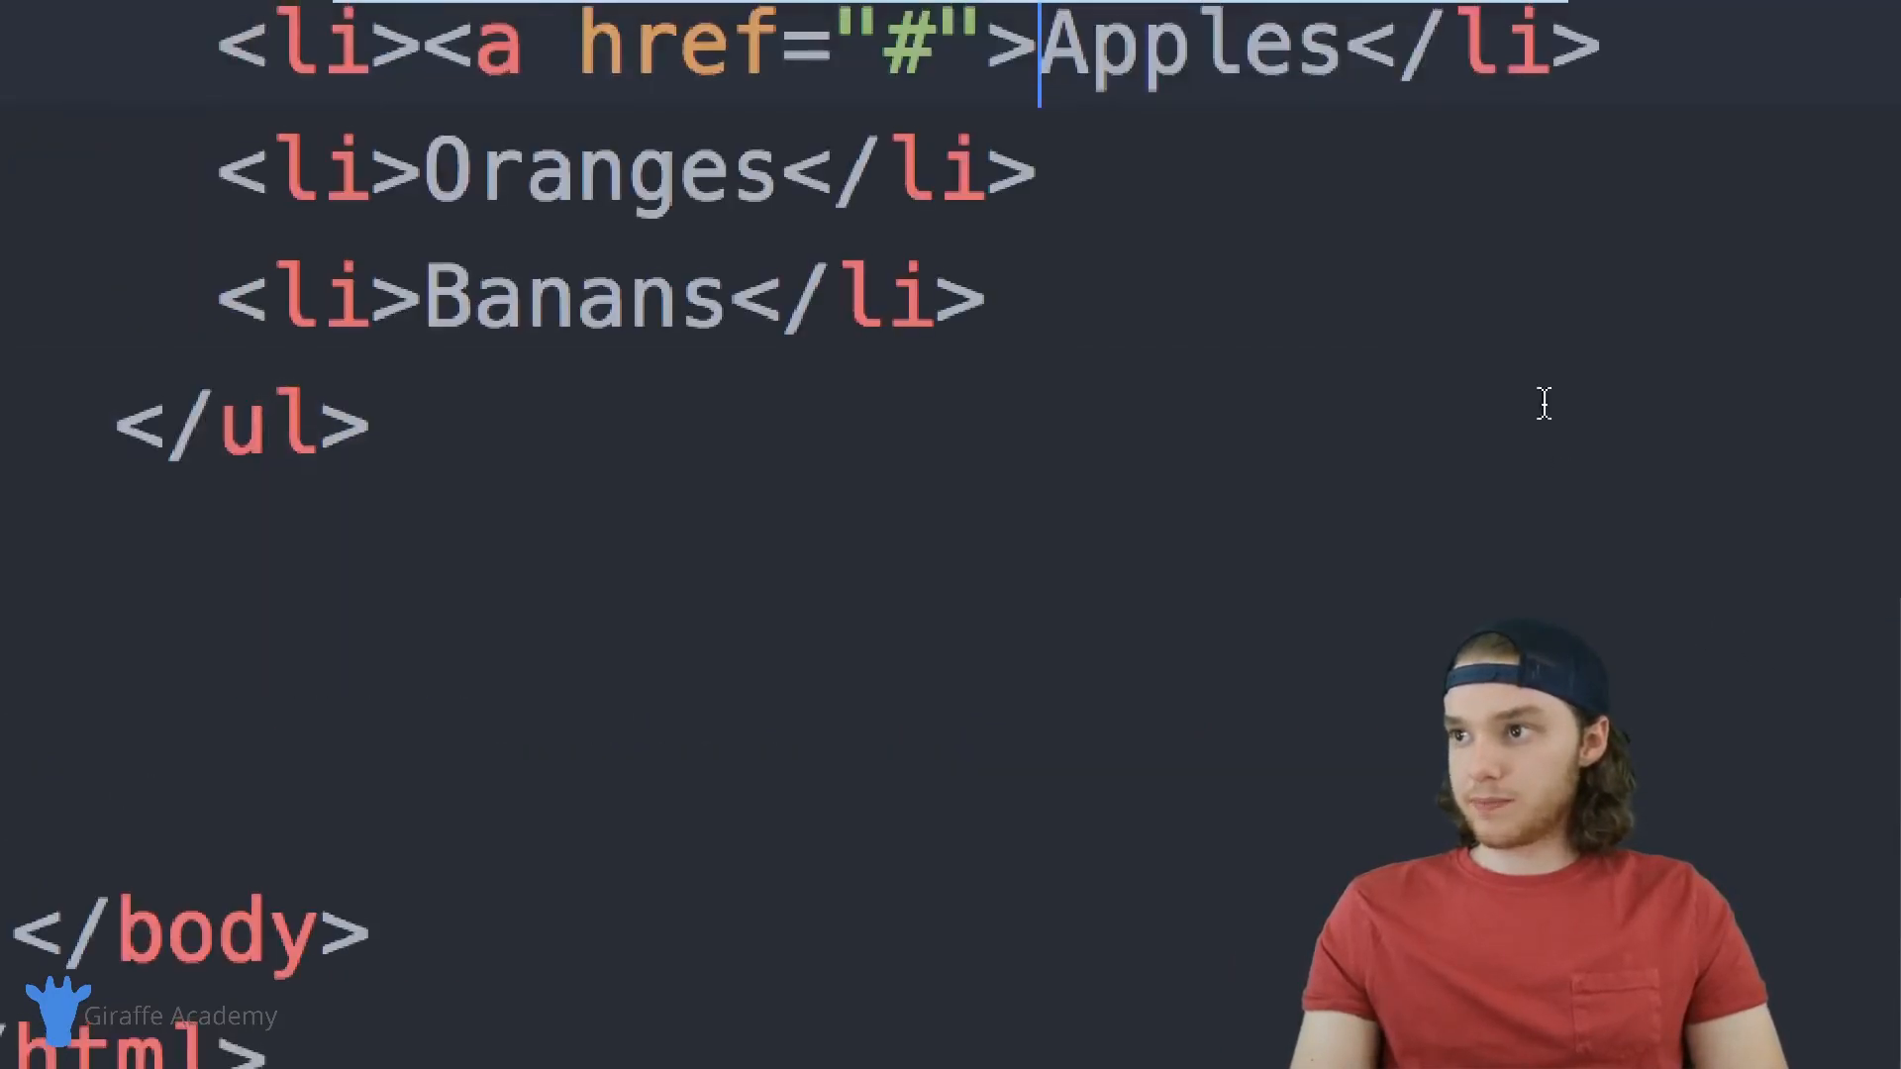
type("</a></")
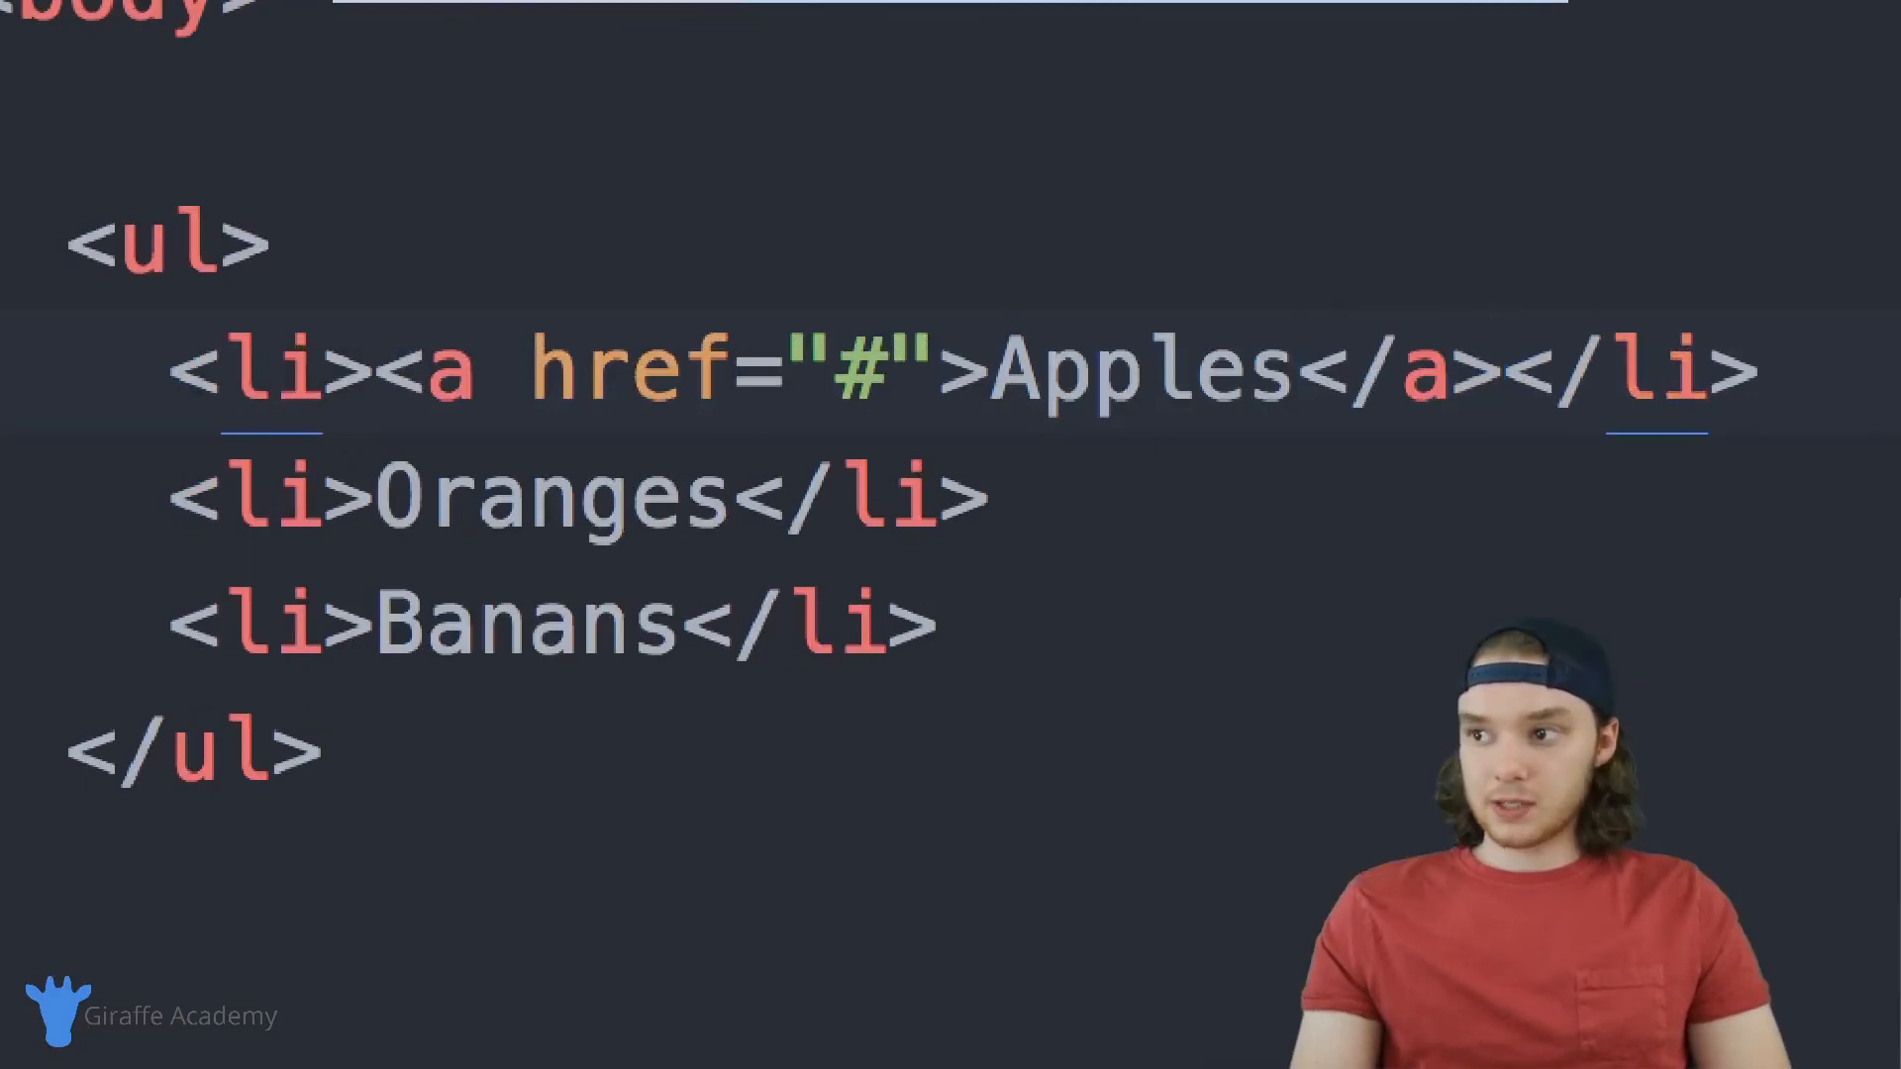
left_click(1507, 379)
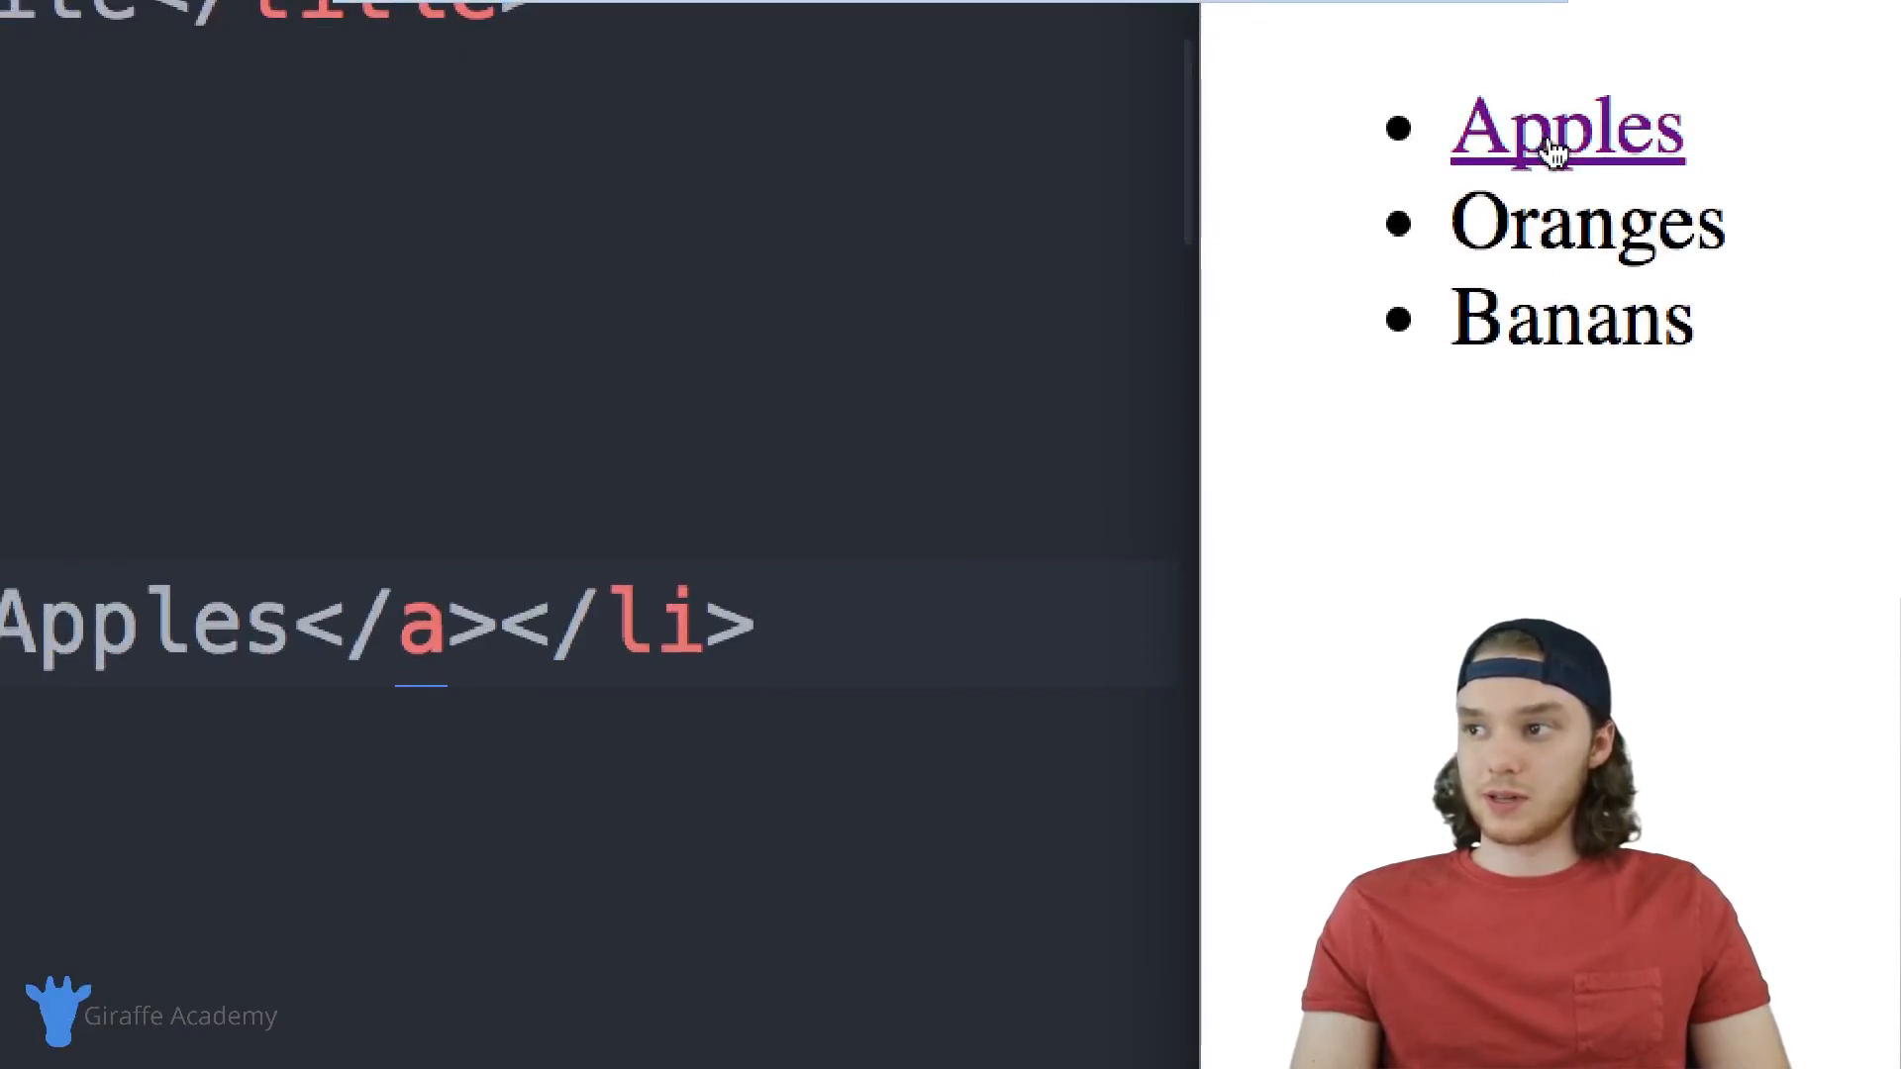
mouse_move(1415, 143)
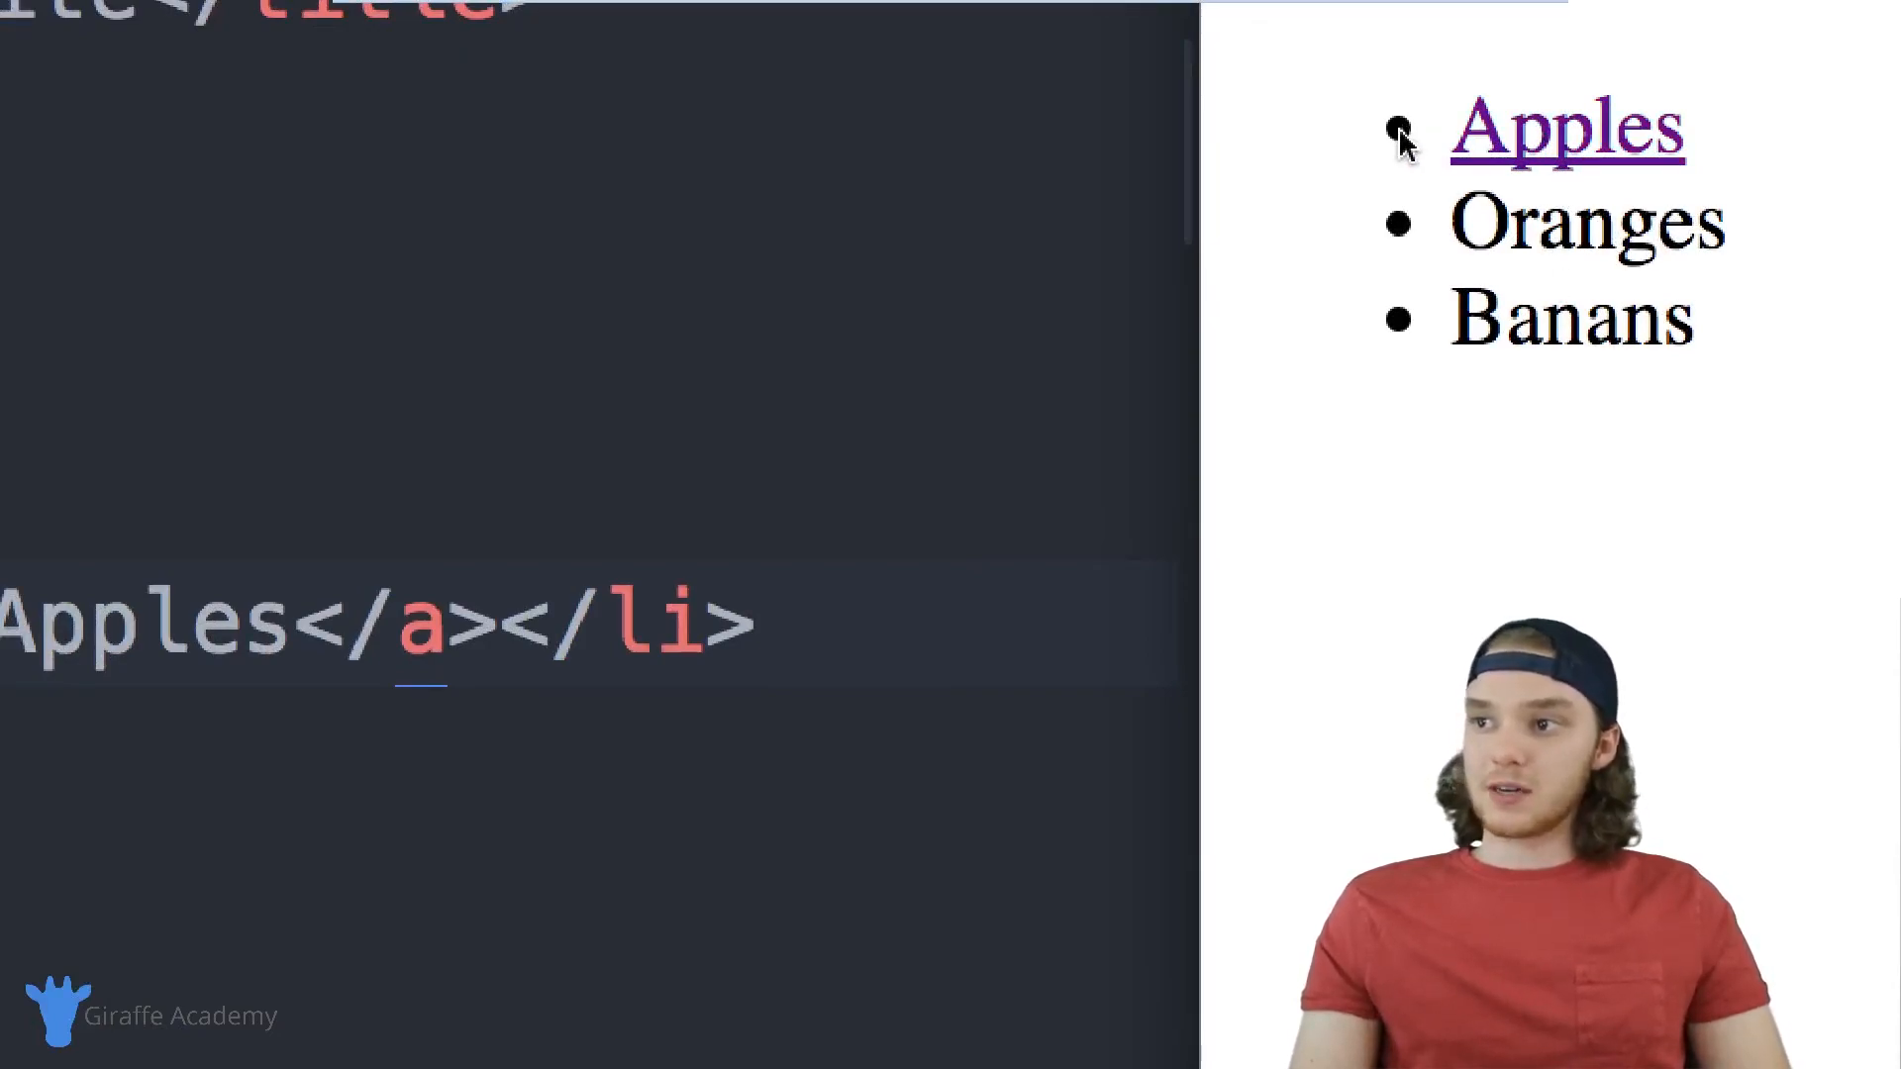
mouse_move(1410, 256)
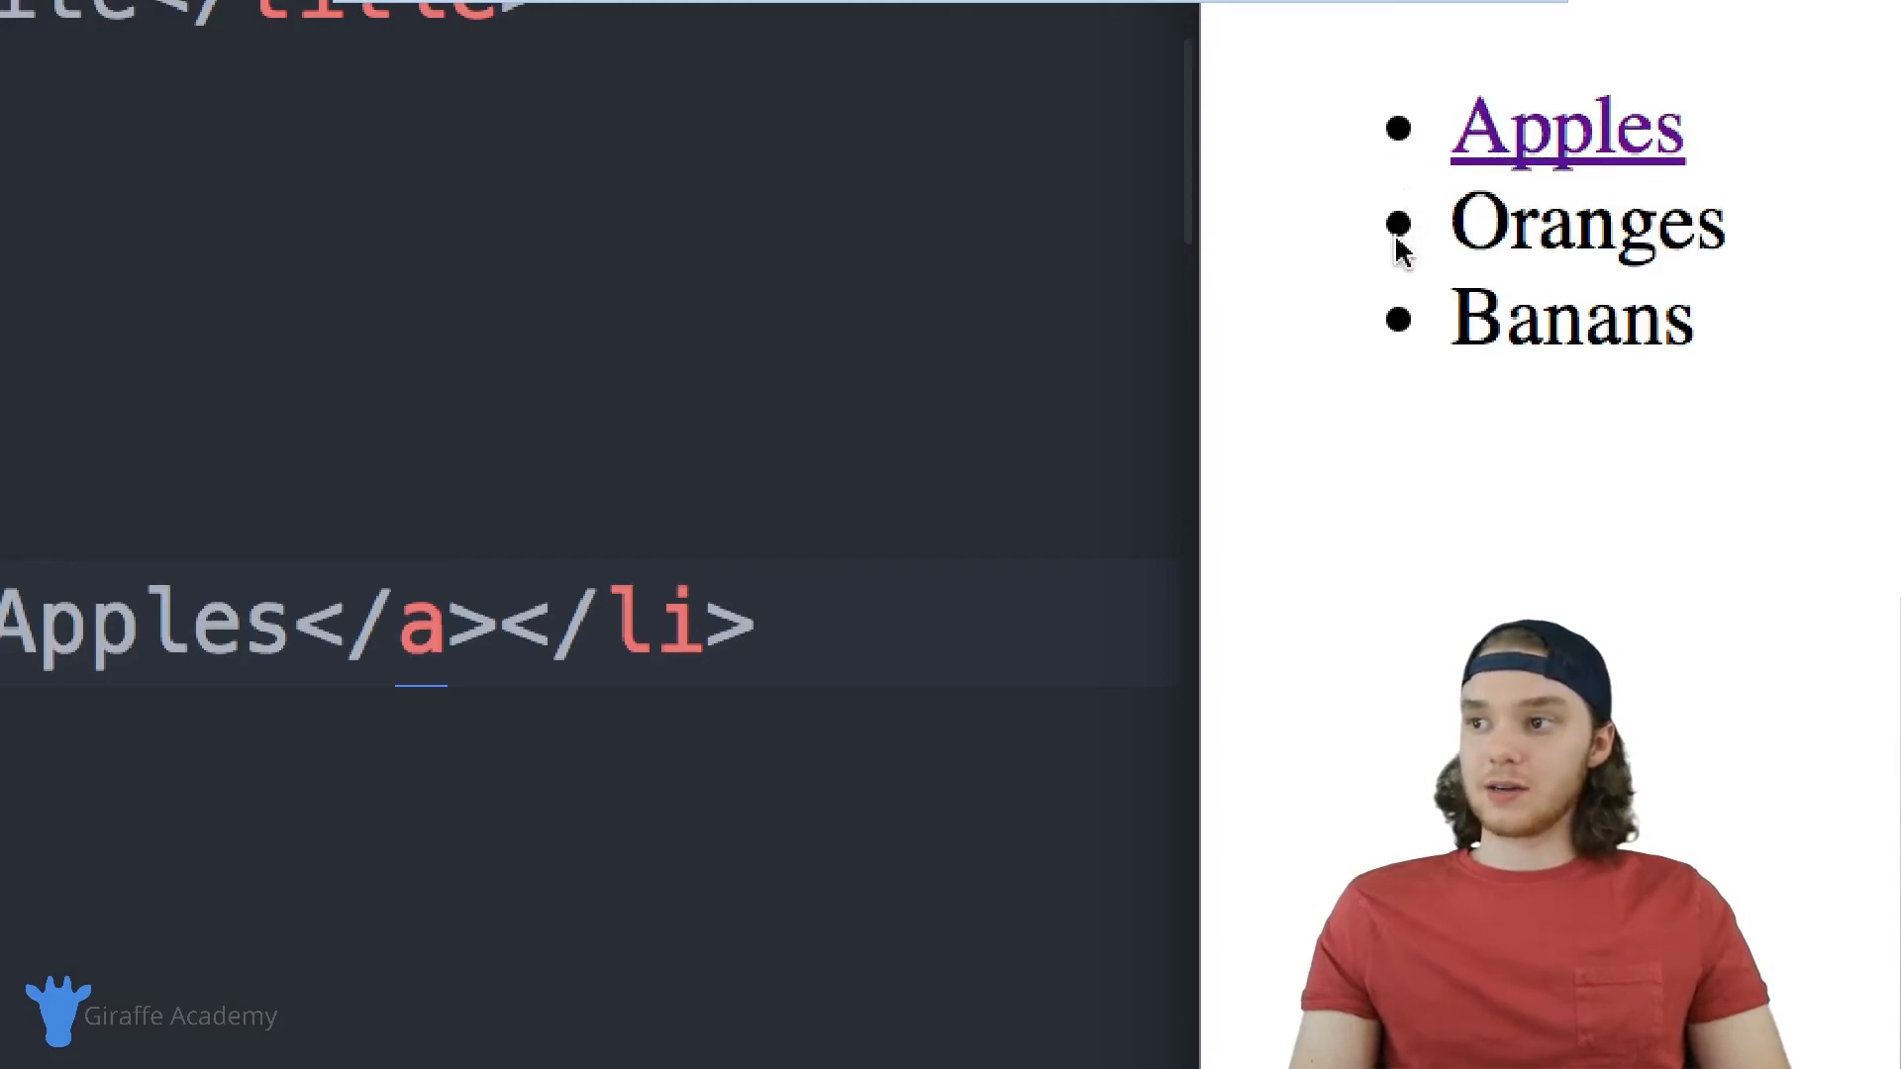
mouse_move(1396, 332)
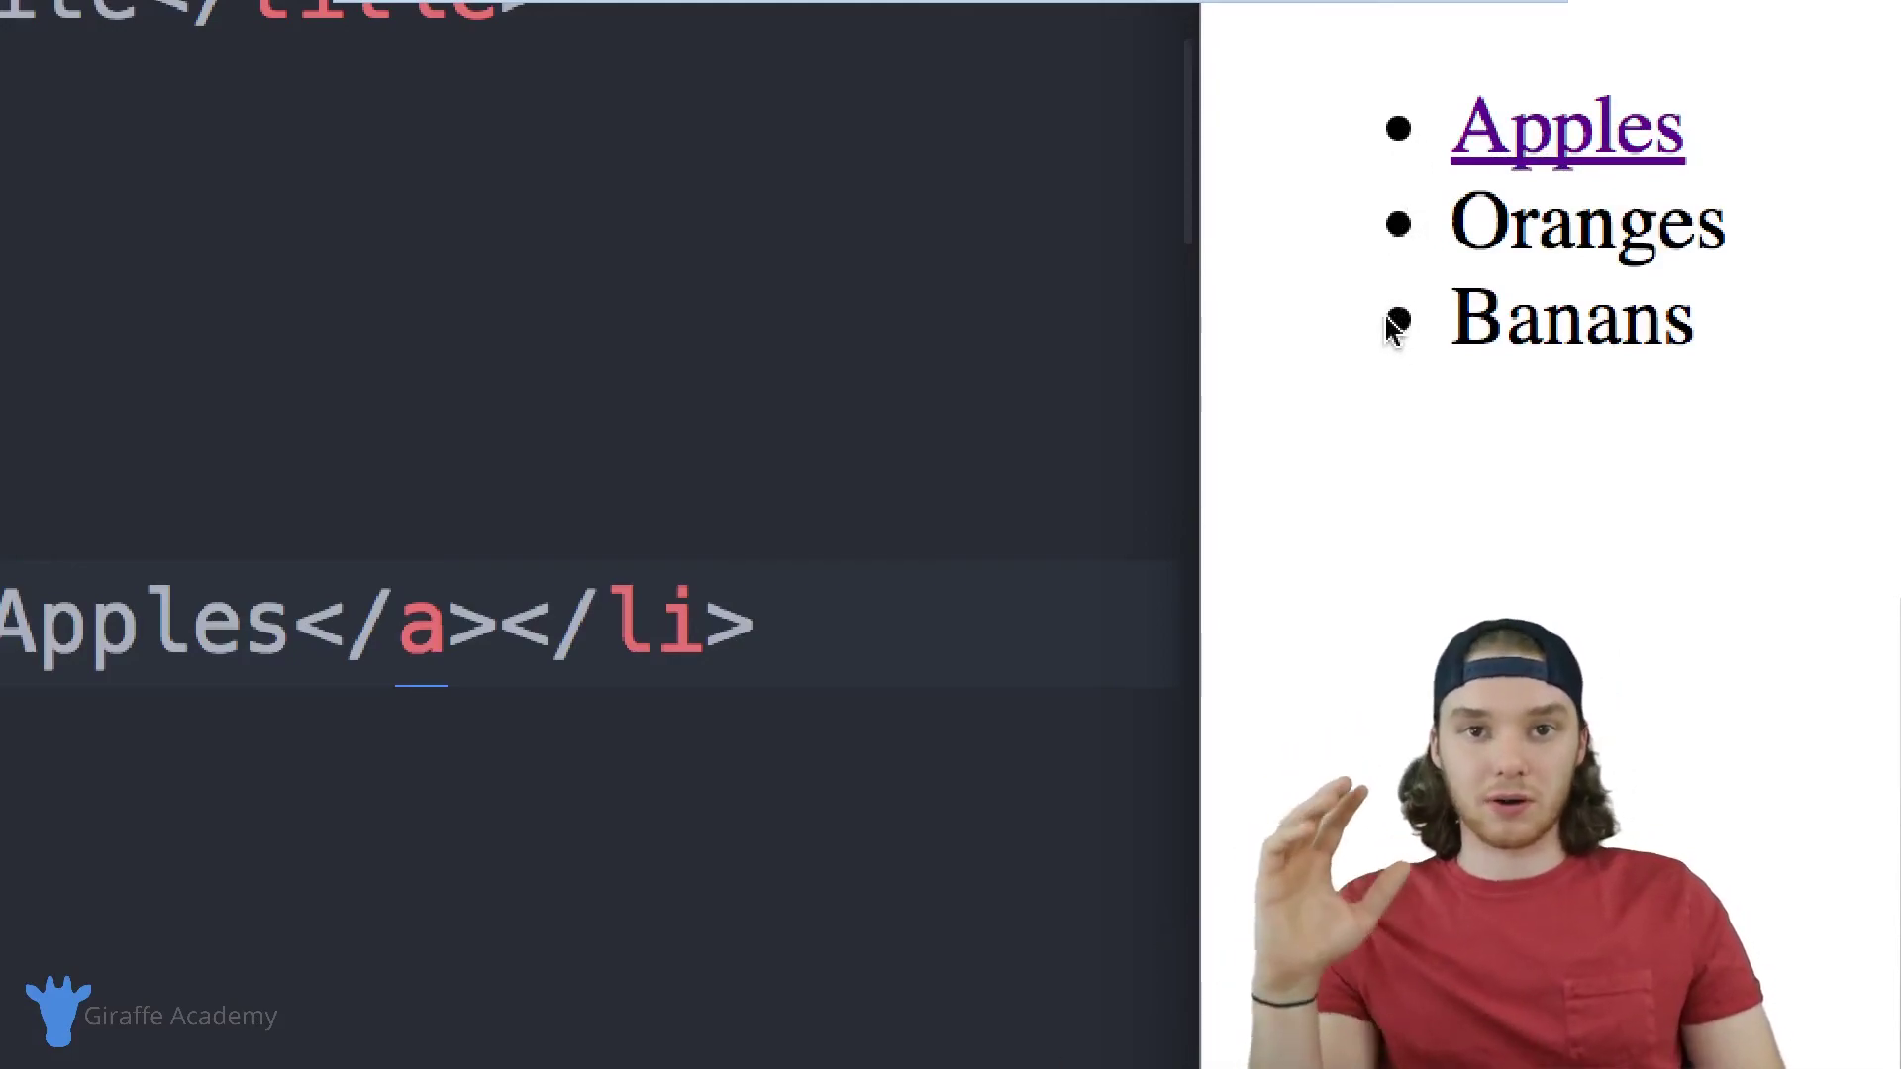
mouse_move(1361, 373)
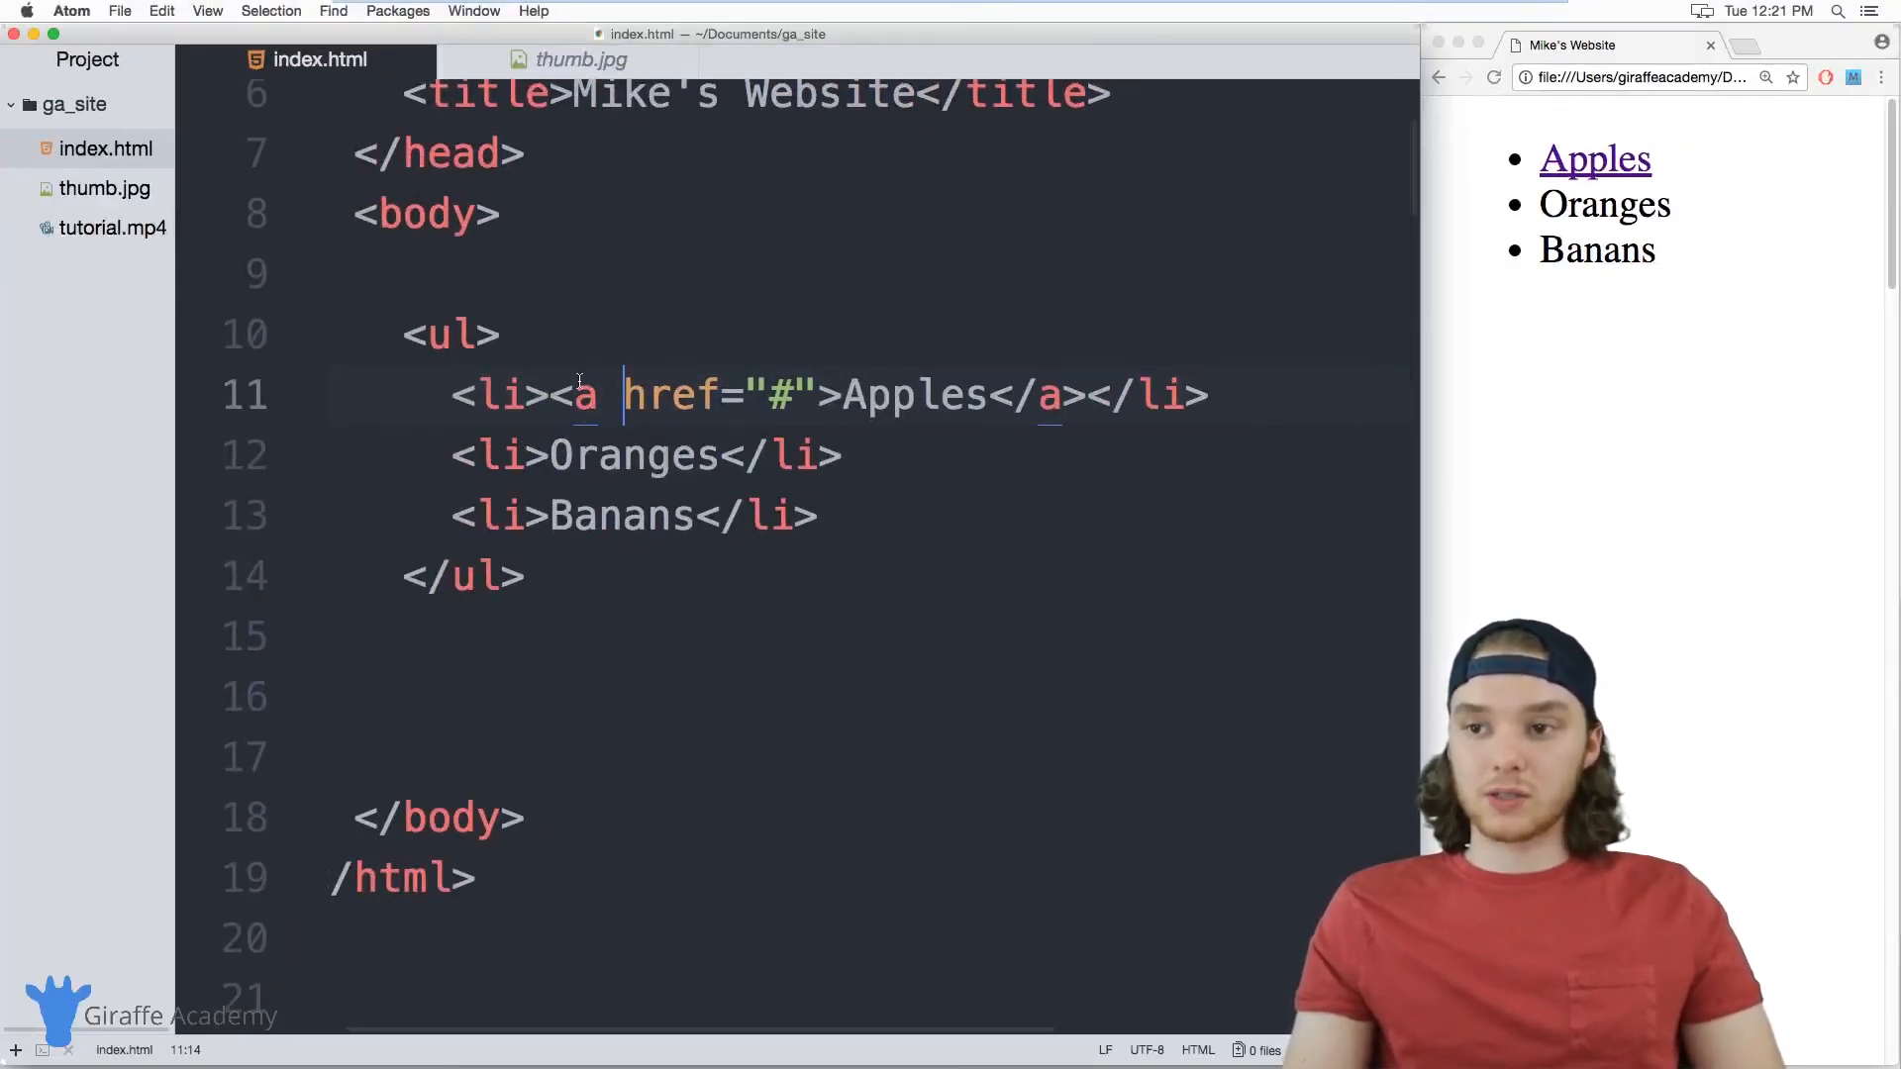
mouse_move(575, 394)
type("o")
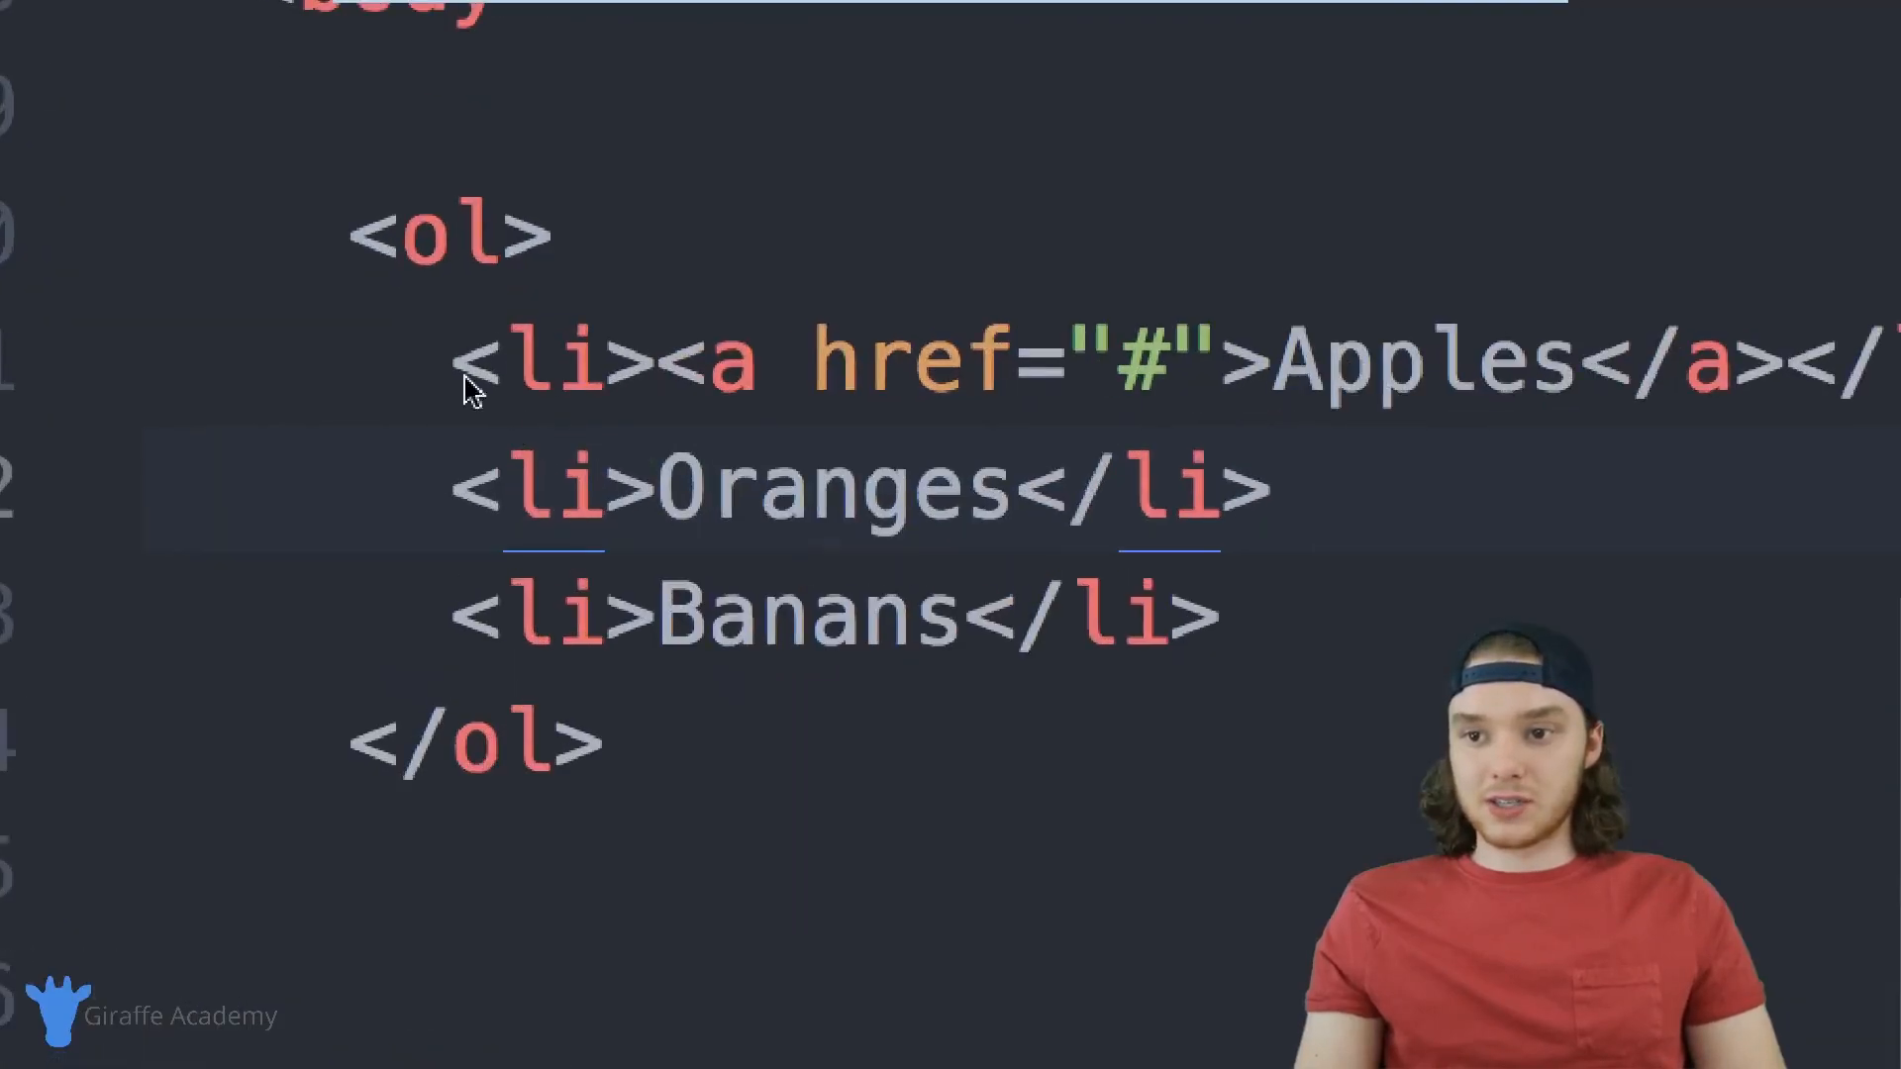
Select the list tag name so ul can be renamed to ol.
double_click(551, 360)
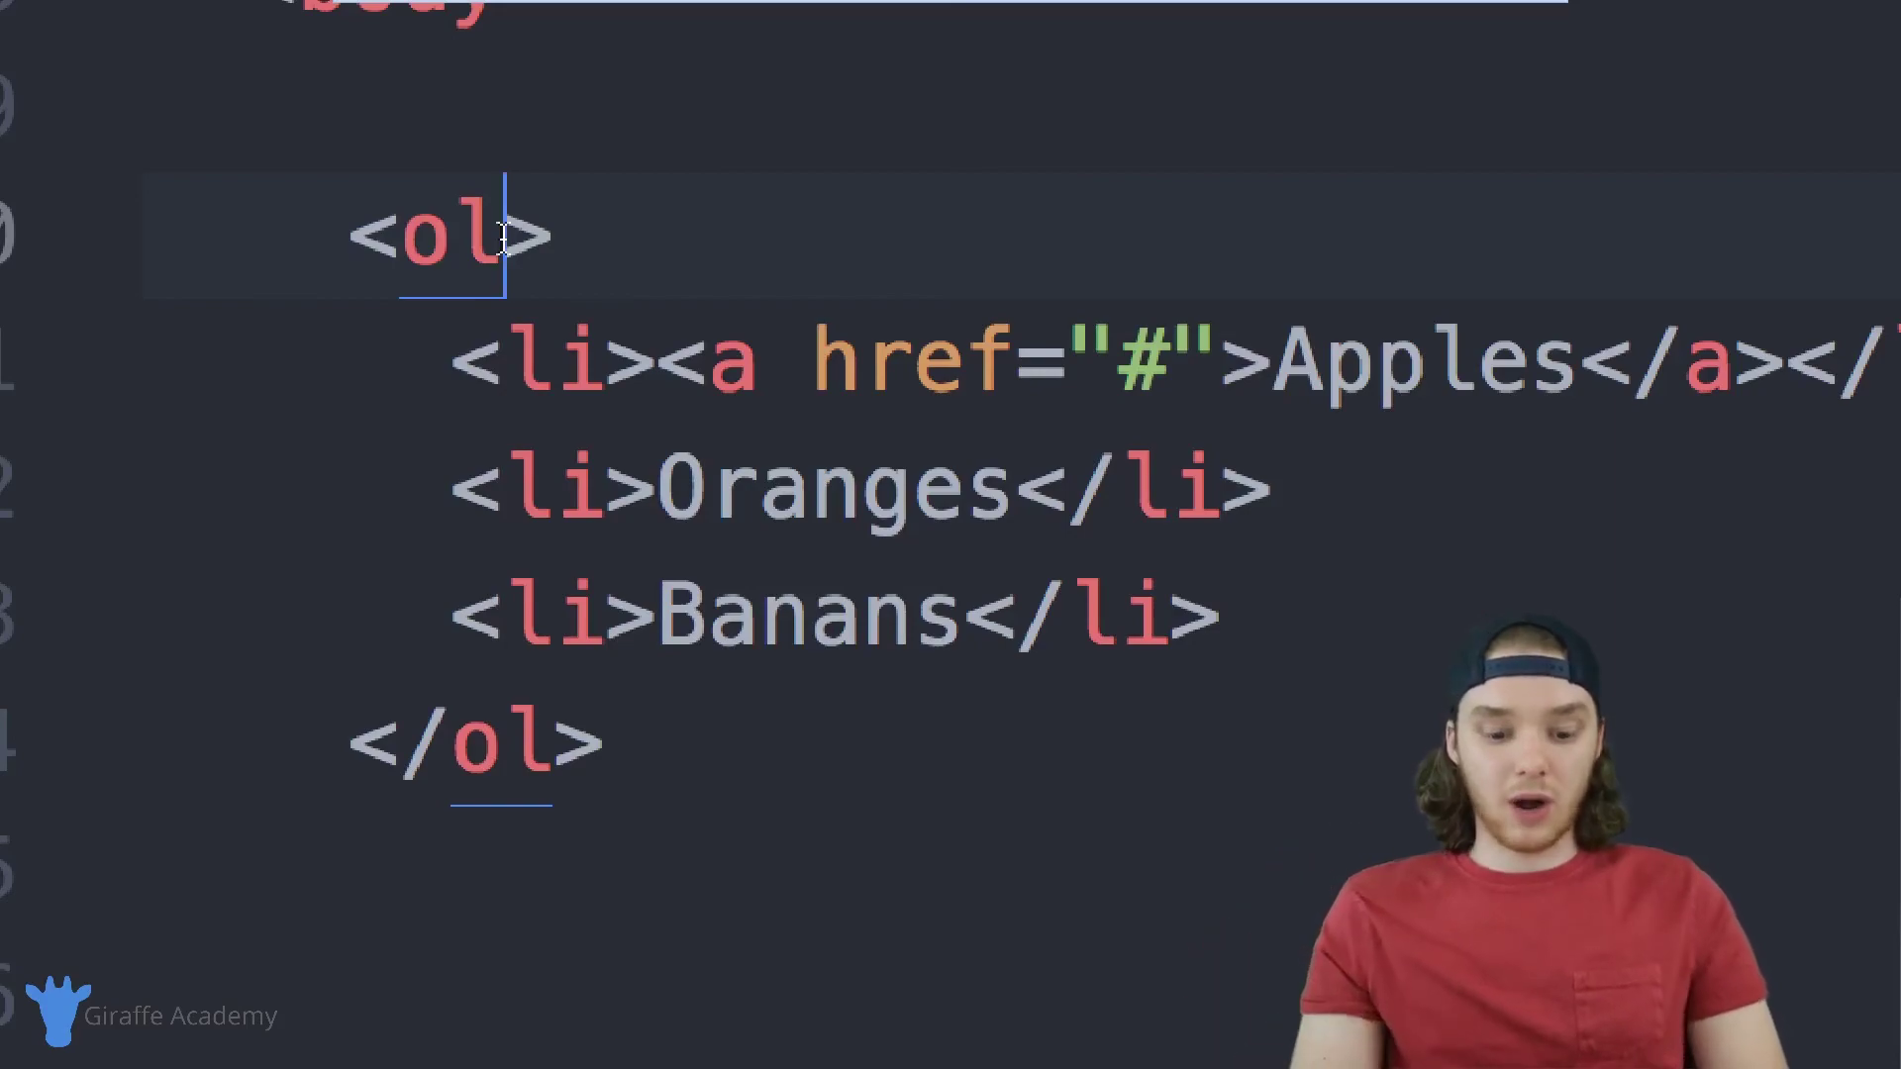
Add a type attribute to the ol, trying 1 and A before using i.
type("type=\"")
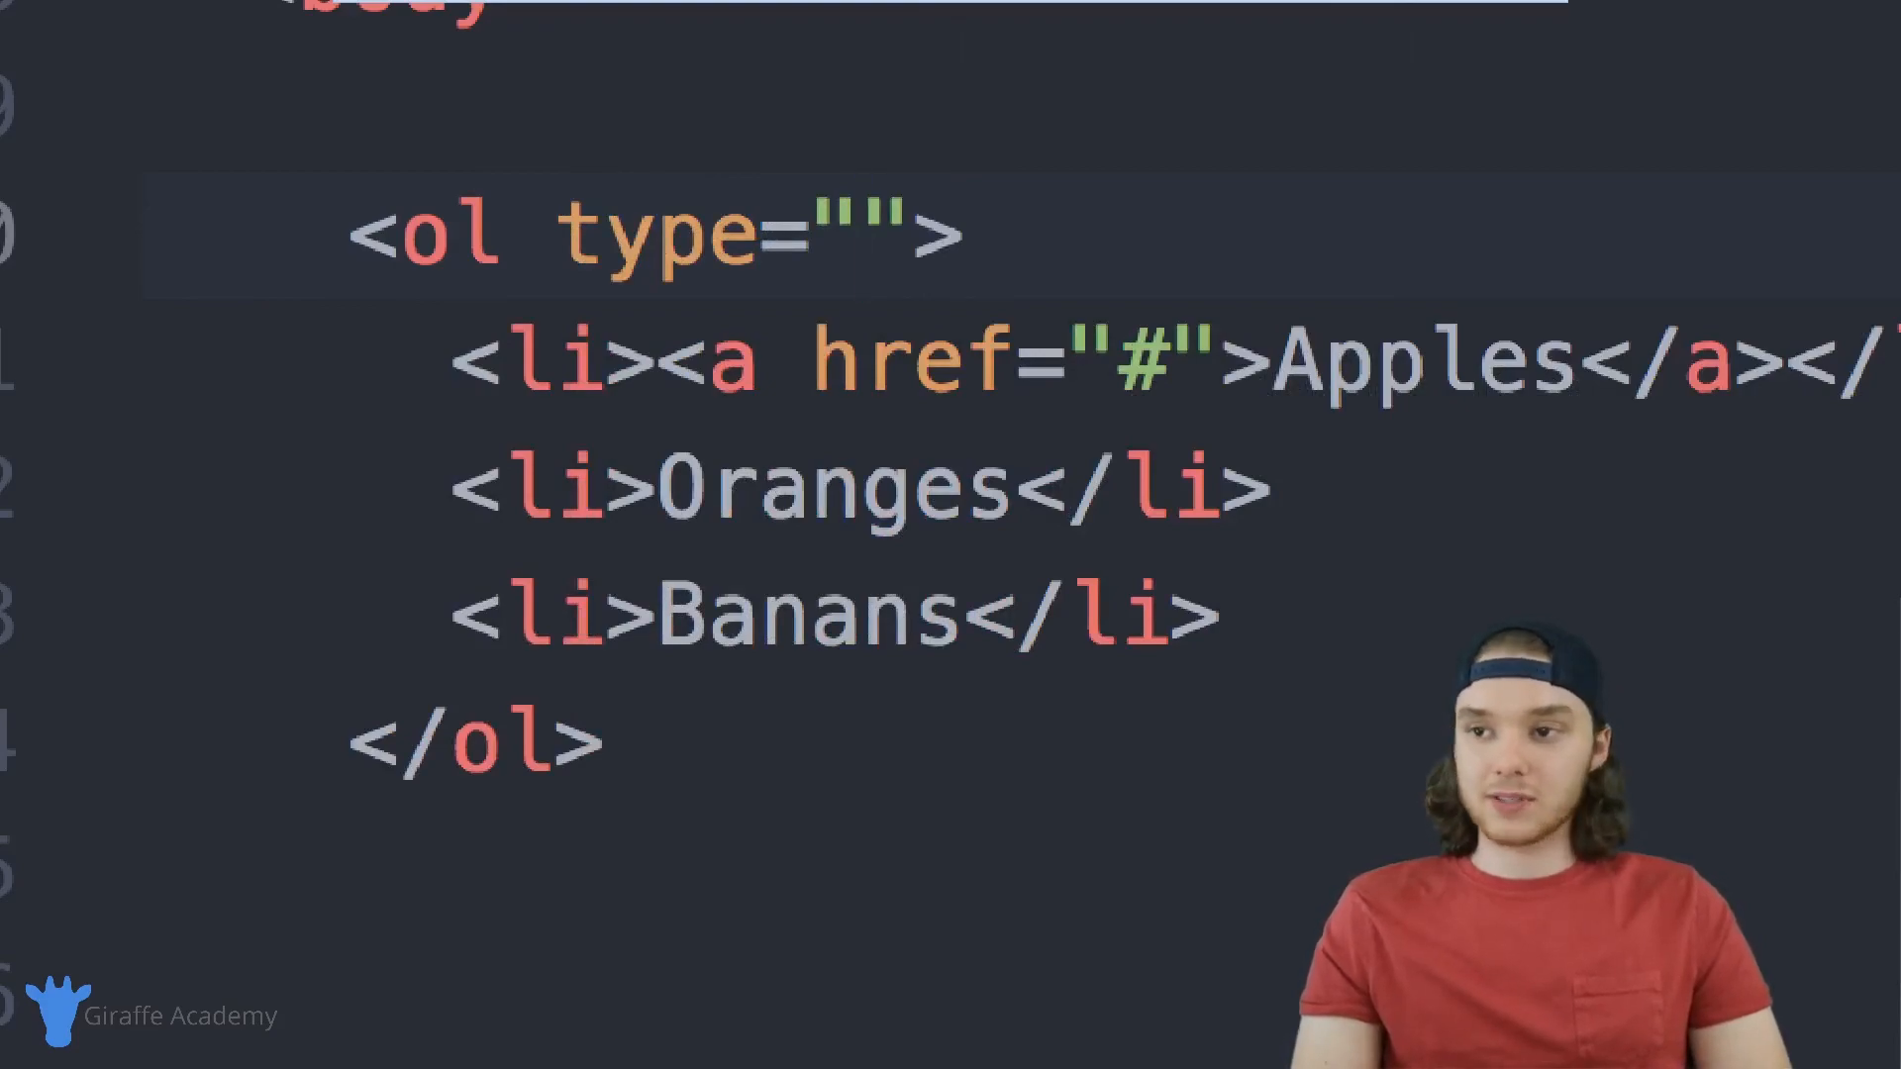
type("1")
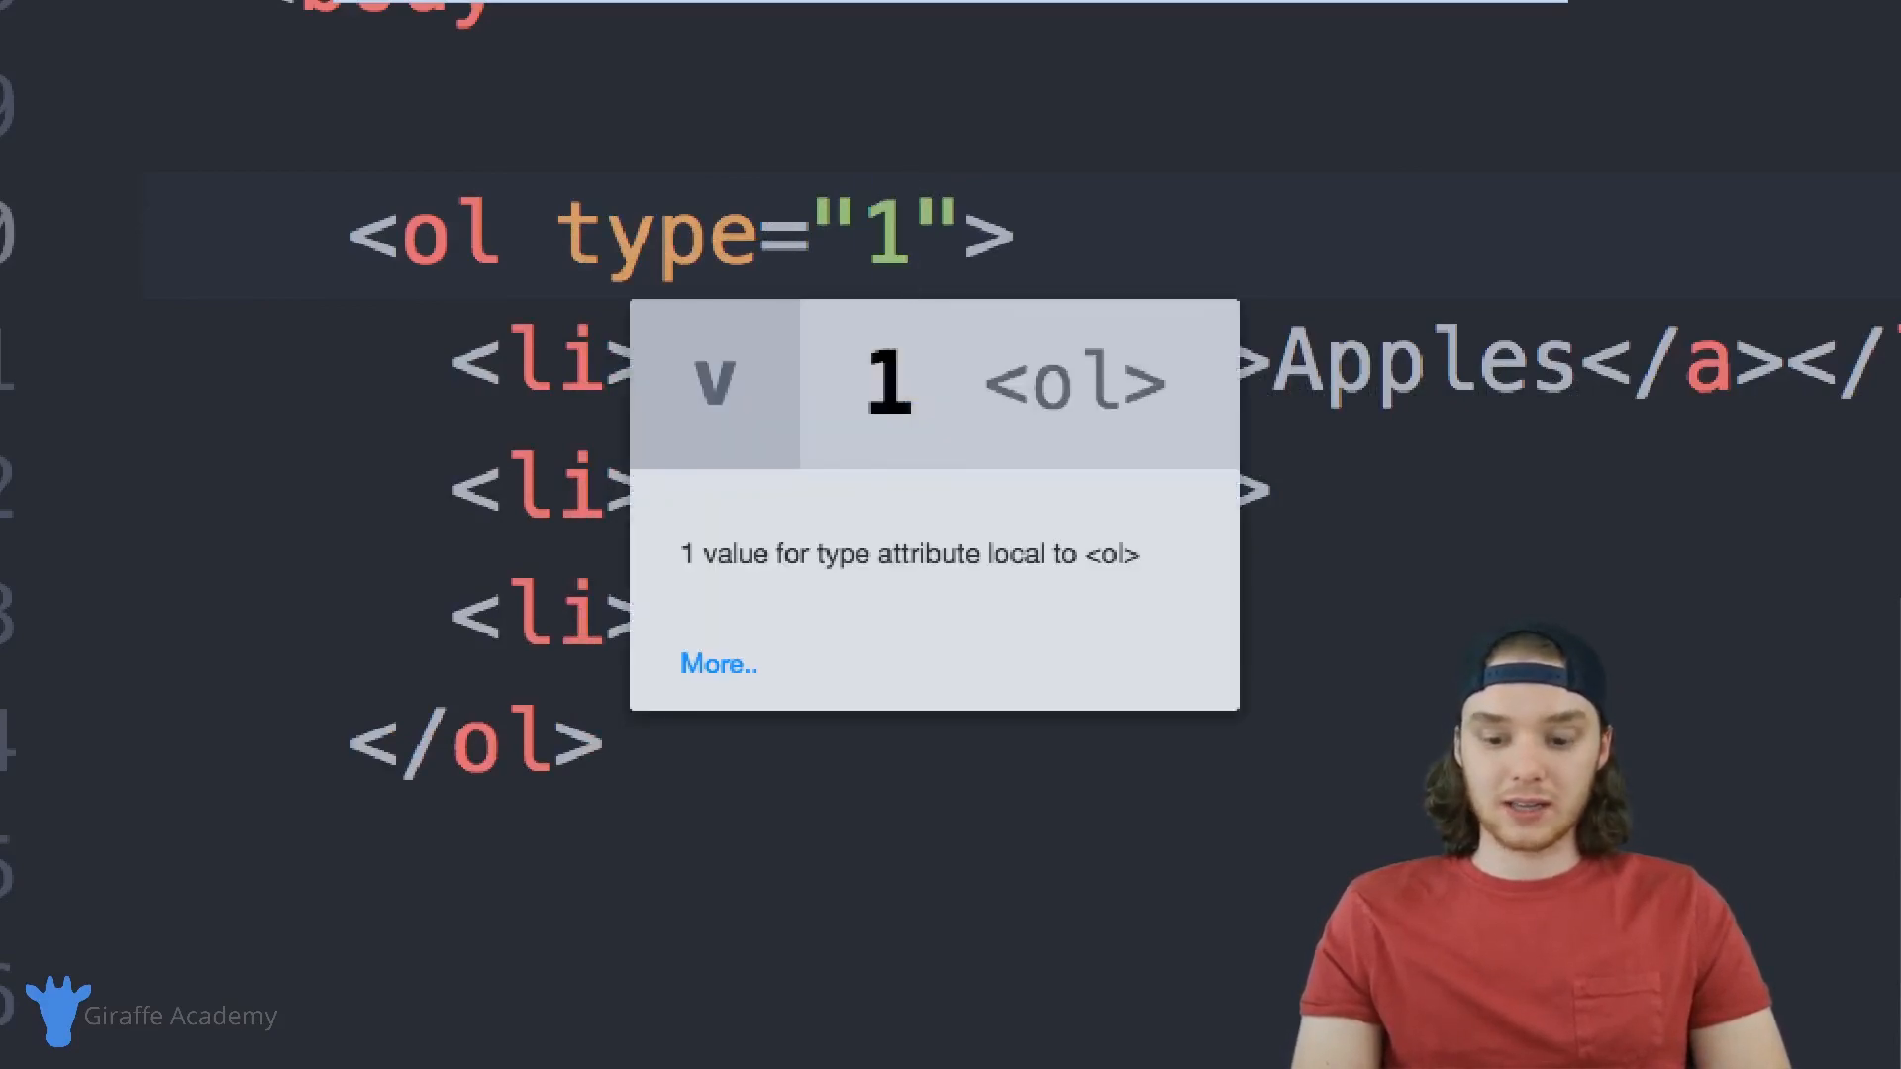
type("A")
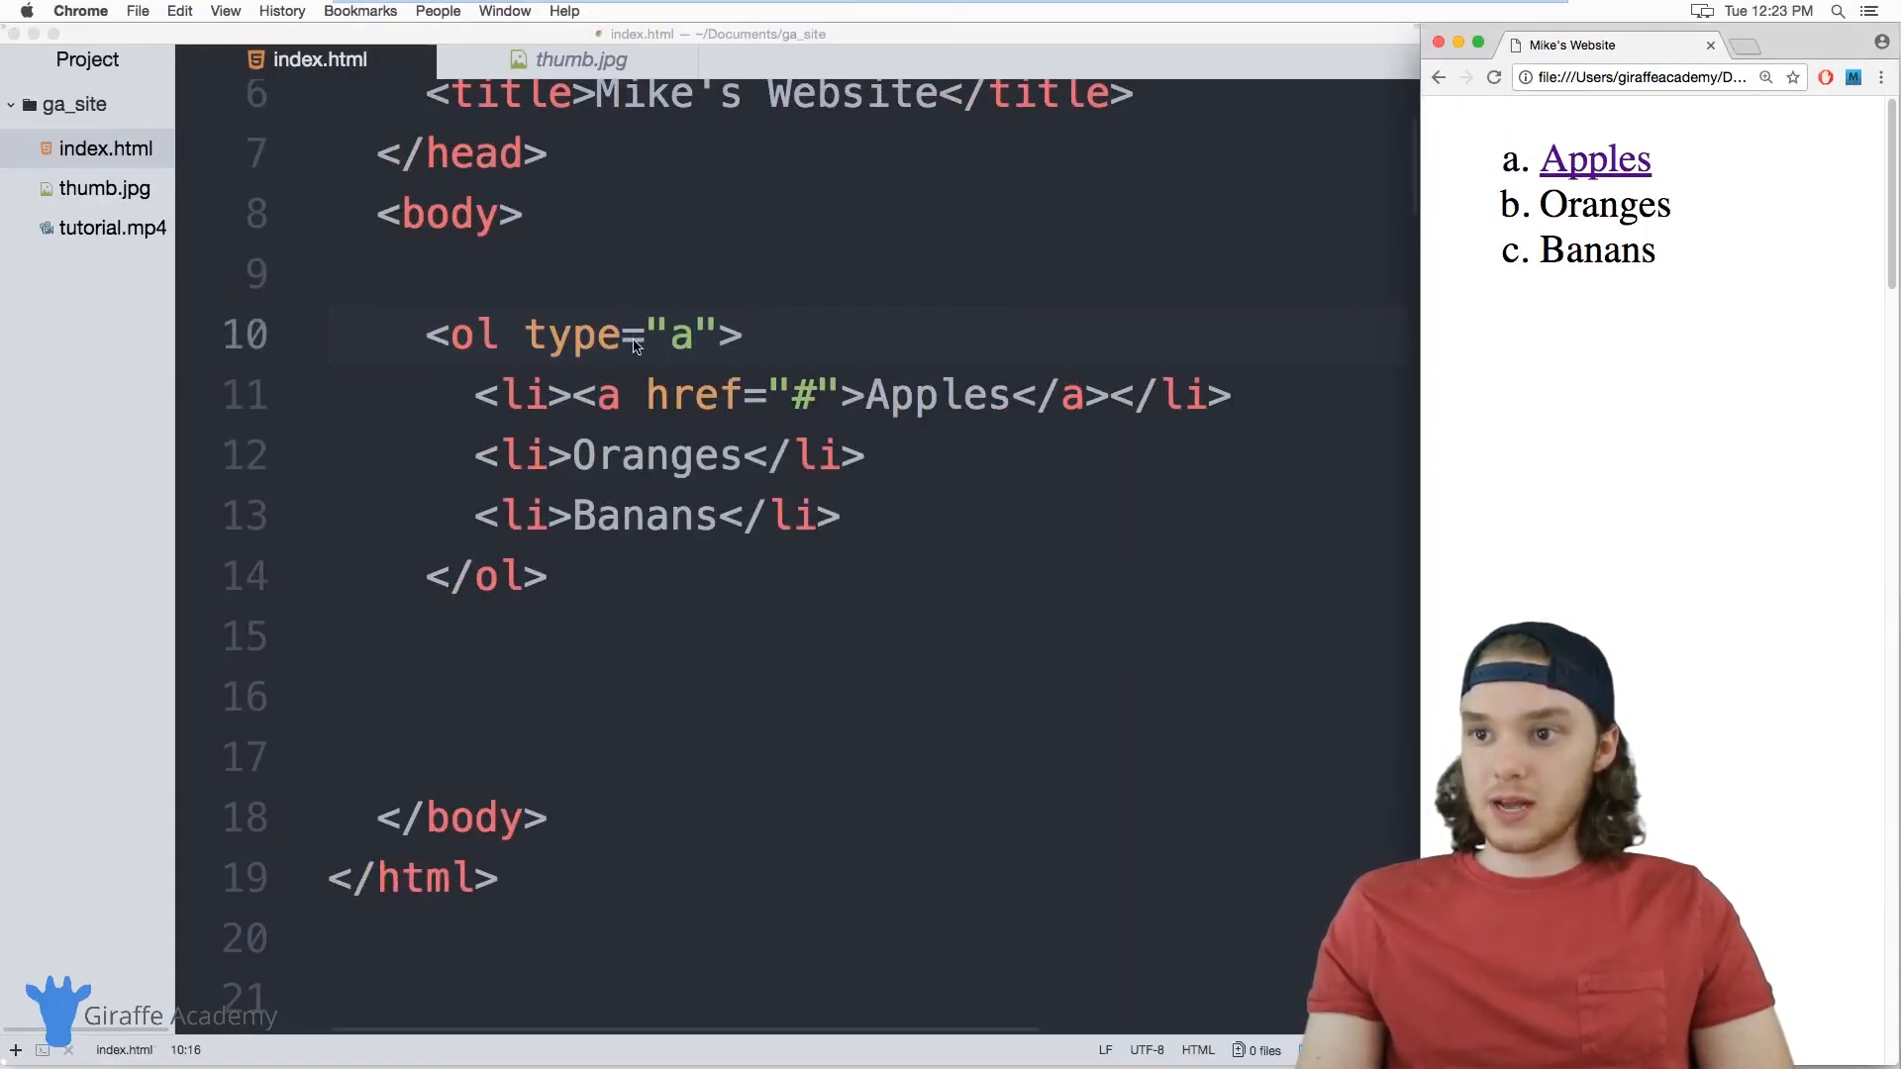
type("I")
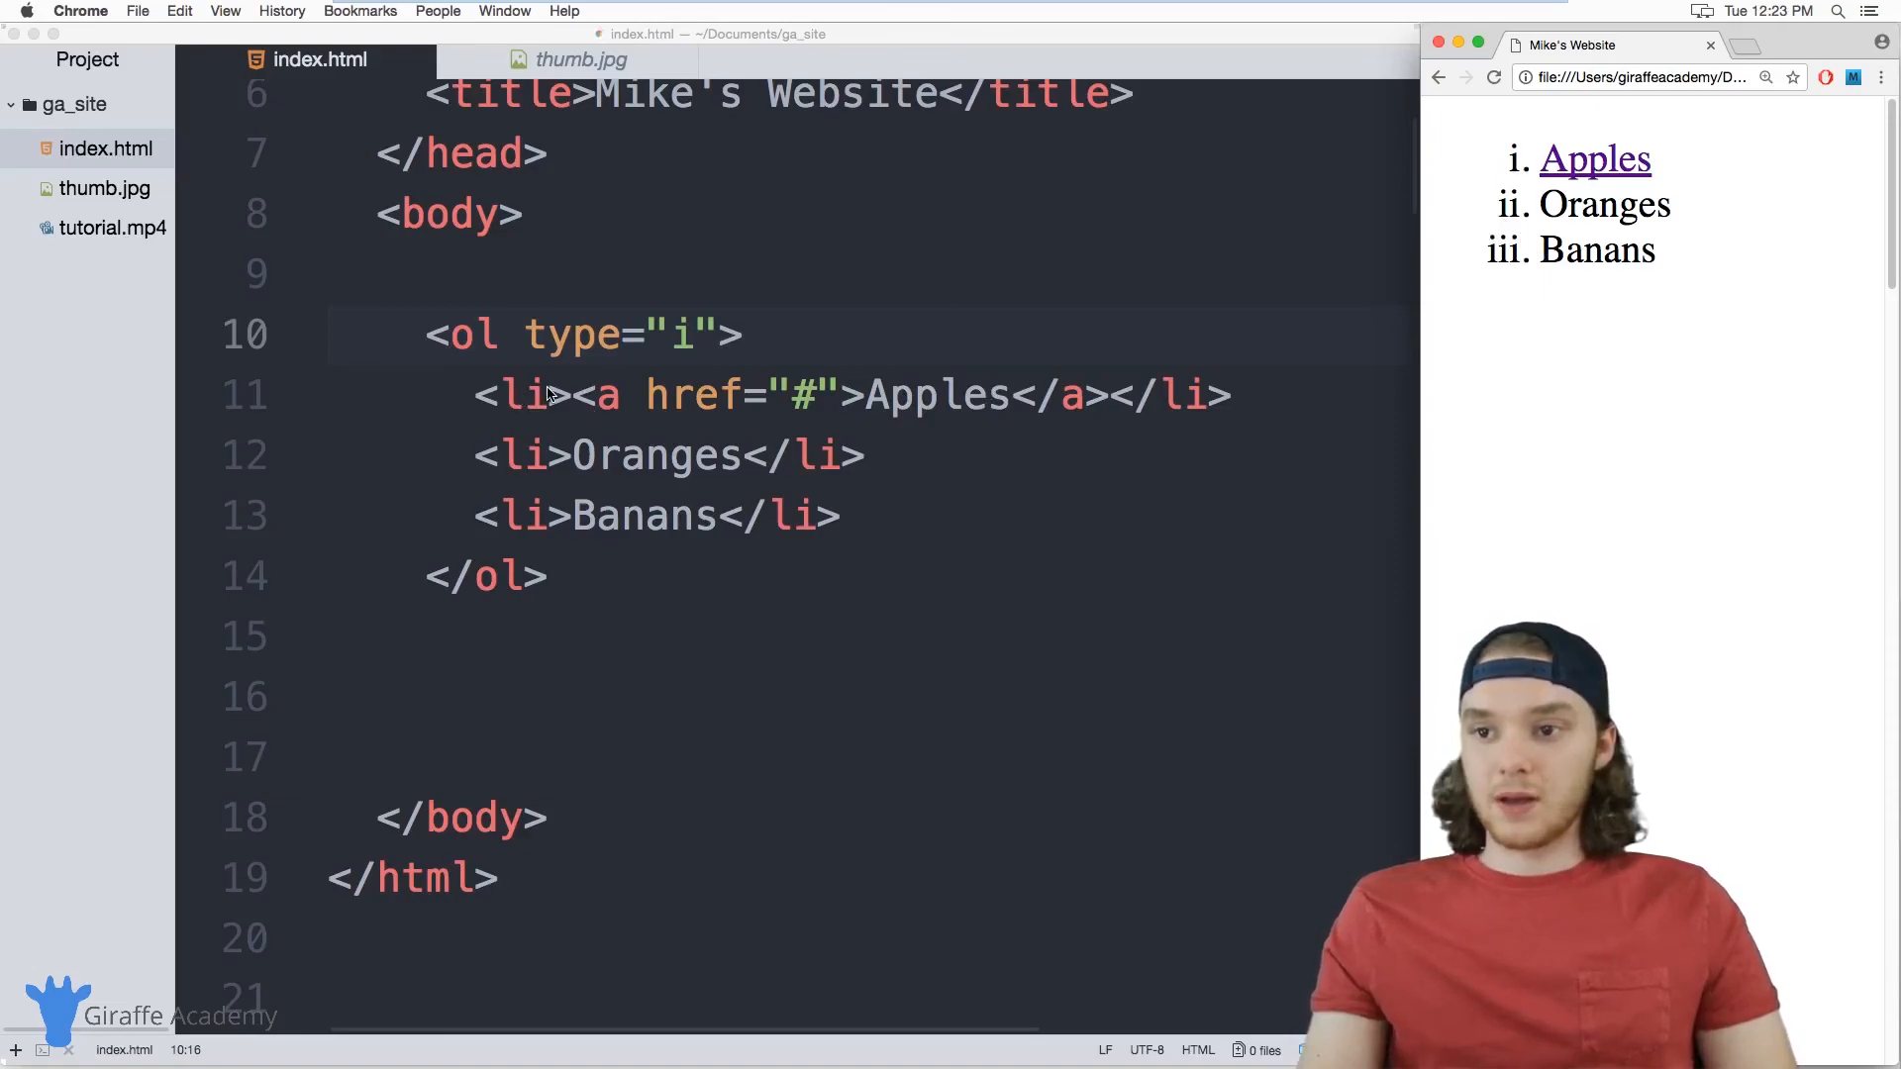
mouse_move(584, 525)
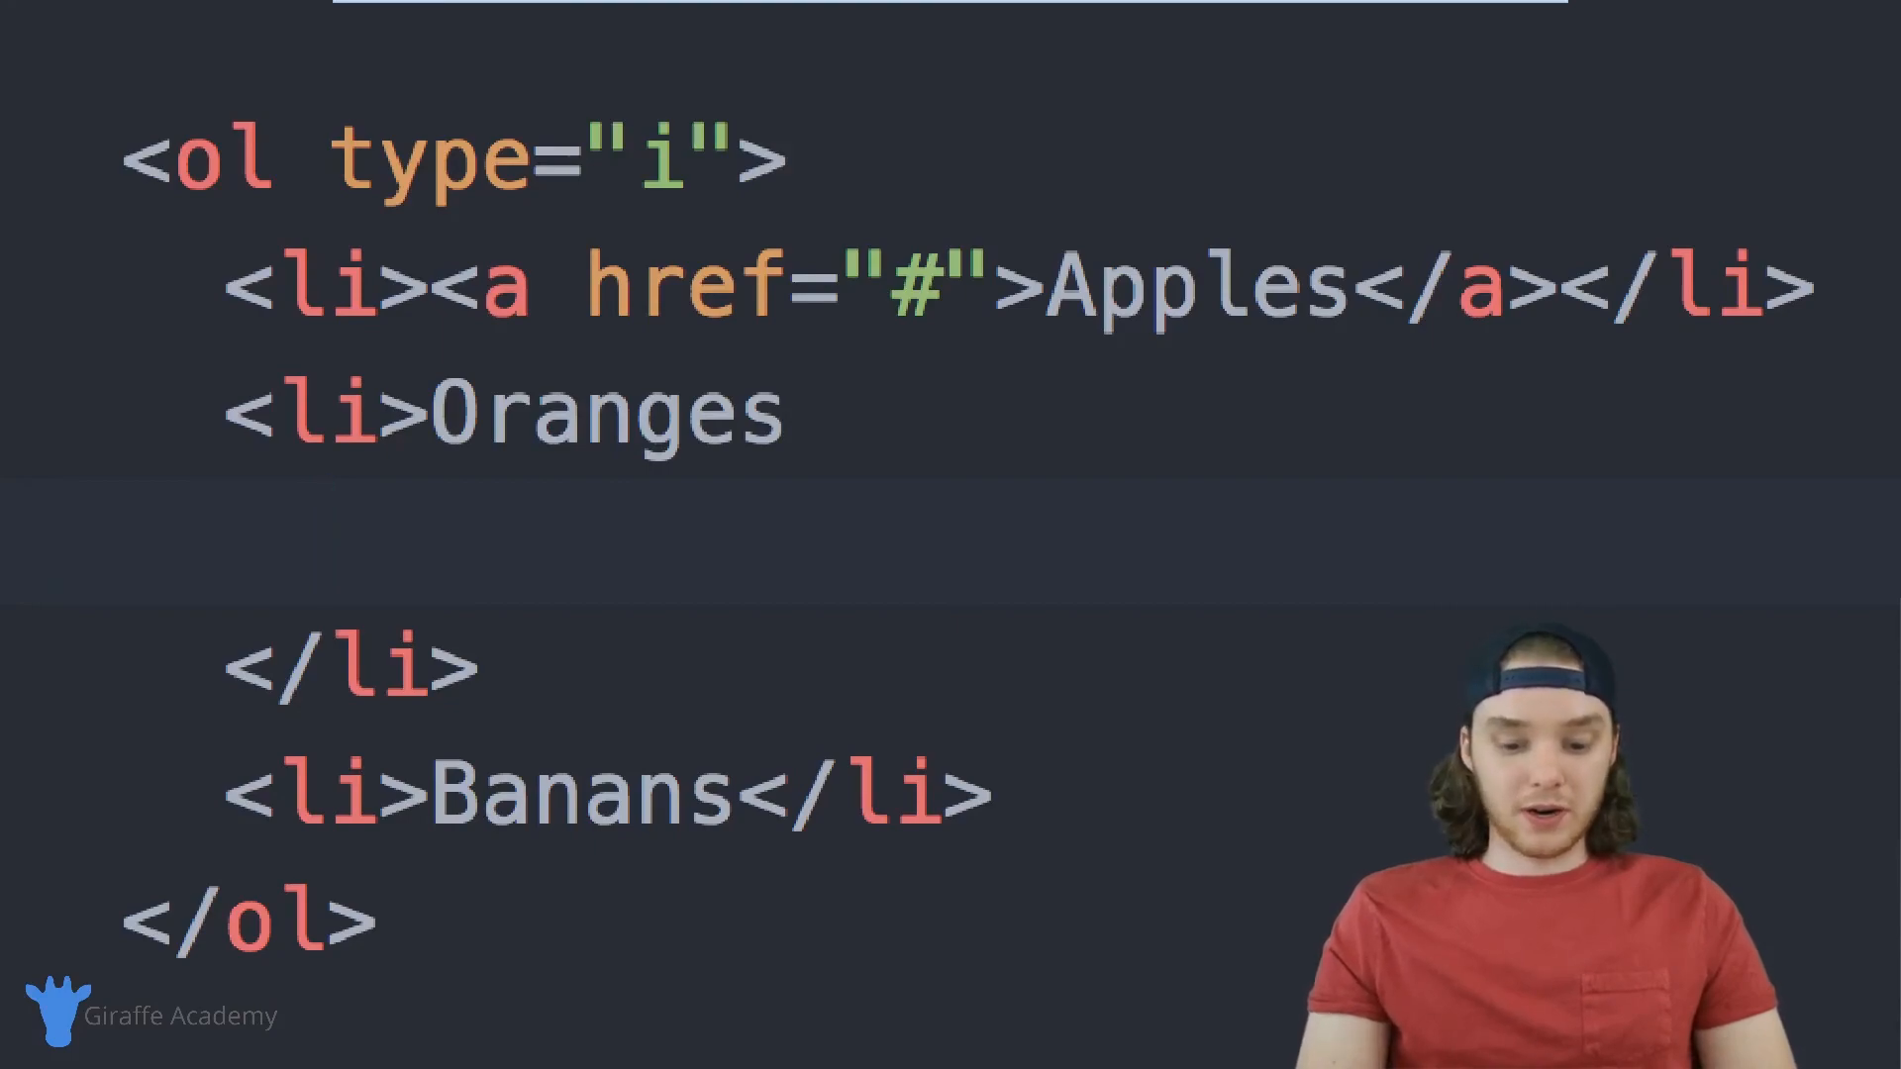
Nest an ordered sublist containing item1 inside the Oranges item.
type("<ol>")
type("<li>")
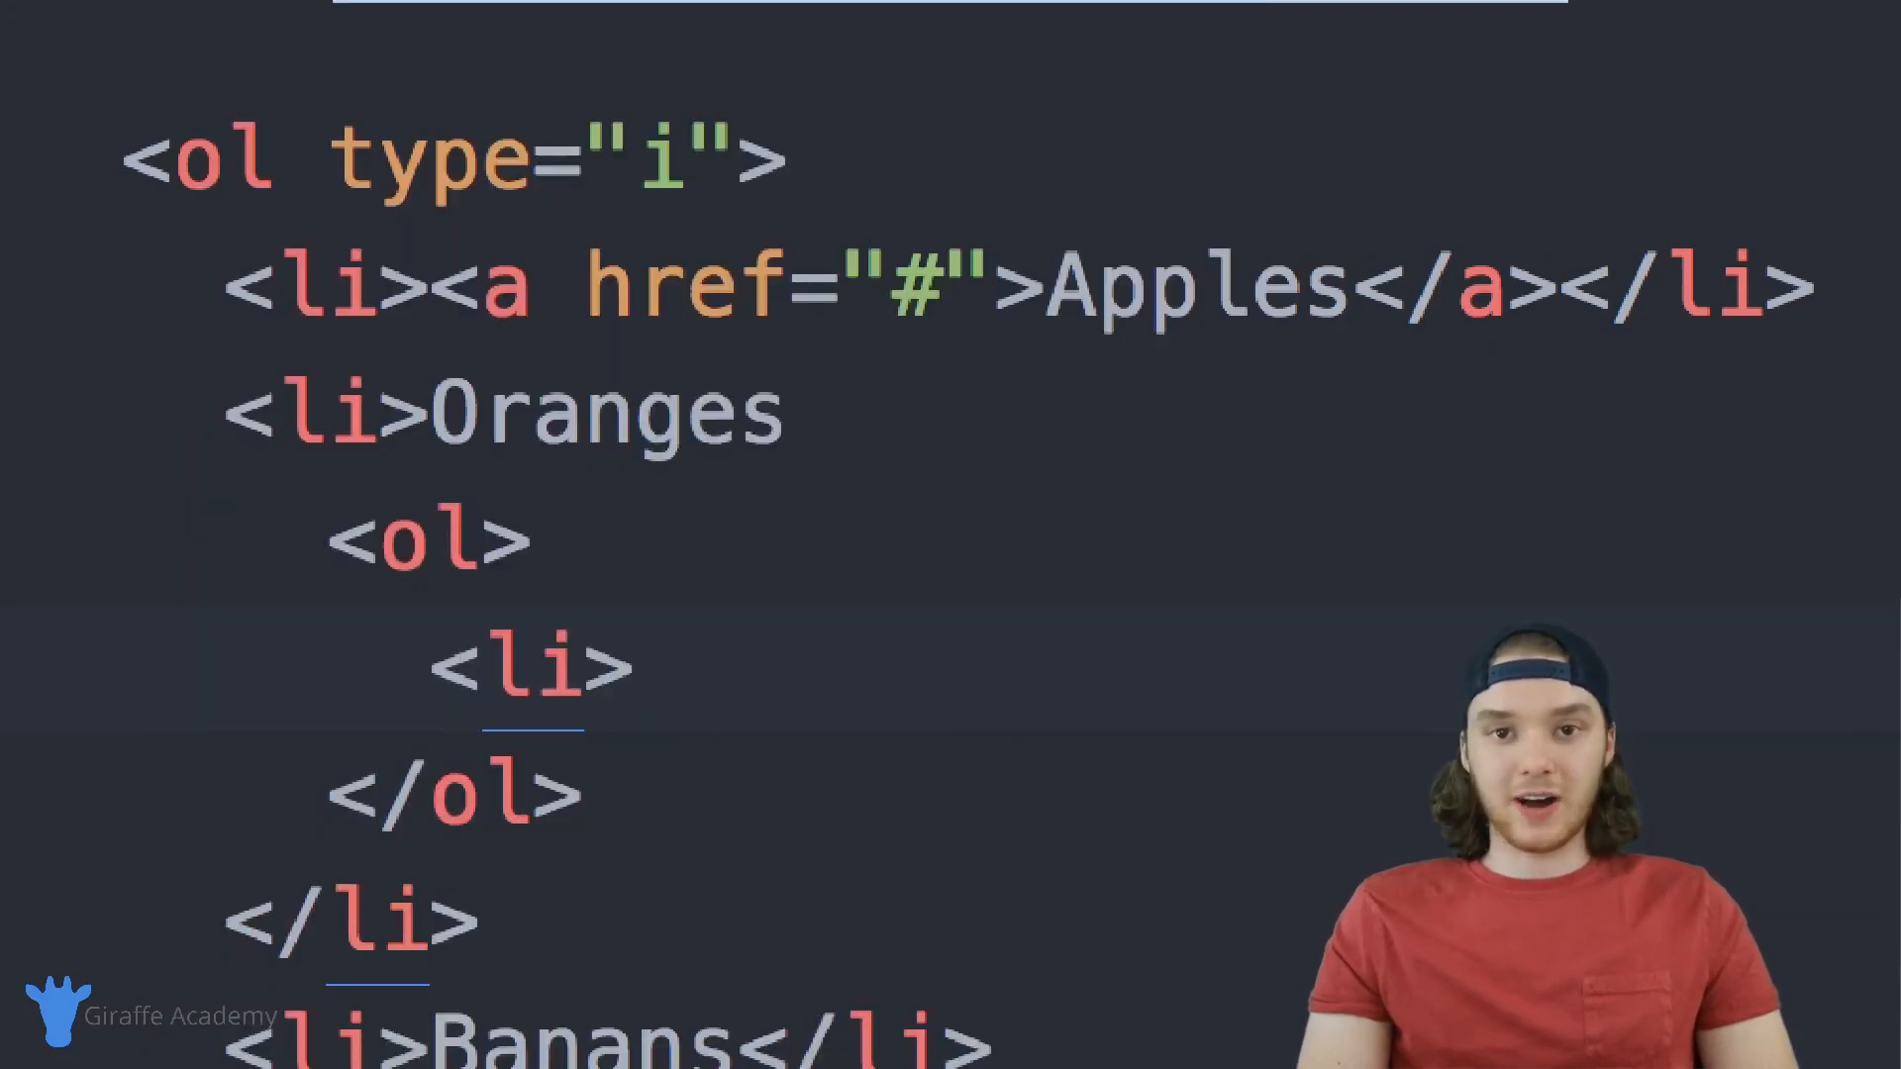
type("item1")
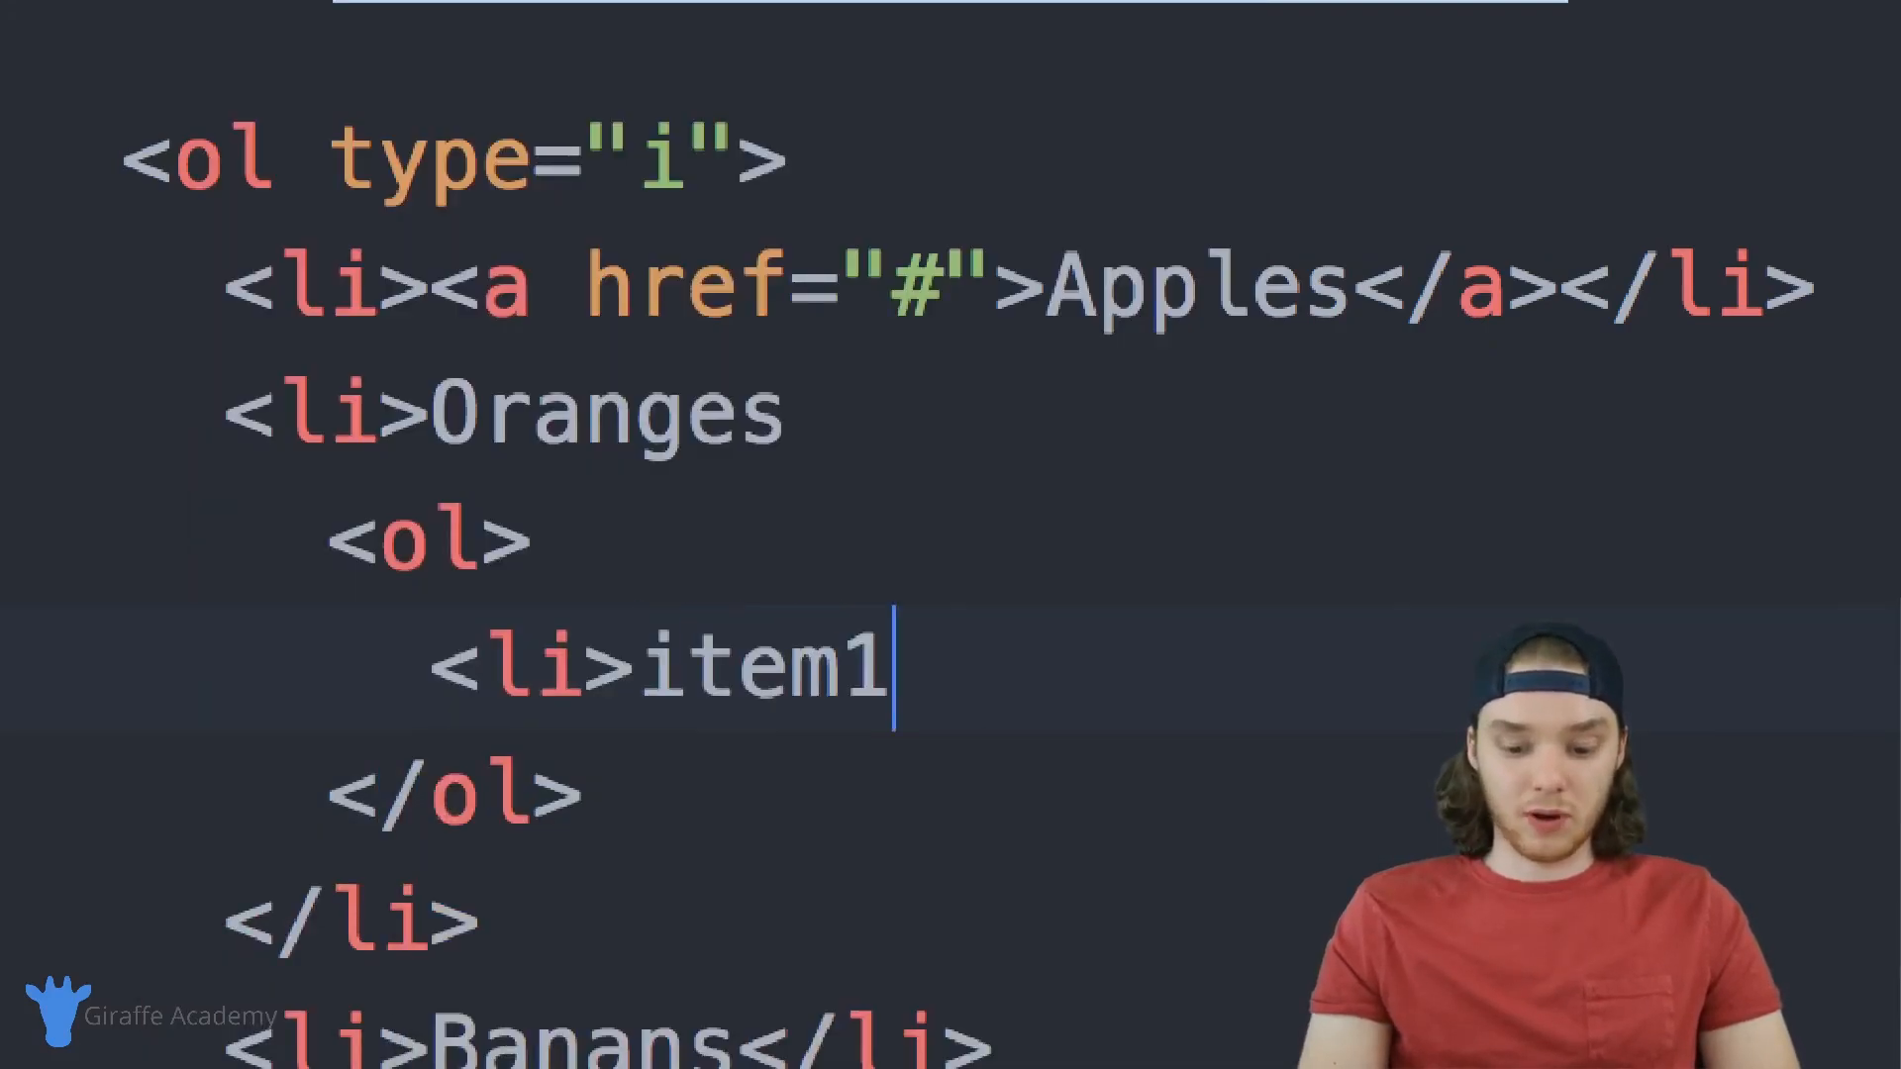
type("</li>")
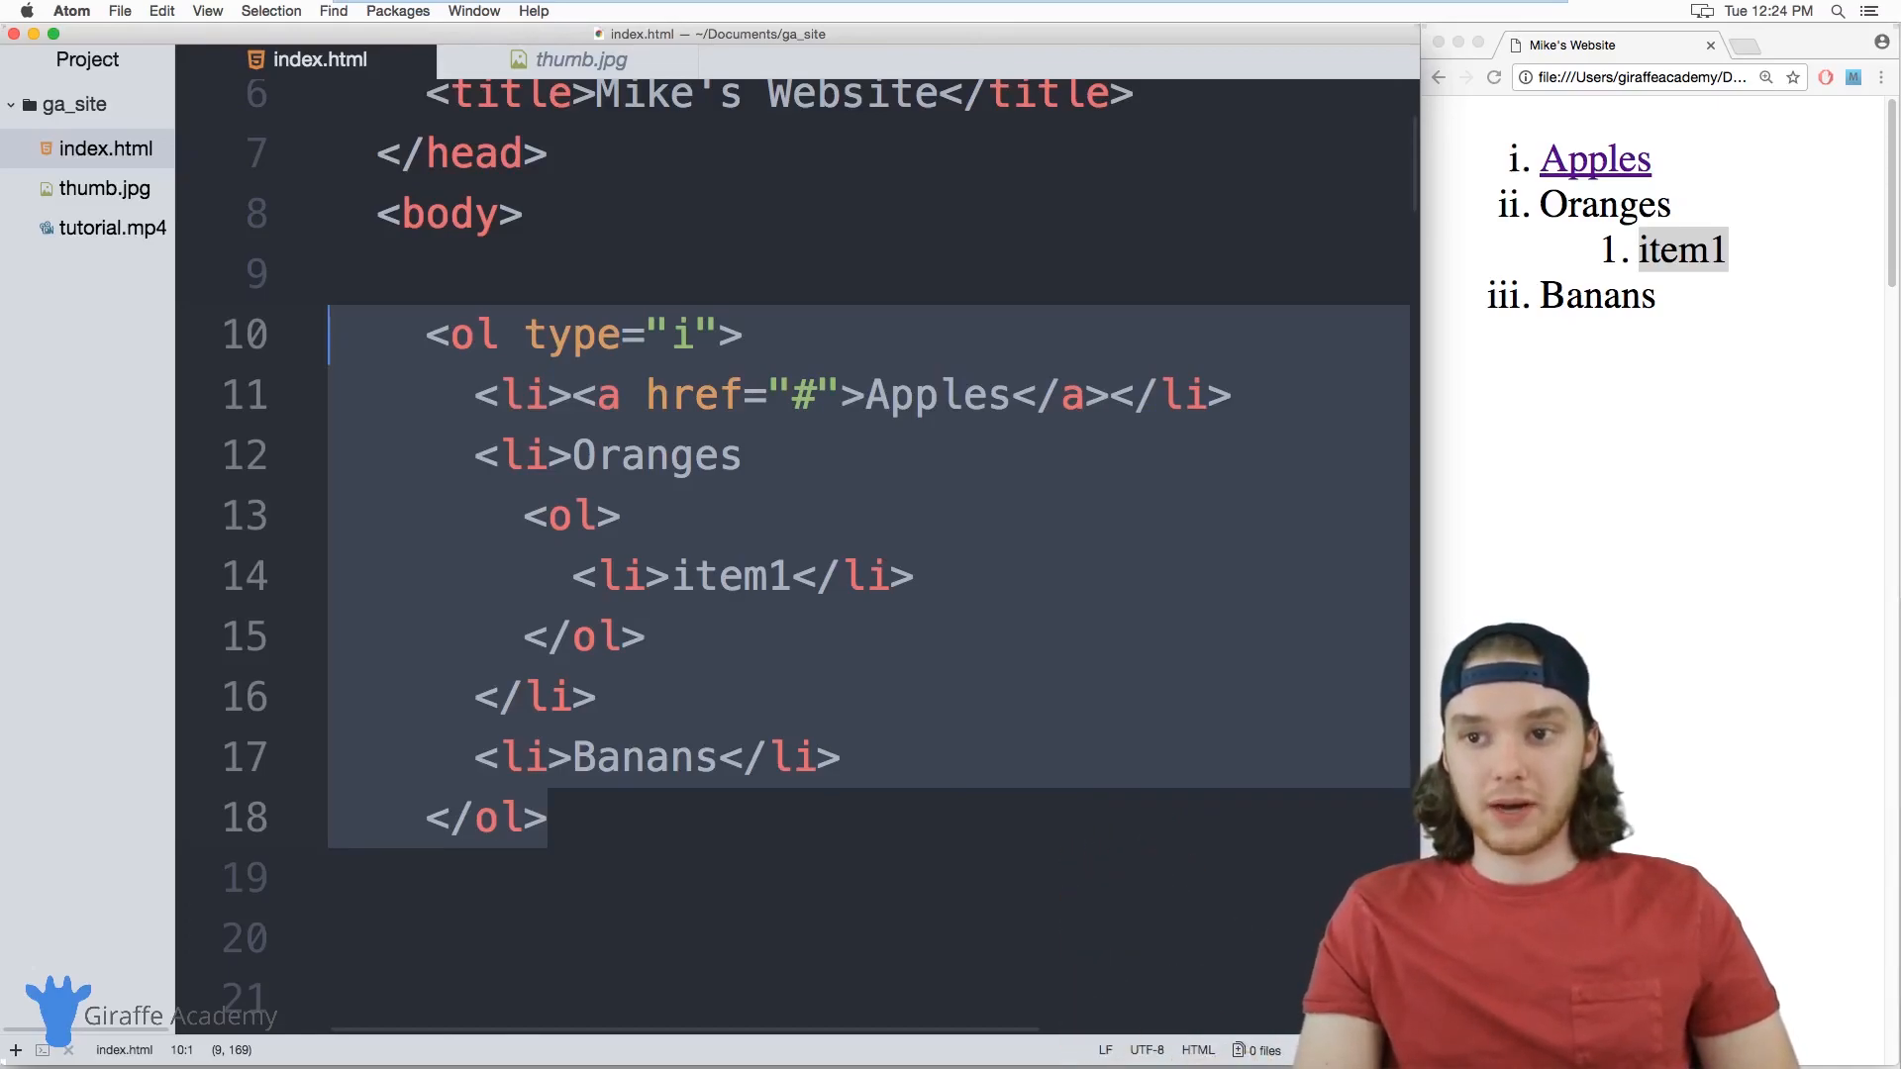
Delete the ordered list and start a description list with the term Apples.
key("Delete")
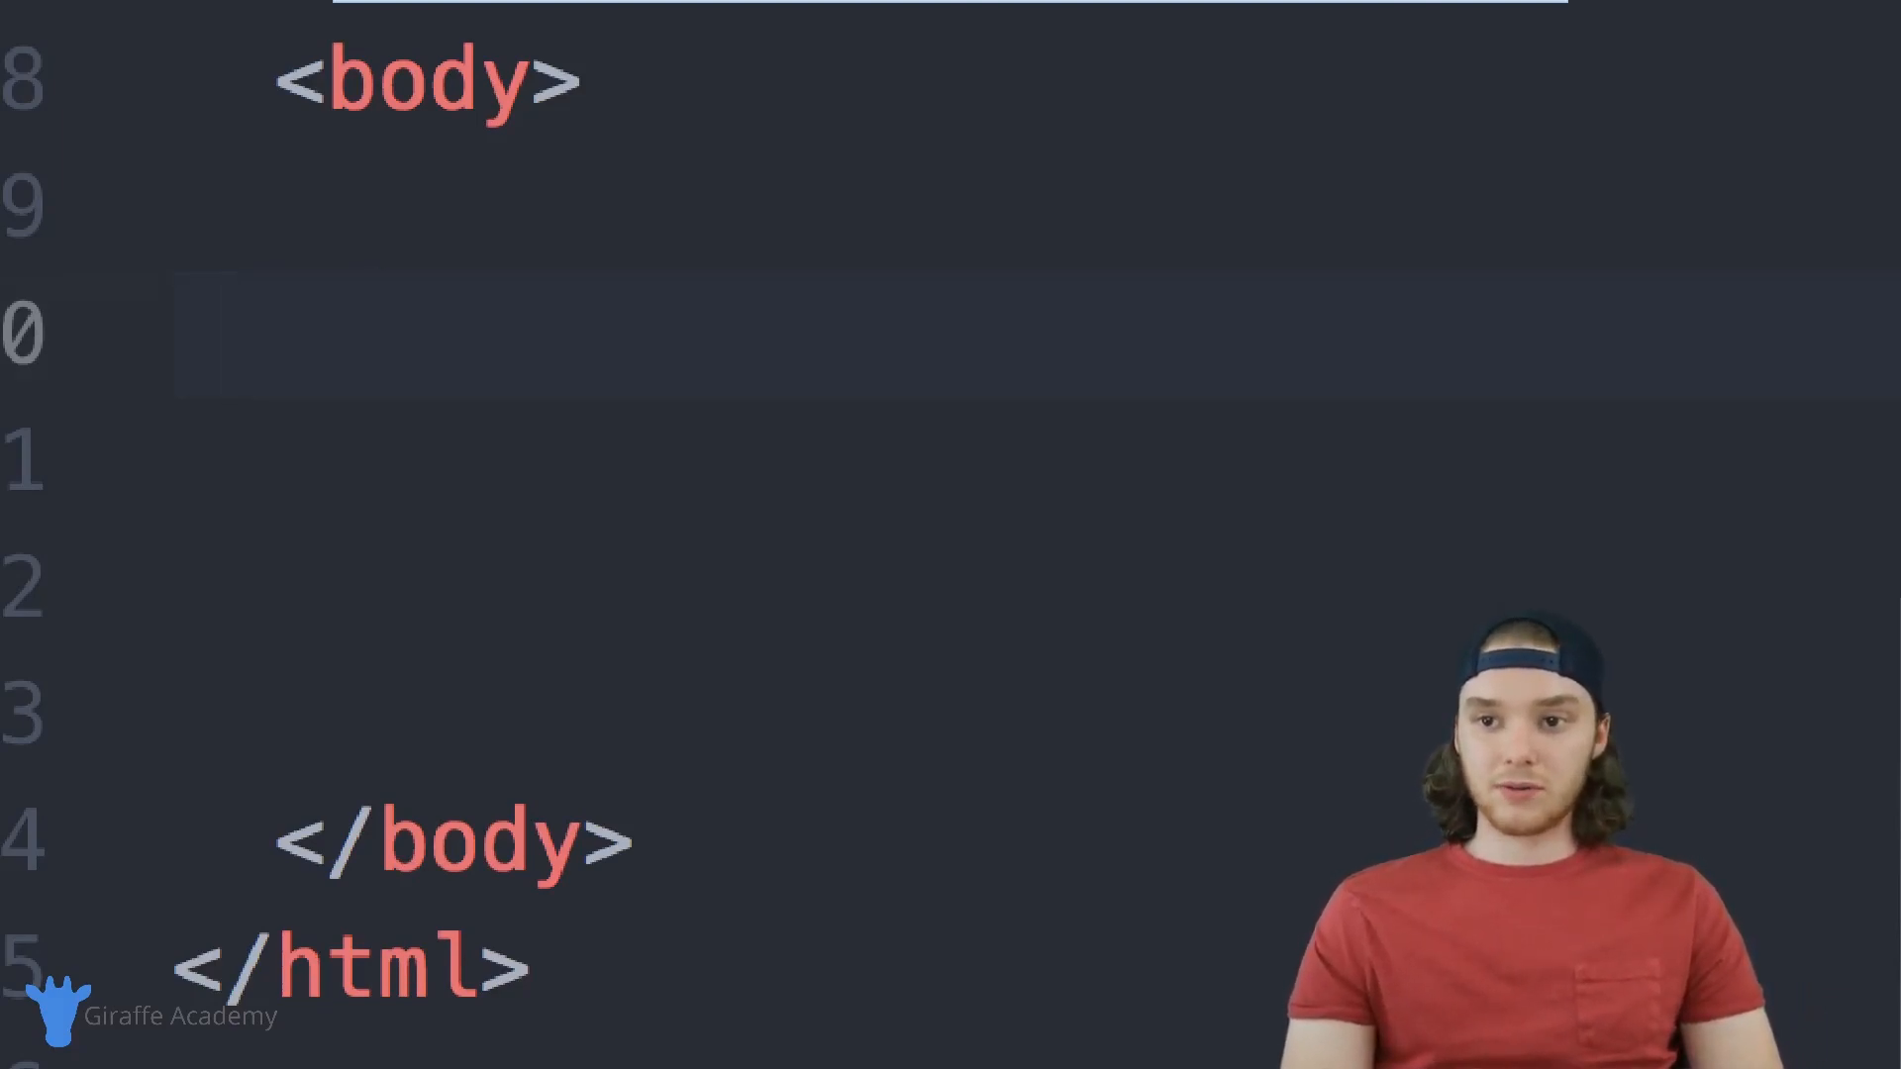
left_click(329, 341)
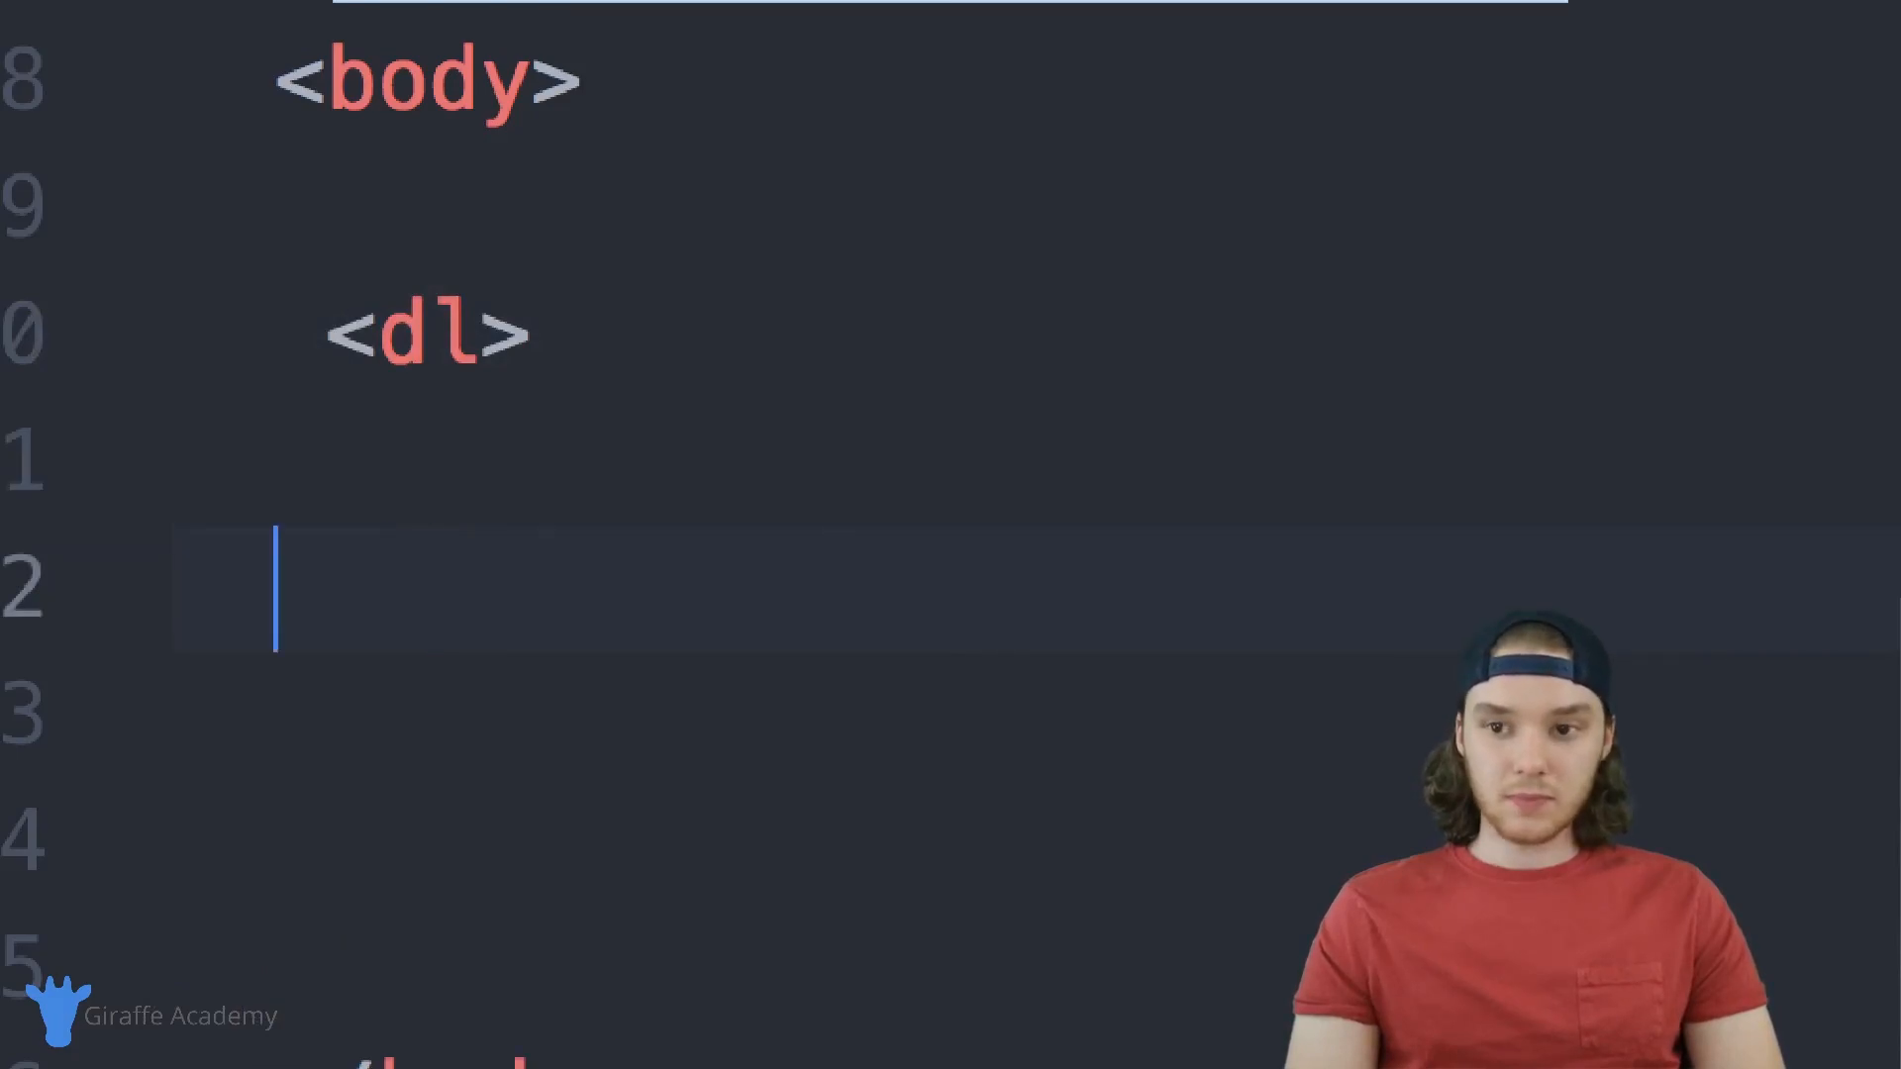
type("</dl>")
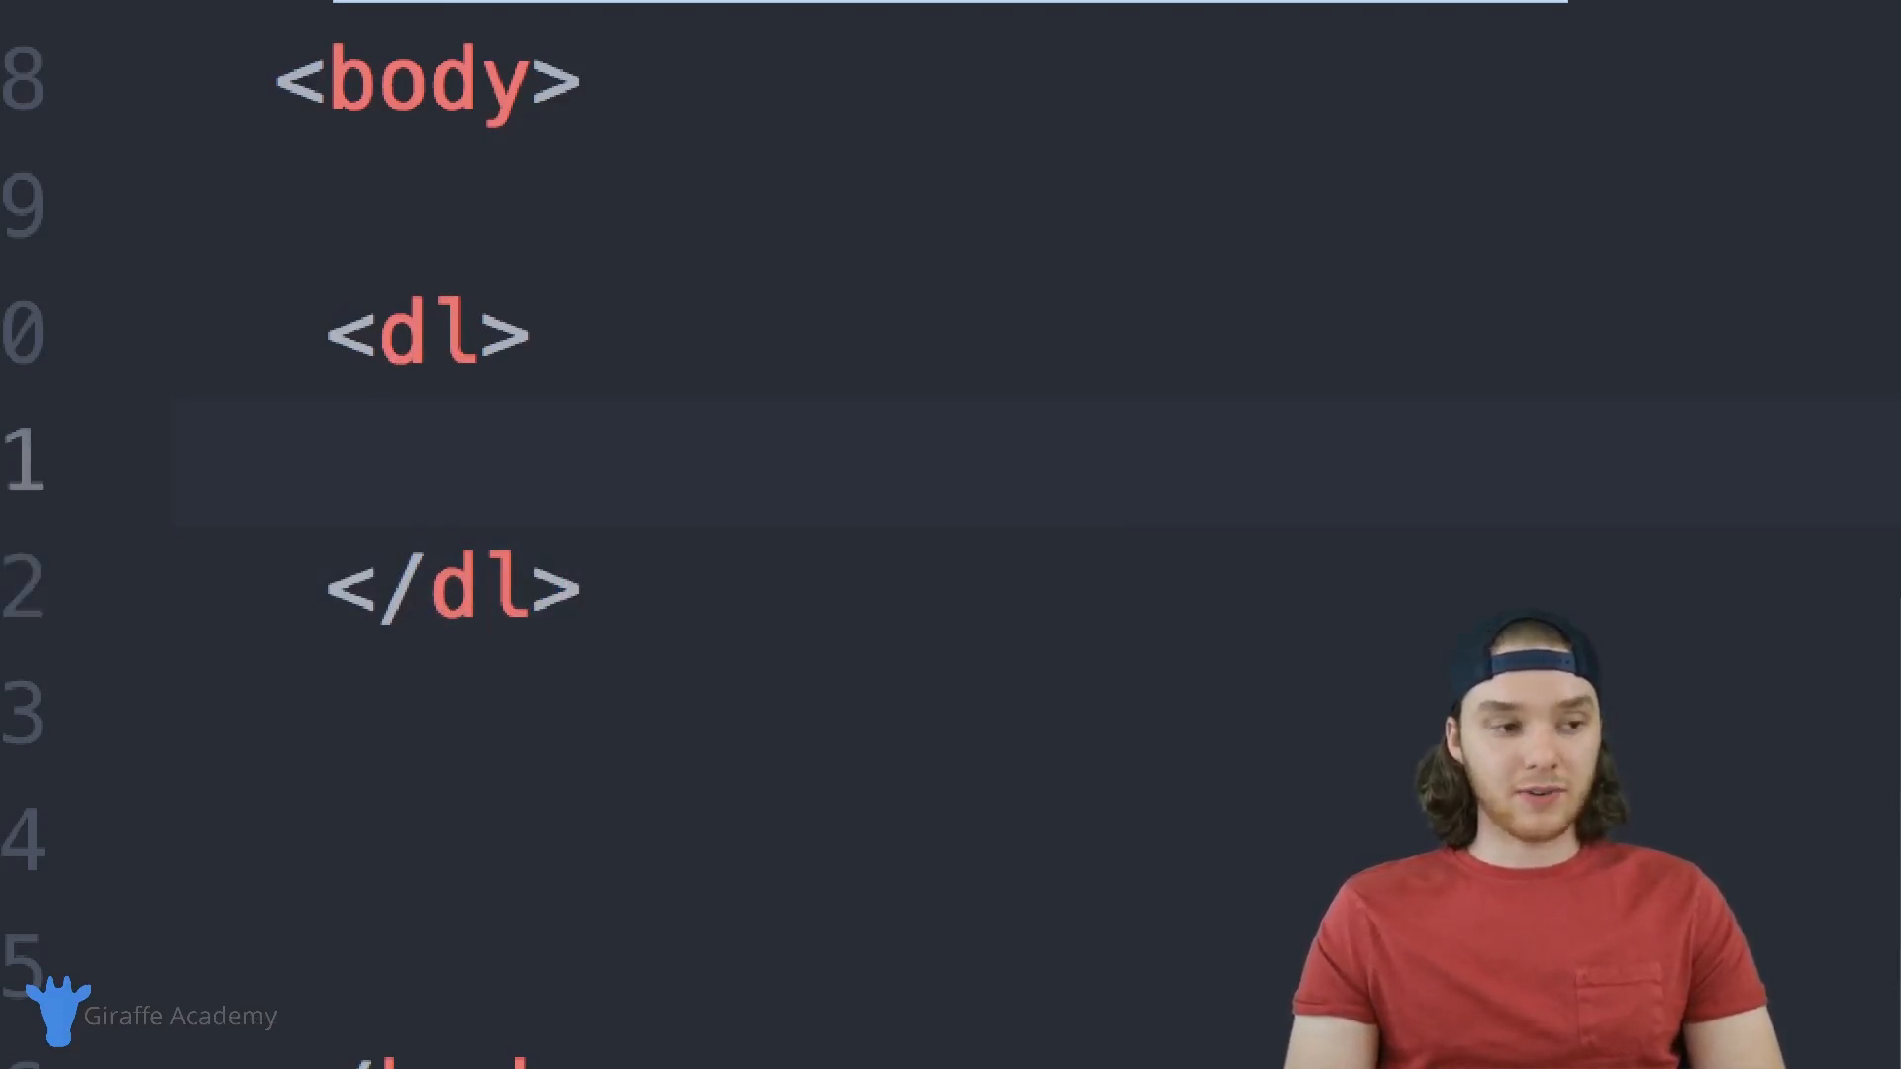
type("<dt></dt>")
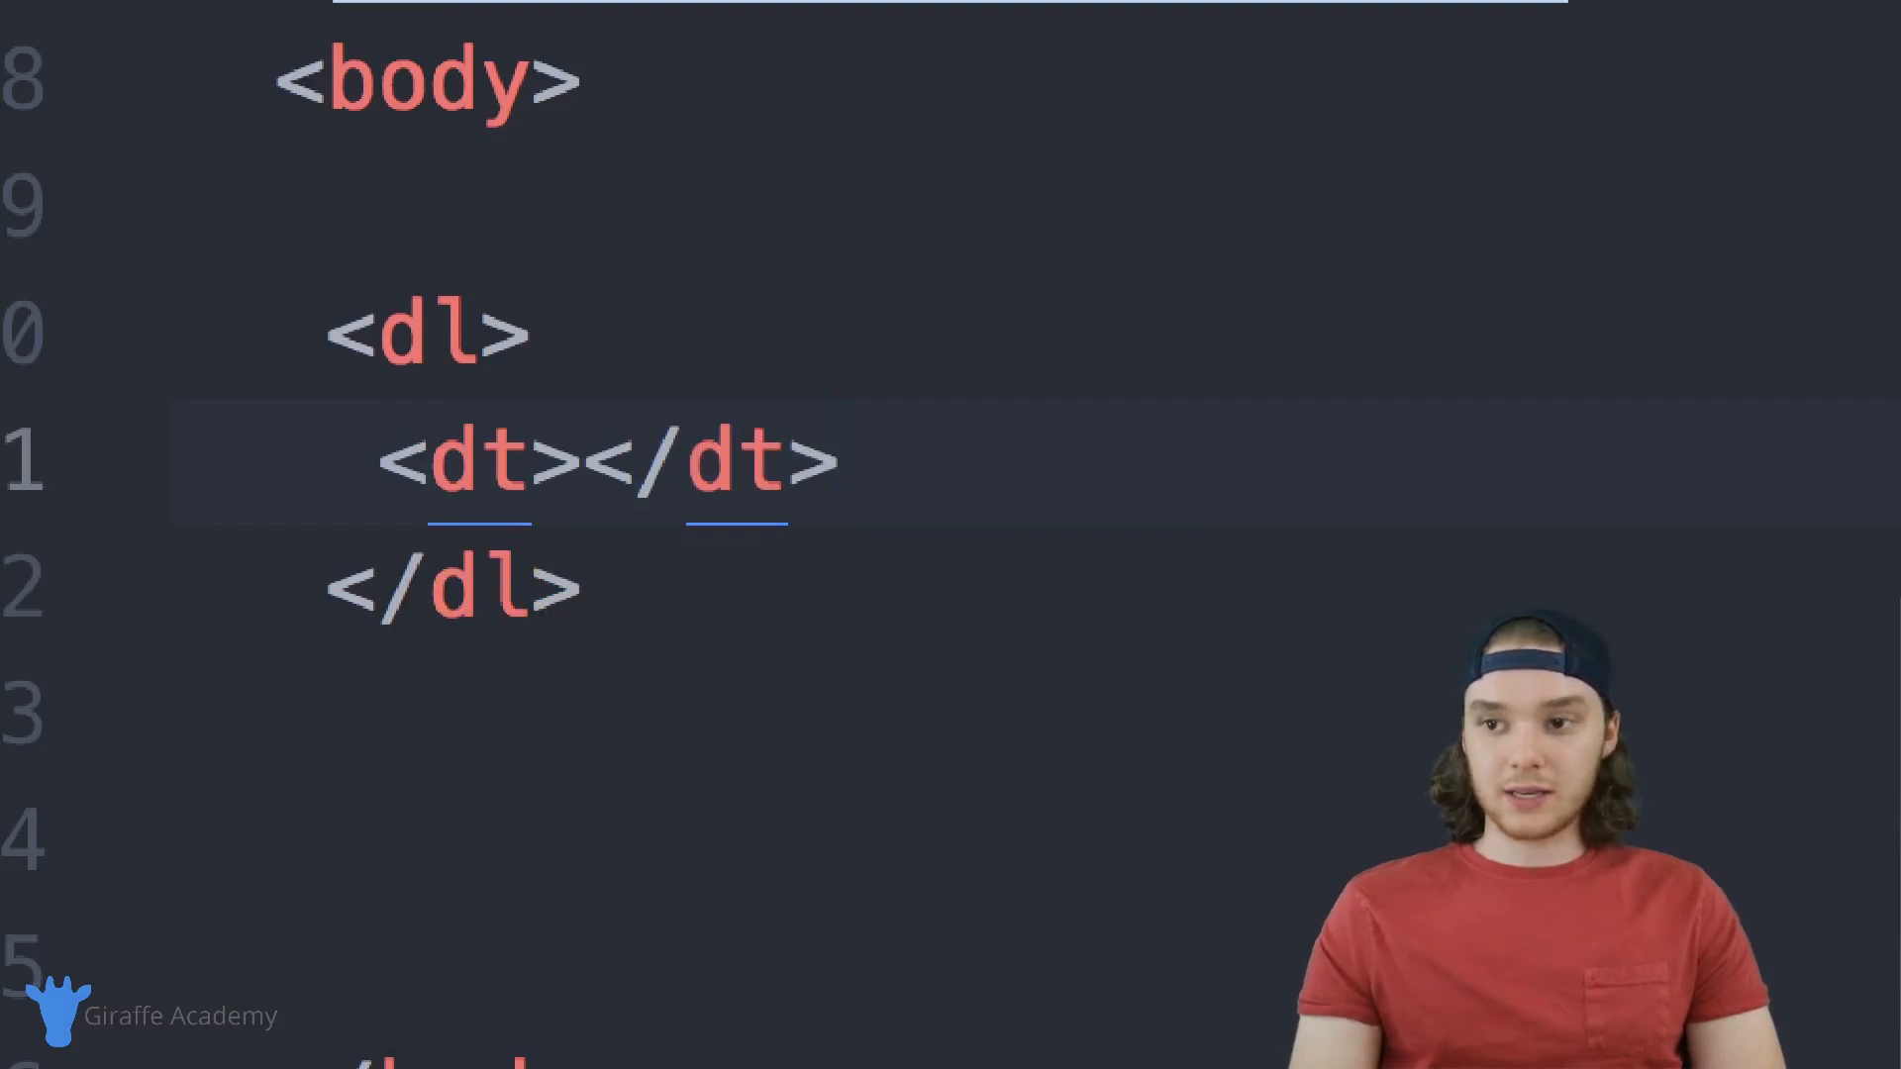
left_click(581, 464)
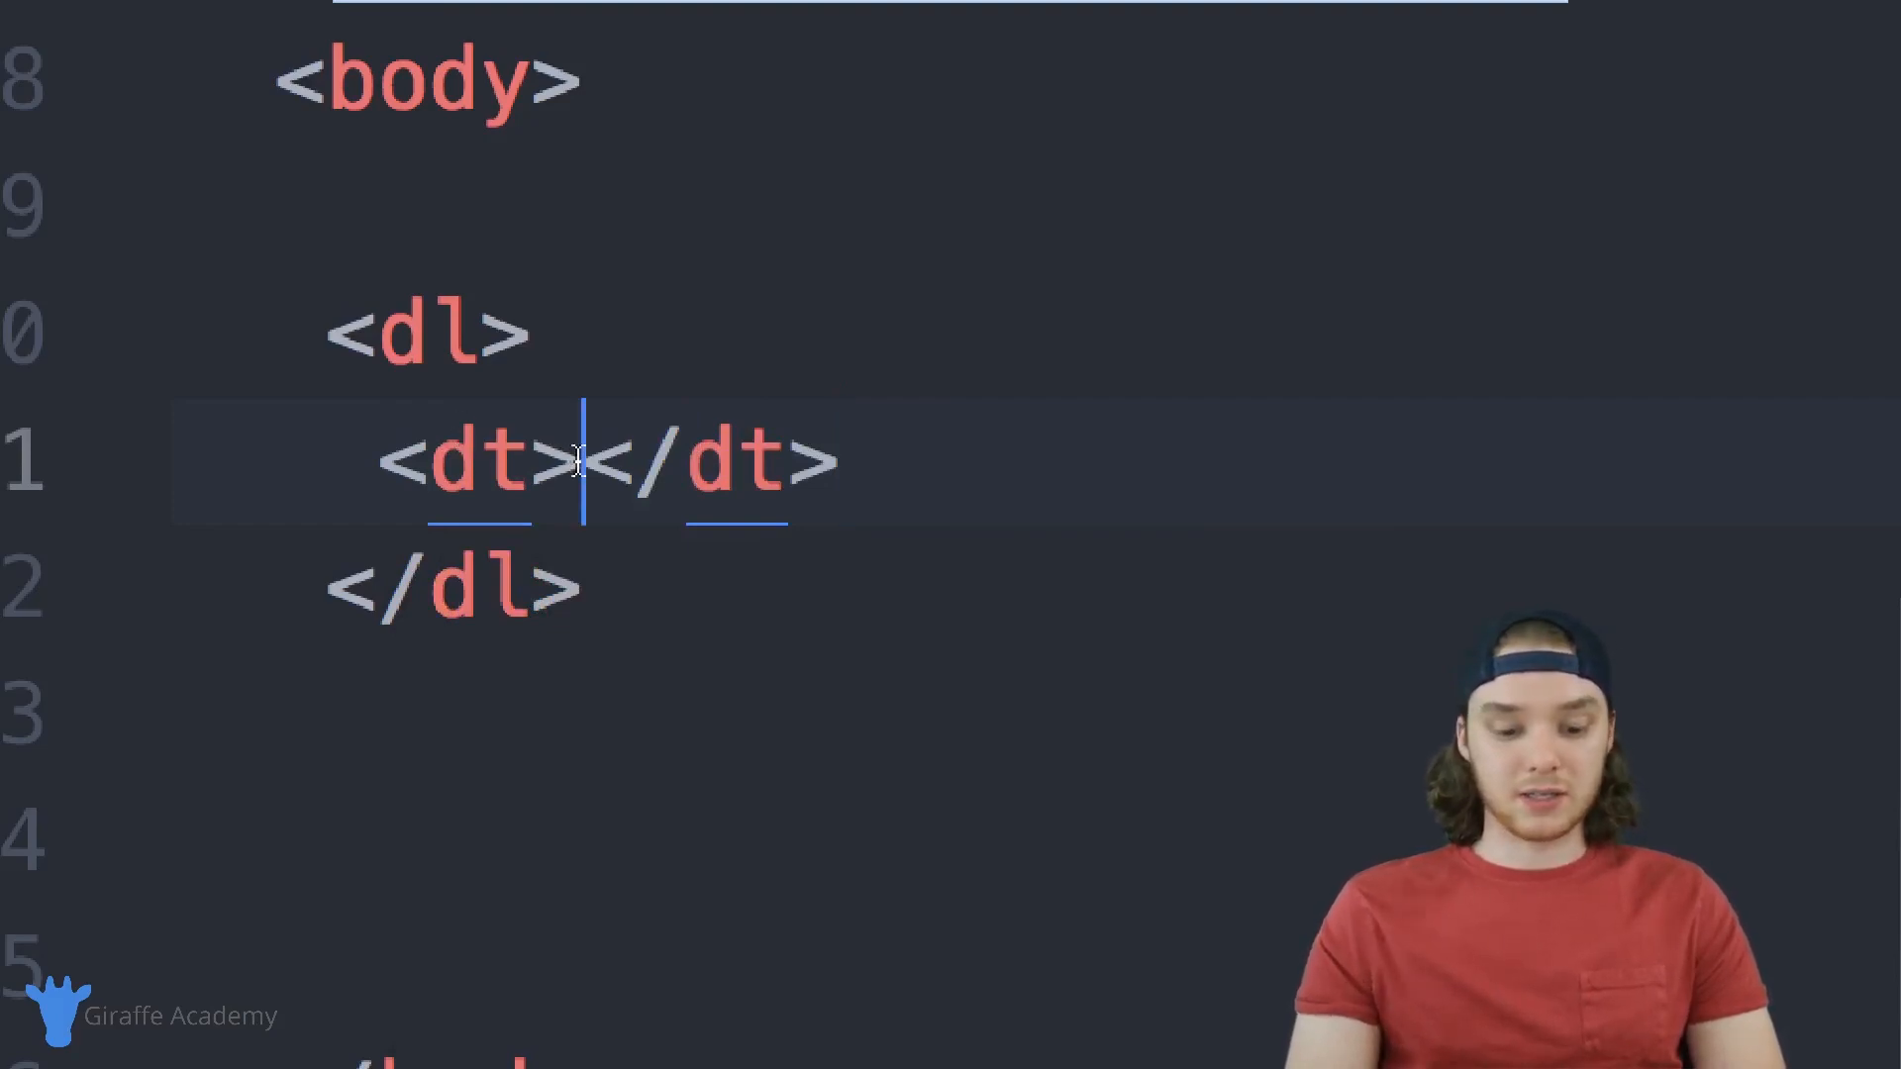
type("Apples")
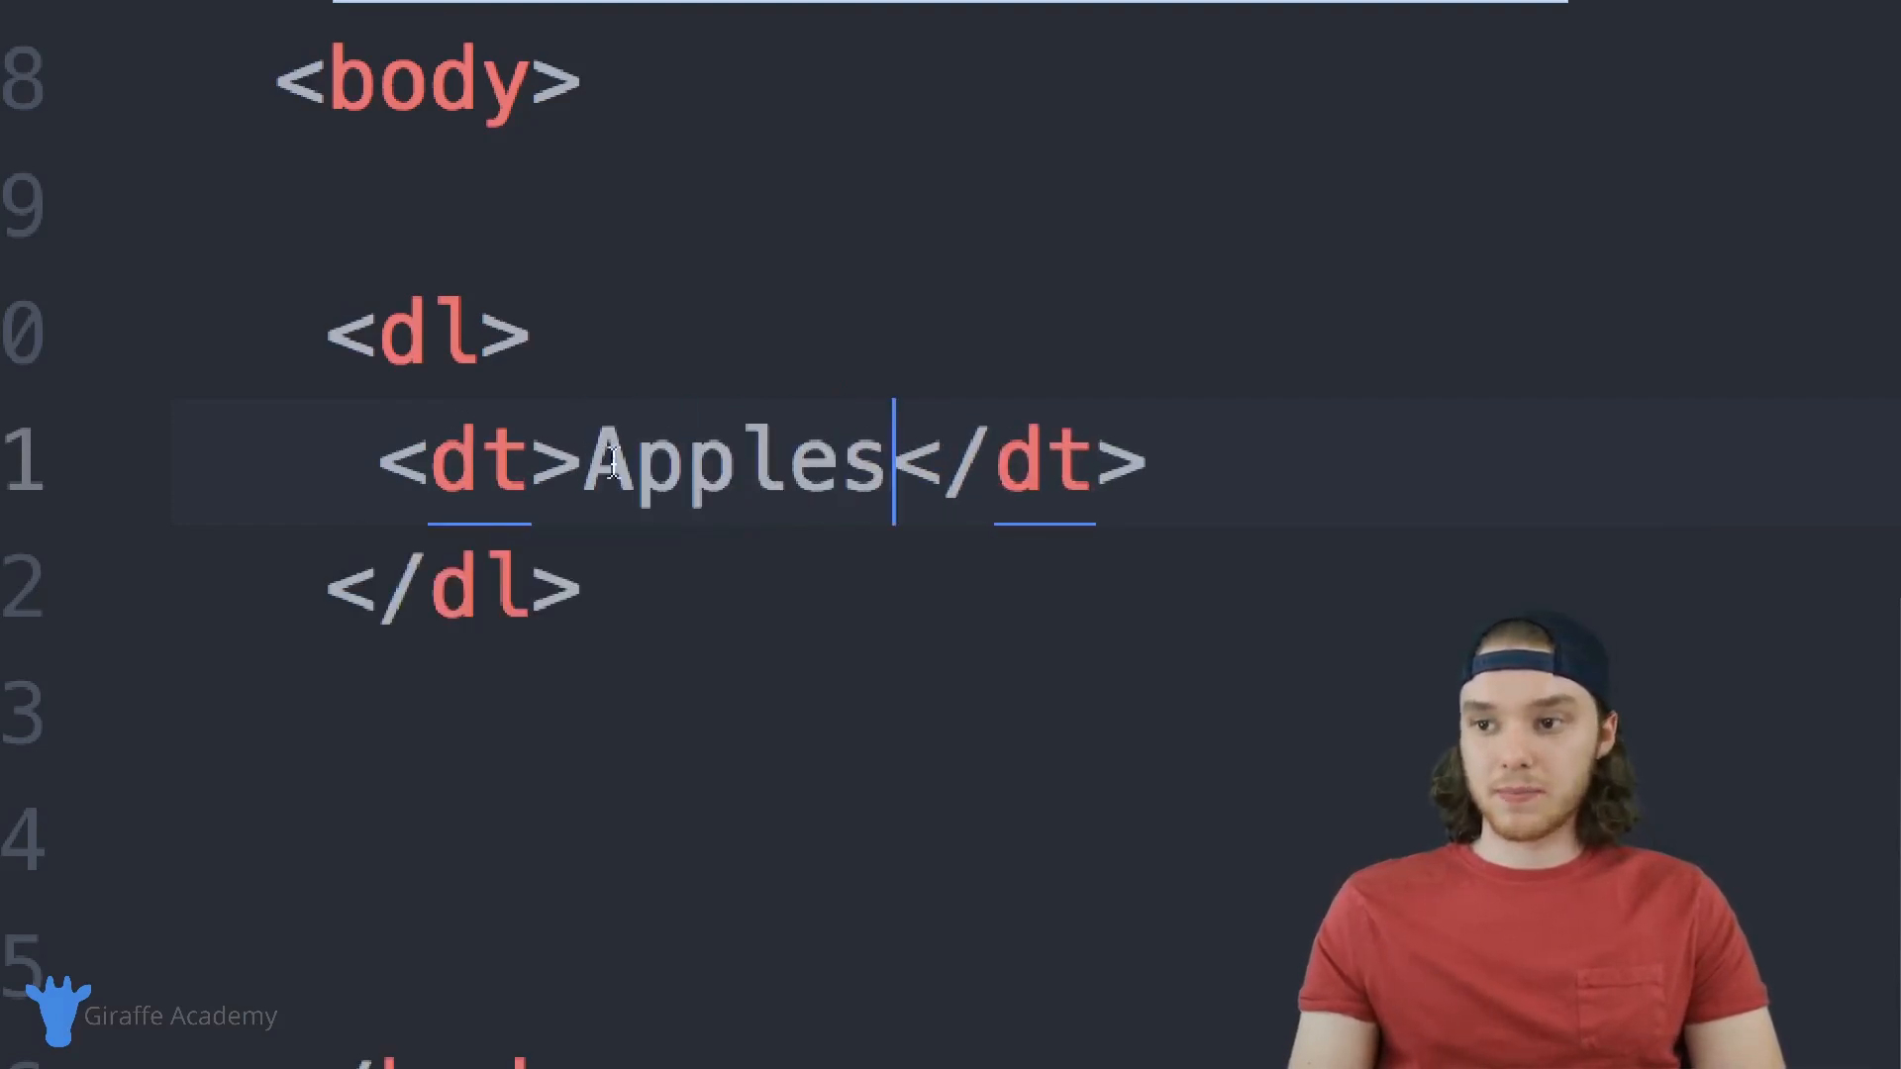
Add the description '- They are red' below the Apples term.
key("Enter")
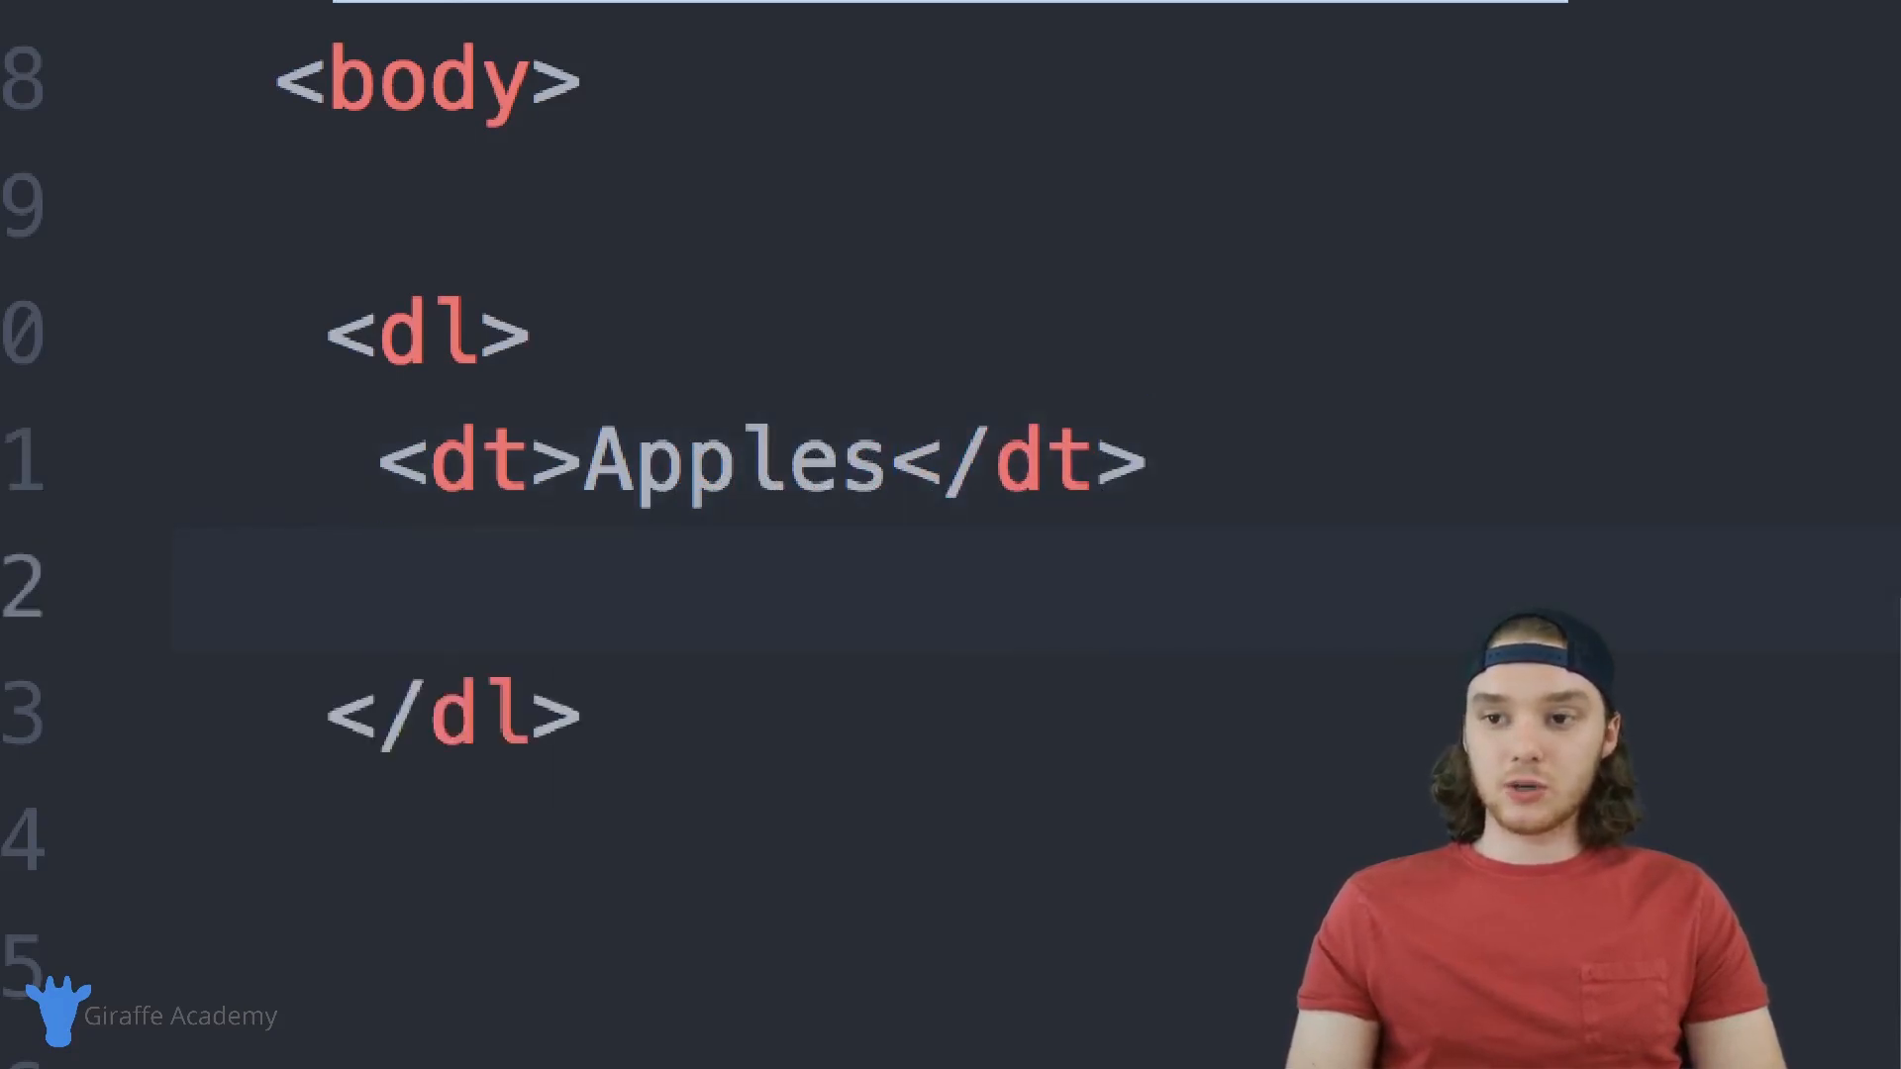
type("<")
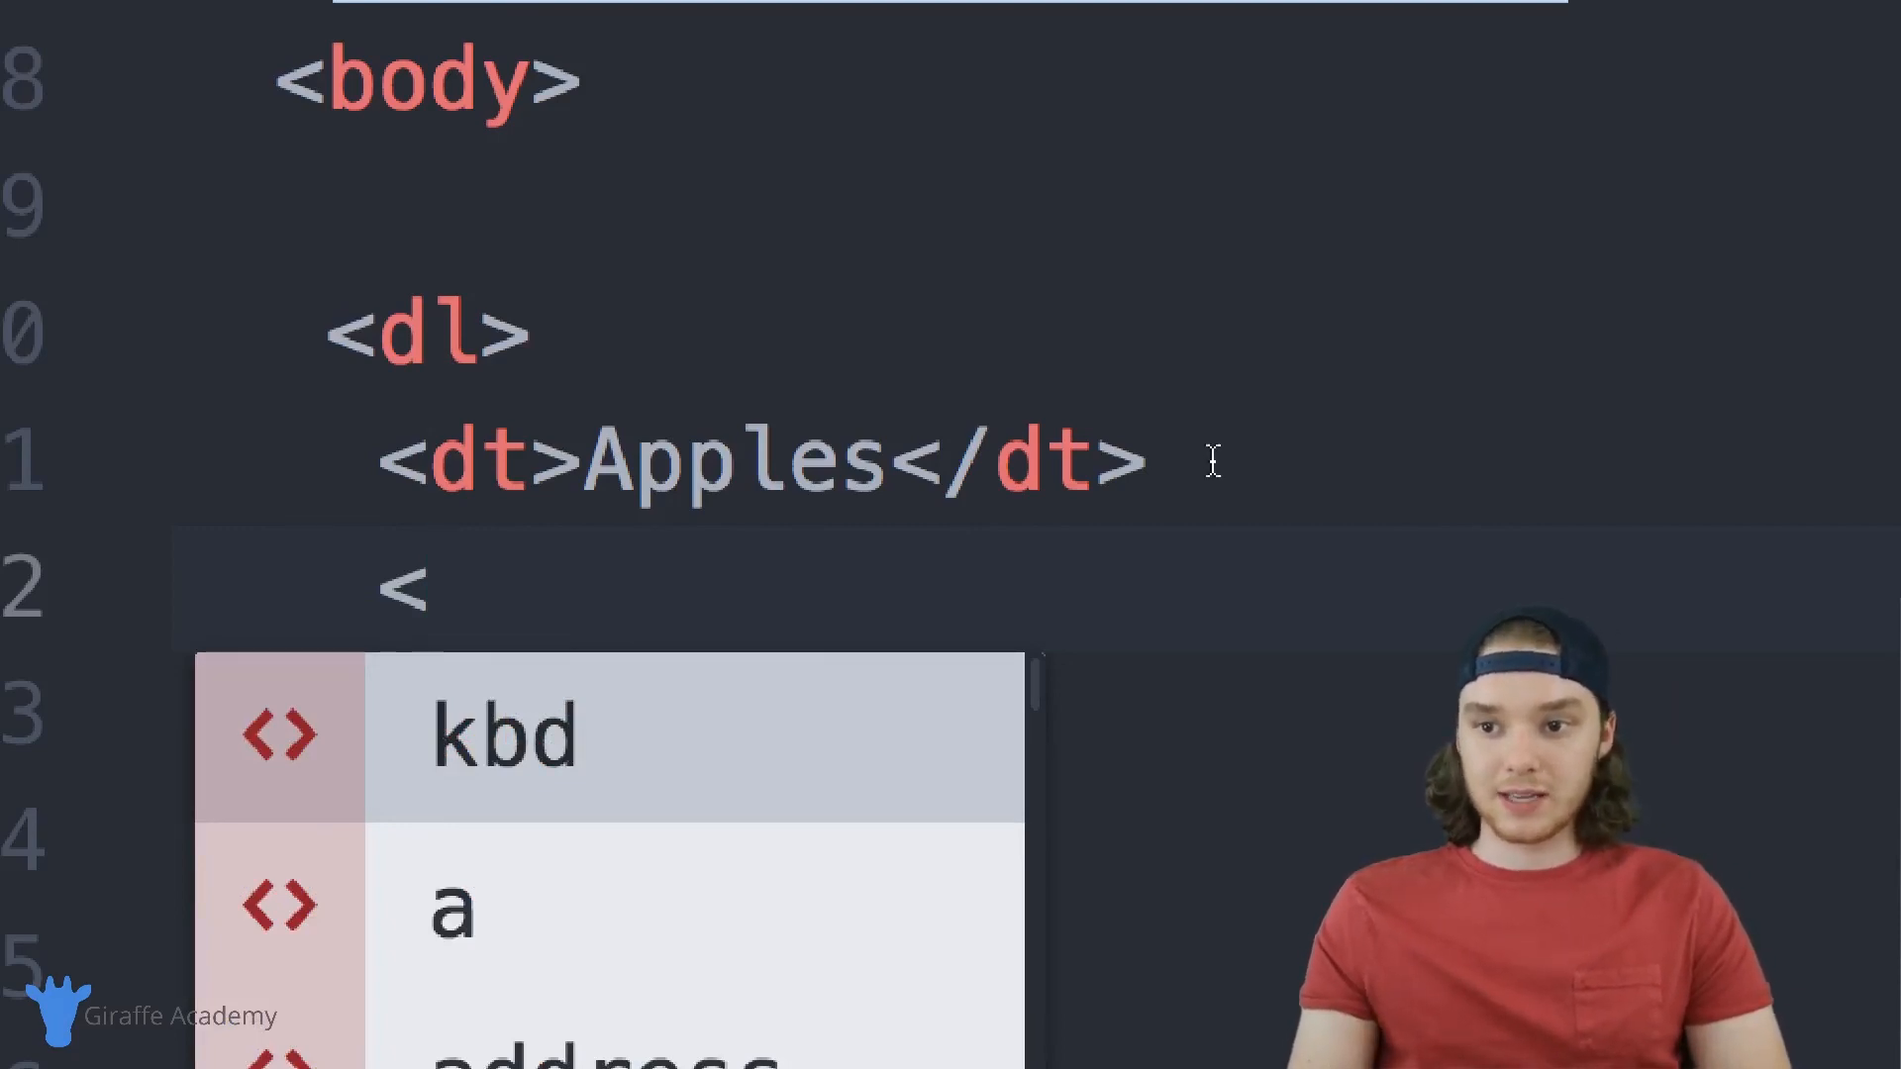
type("dd><")
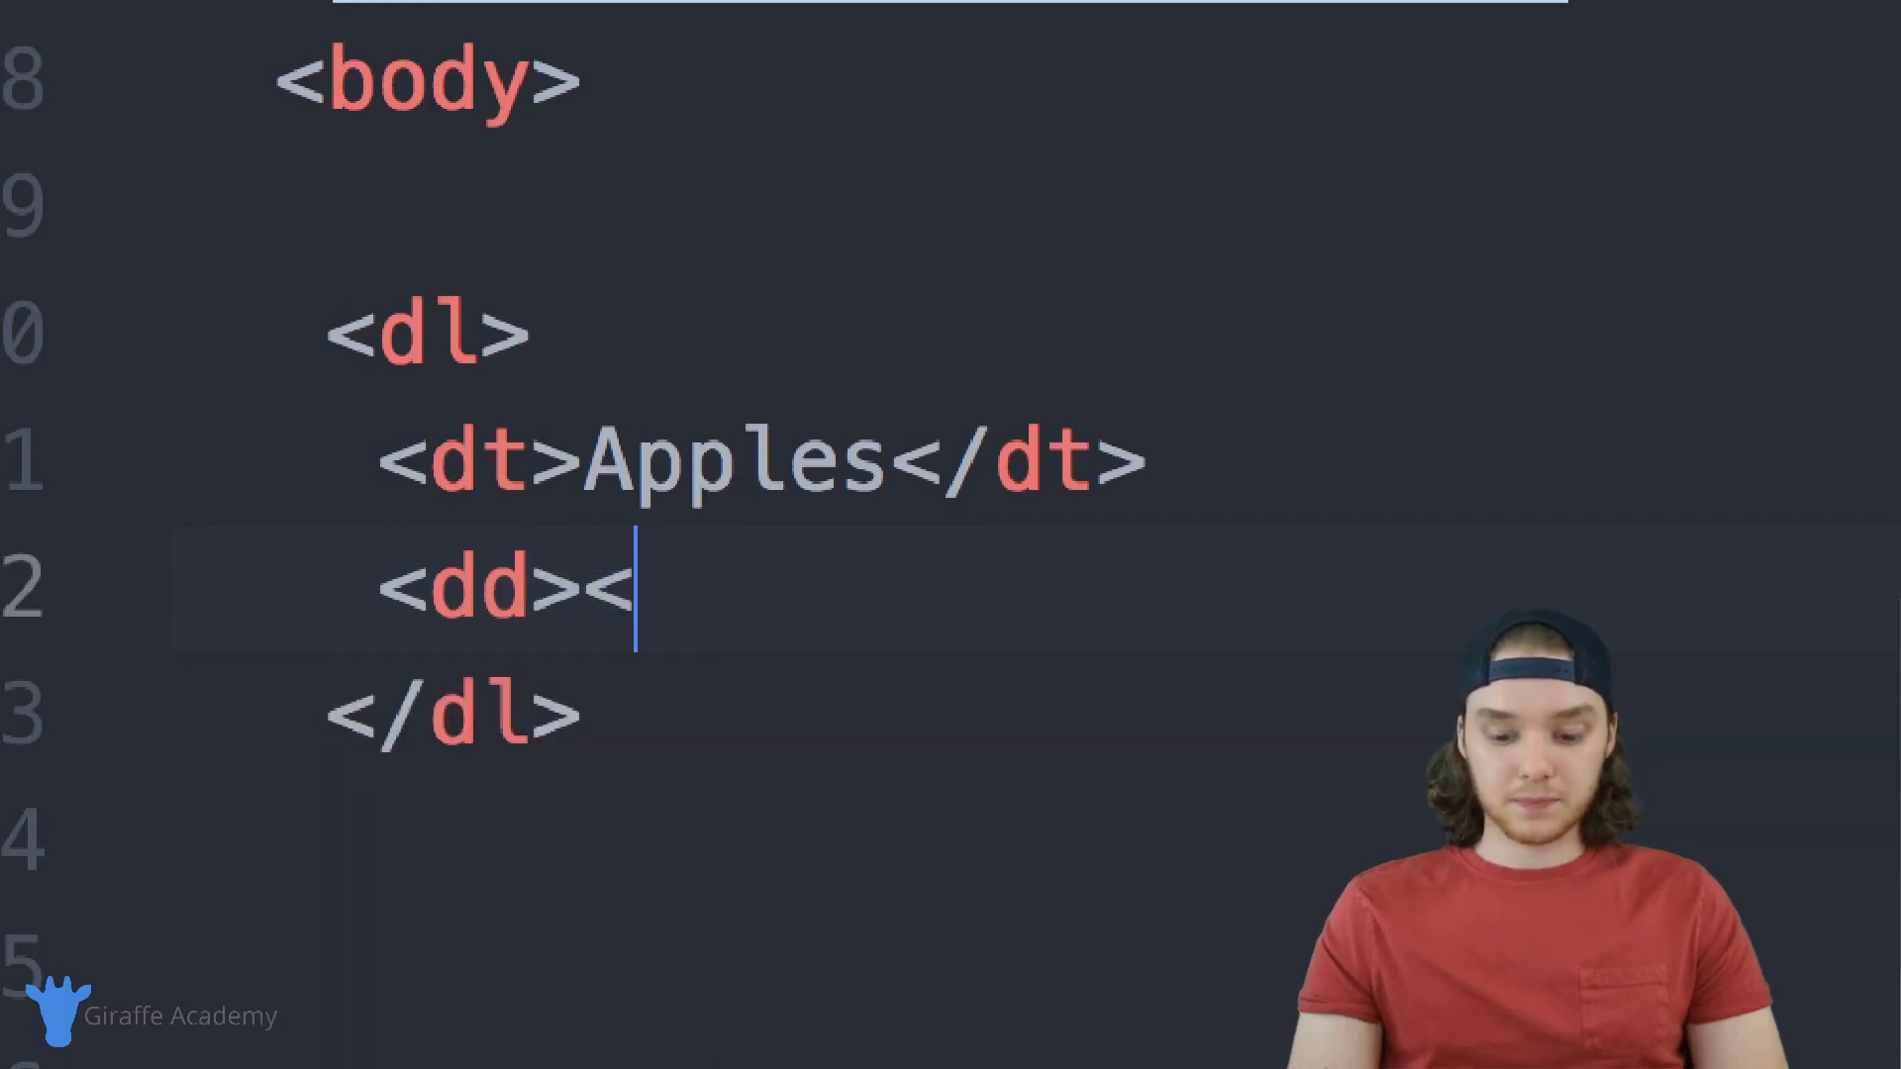
type("/dd>")
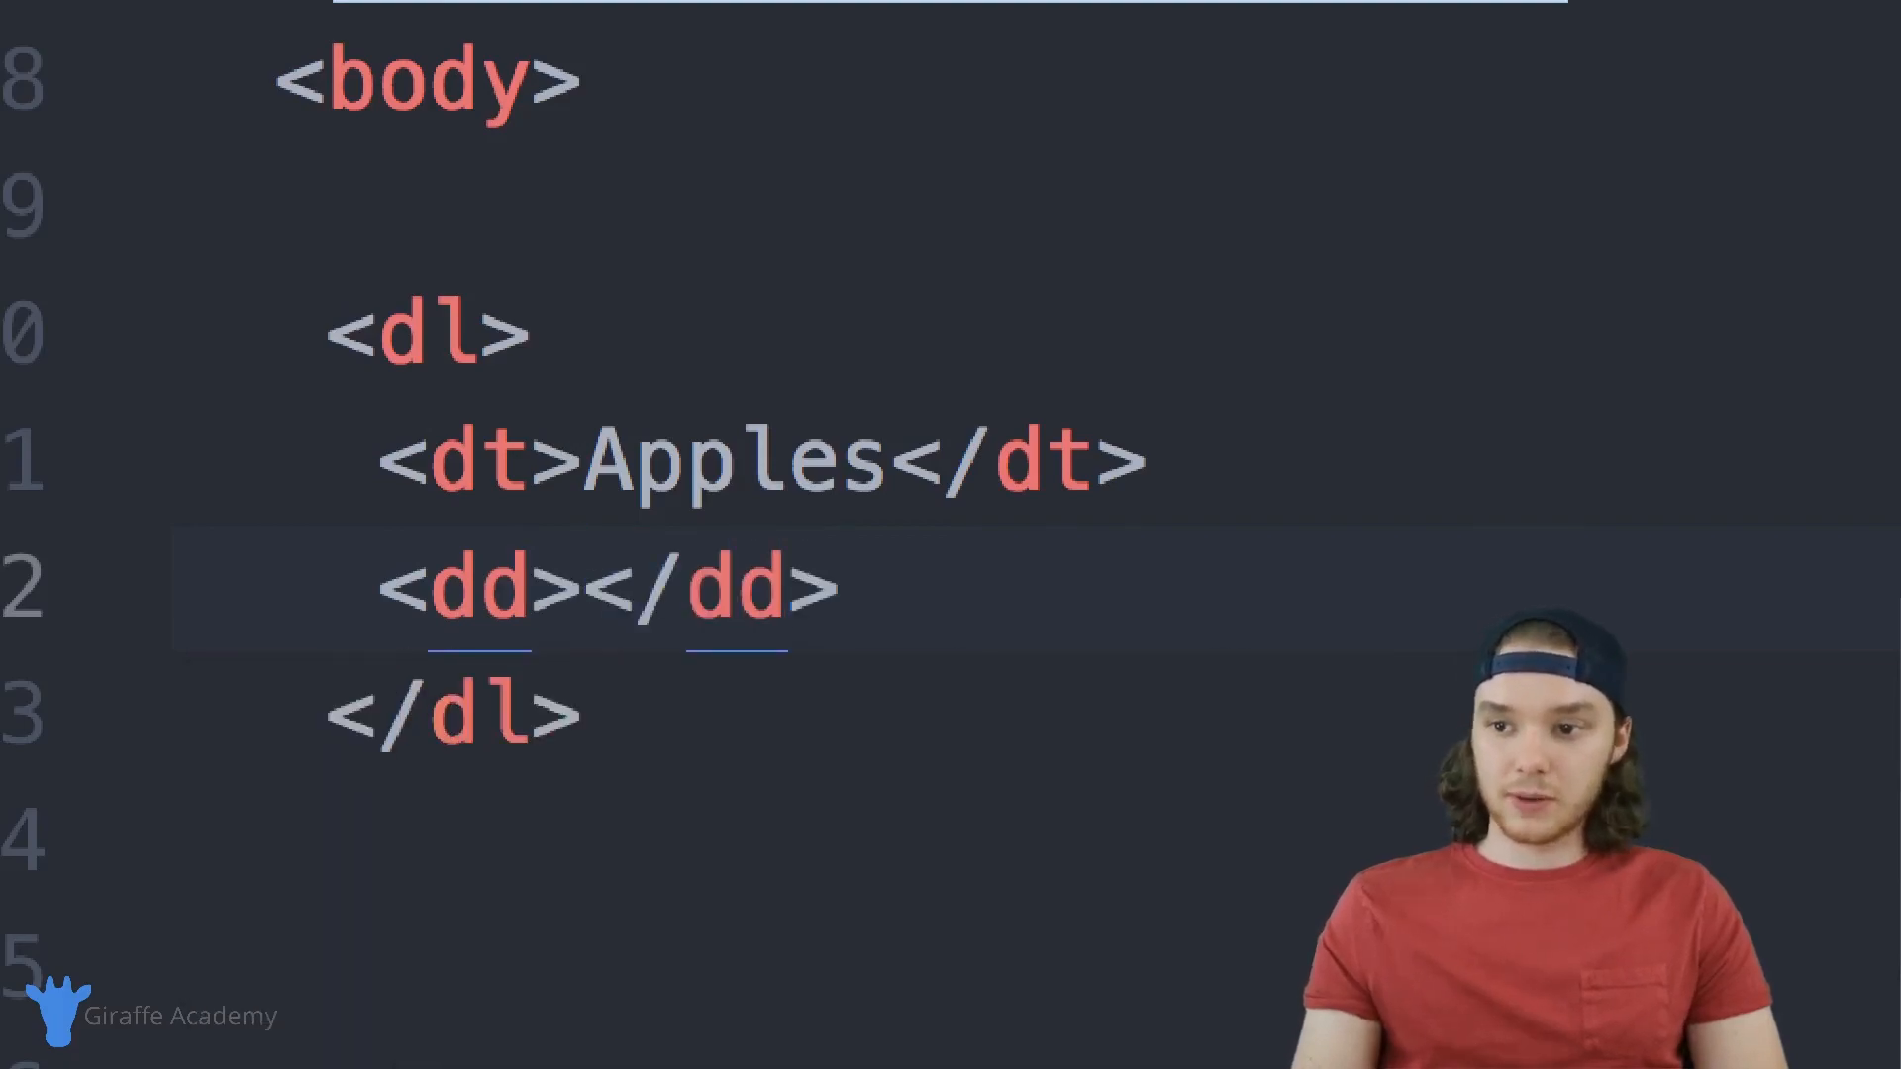
left_click(581, 589)
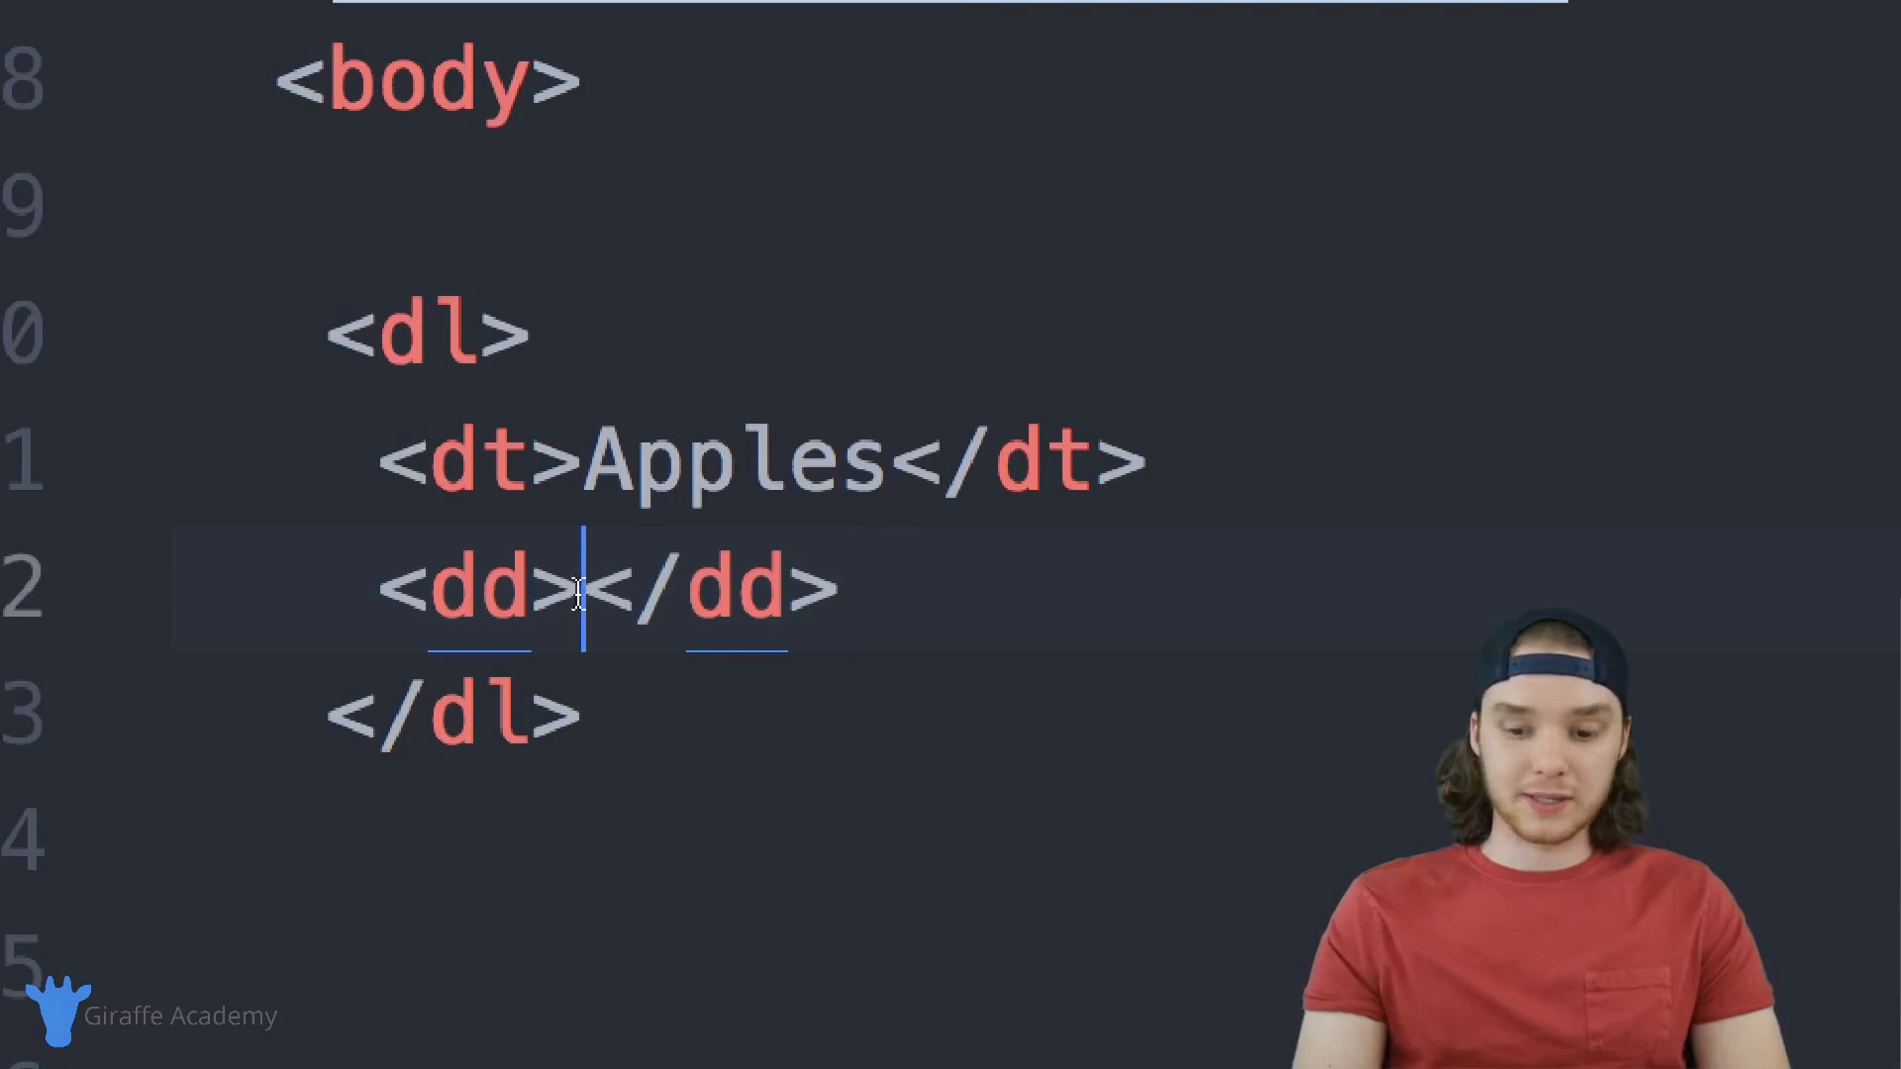
type("- They")
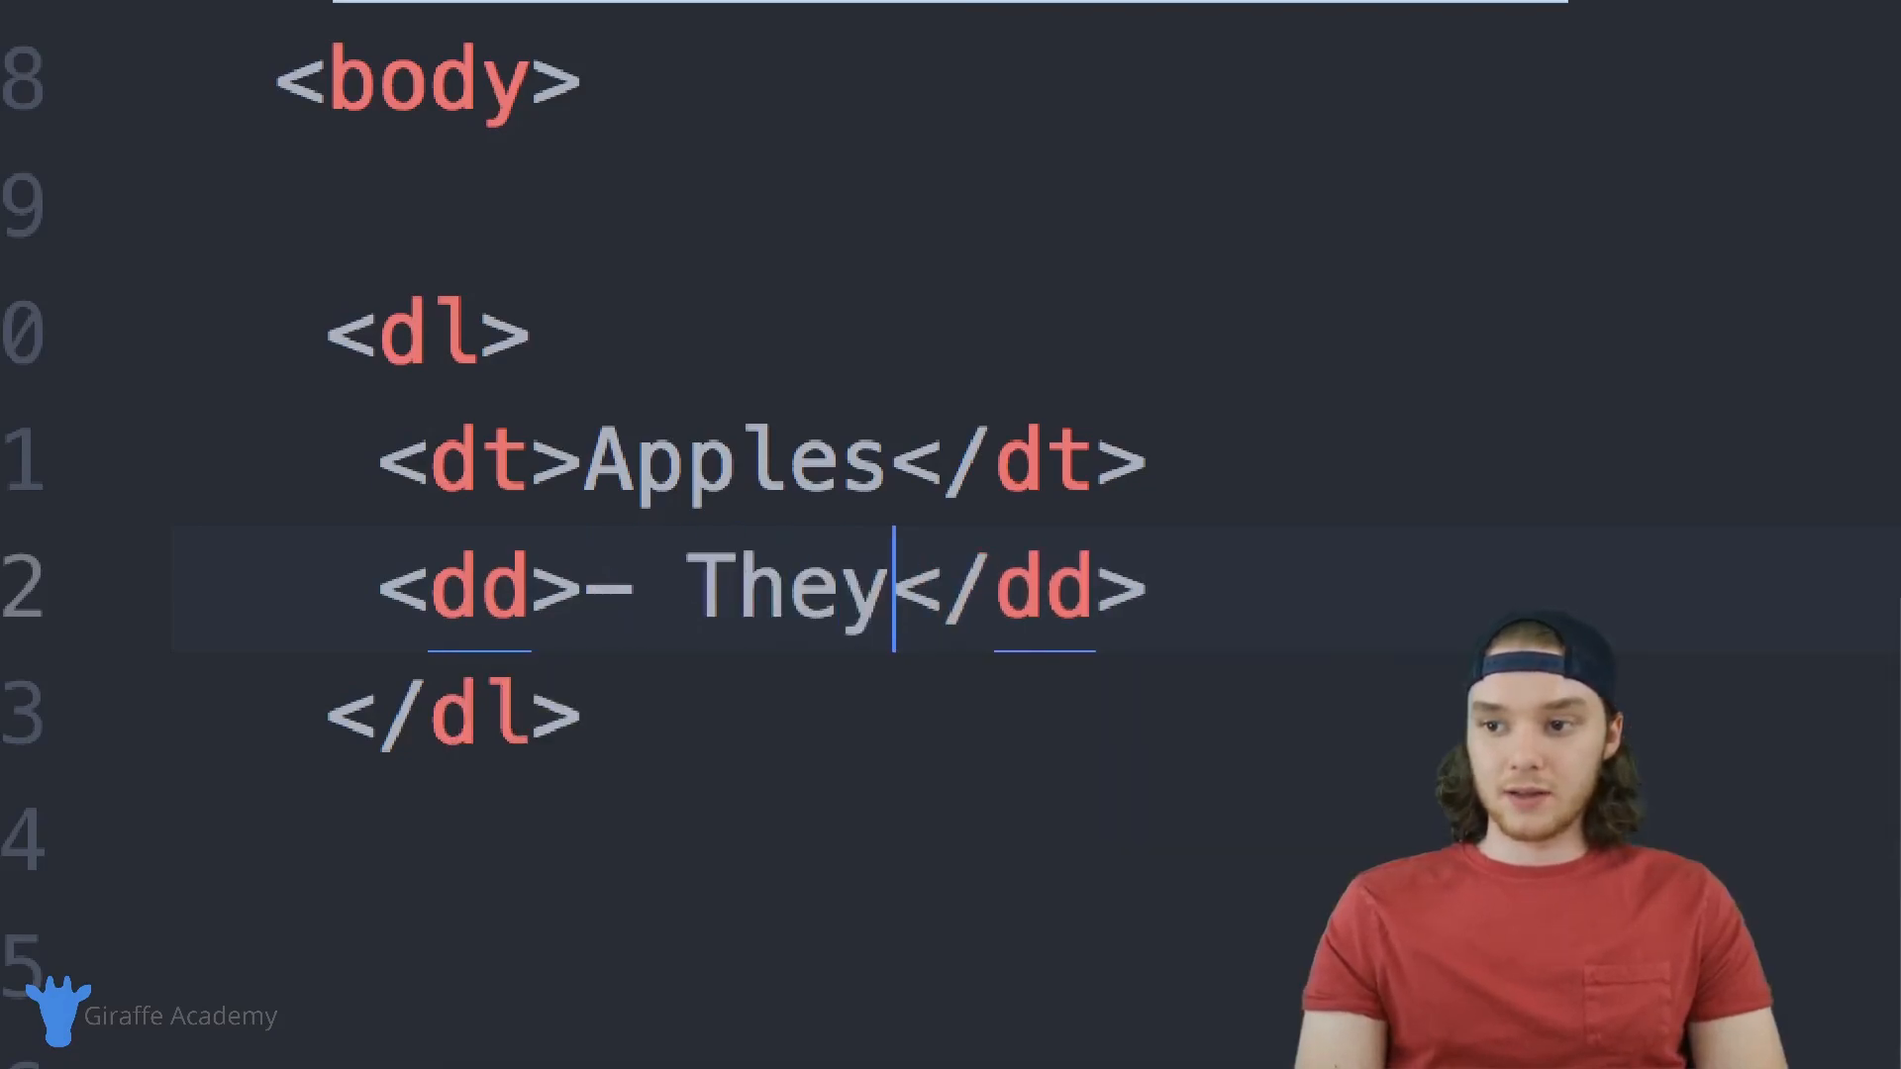
type("are red")
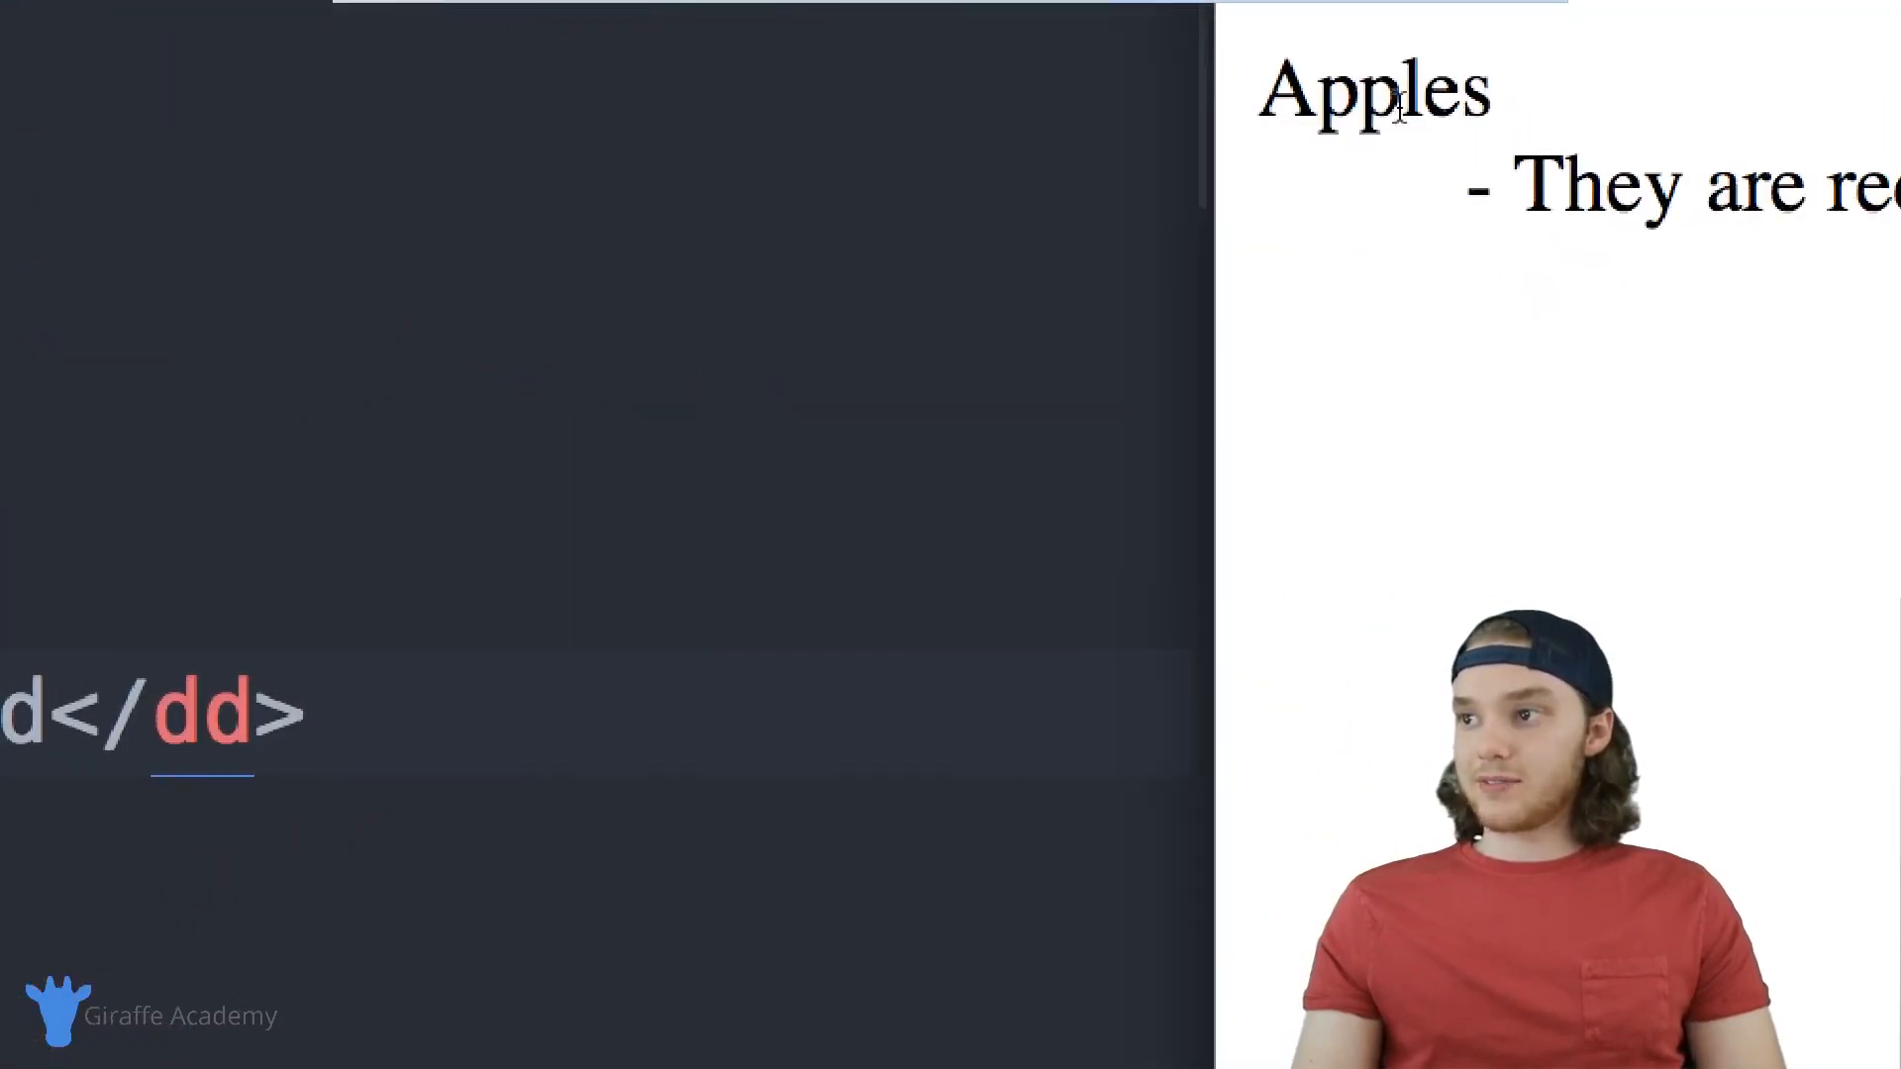
Duplicate the Apples pair and change it to Oranges, '- They are orange'.
double_click(1397, 99)
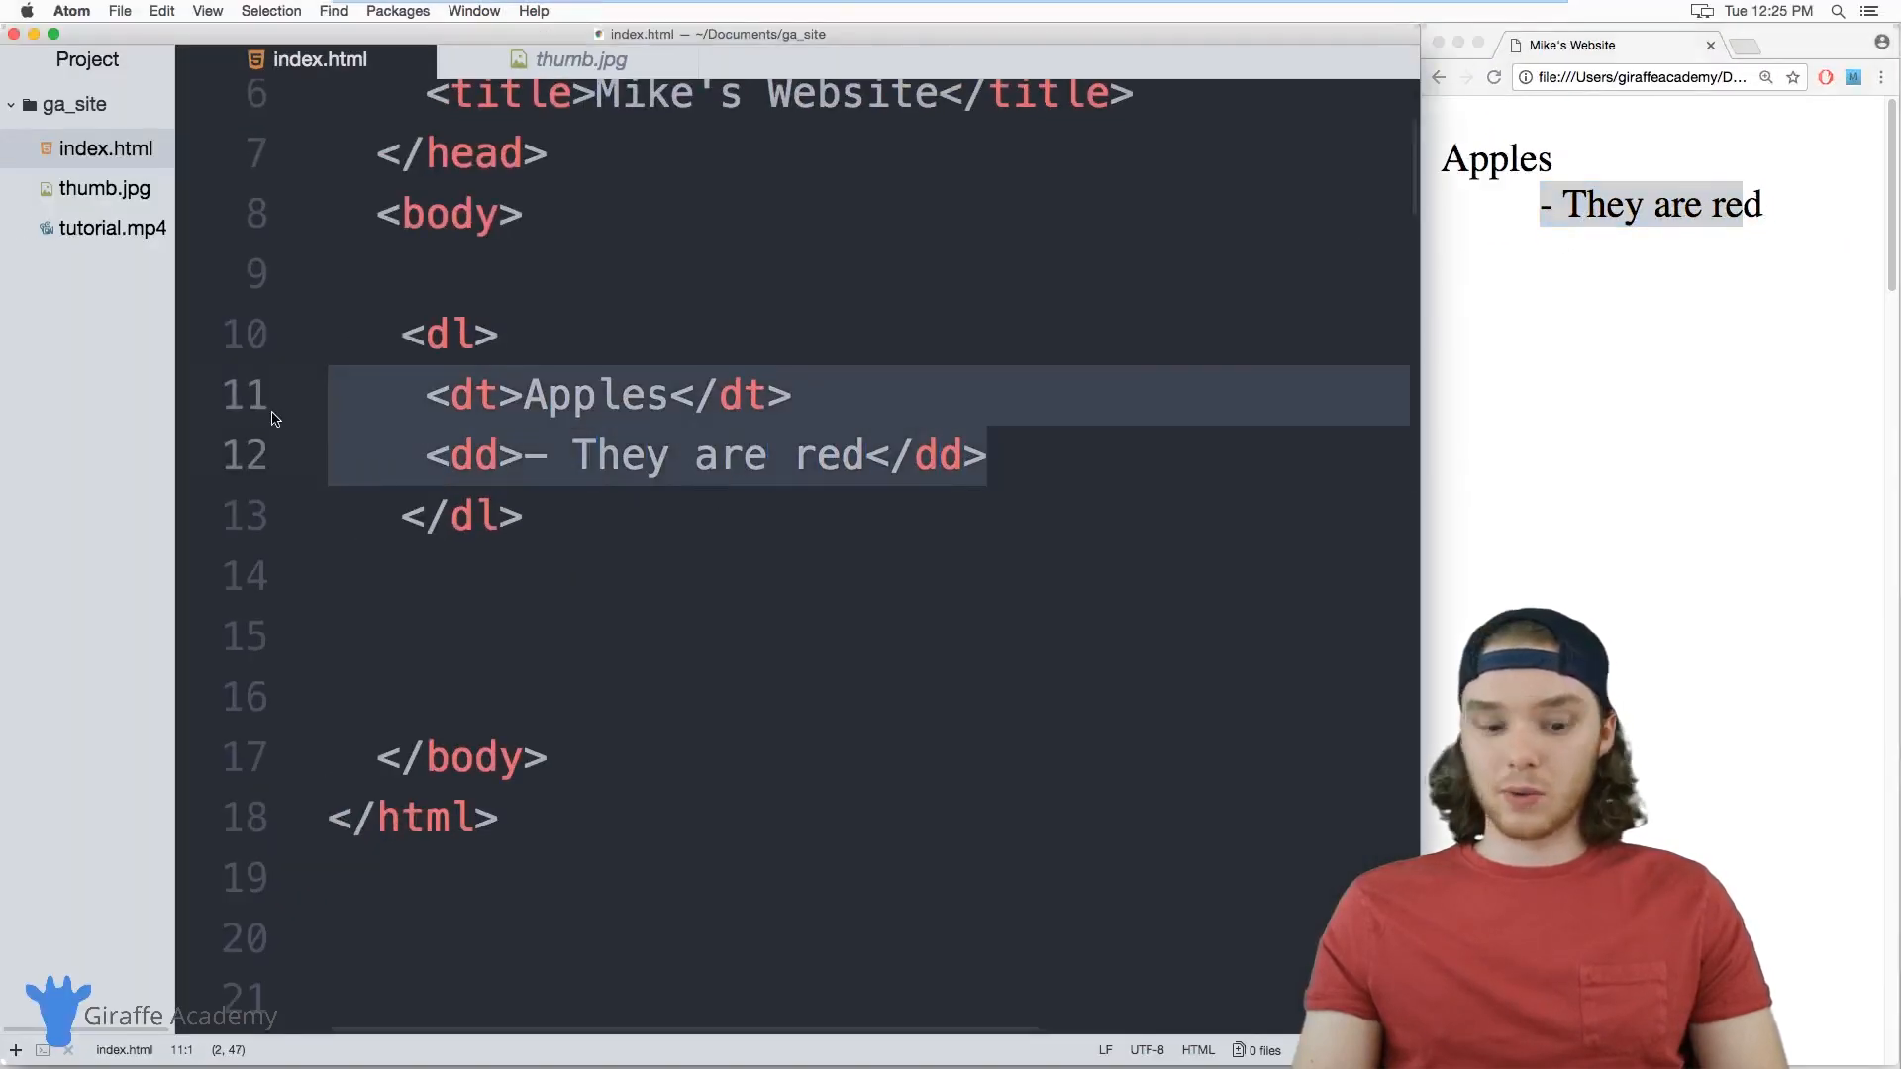
key("enter")
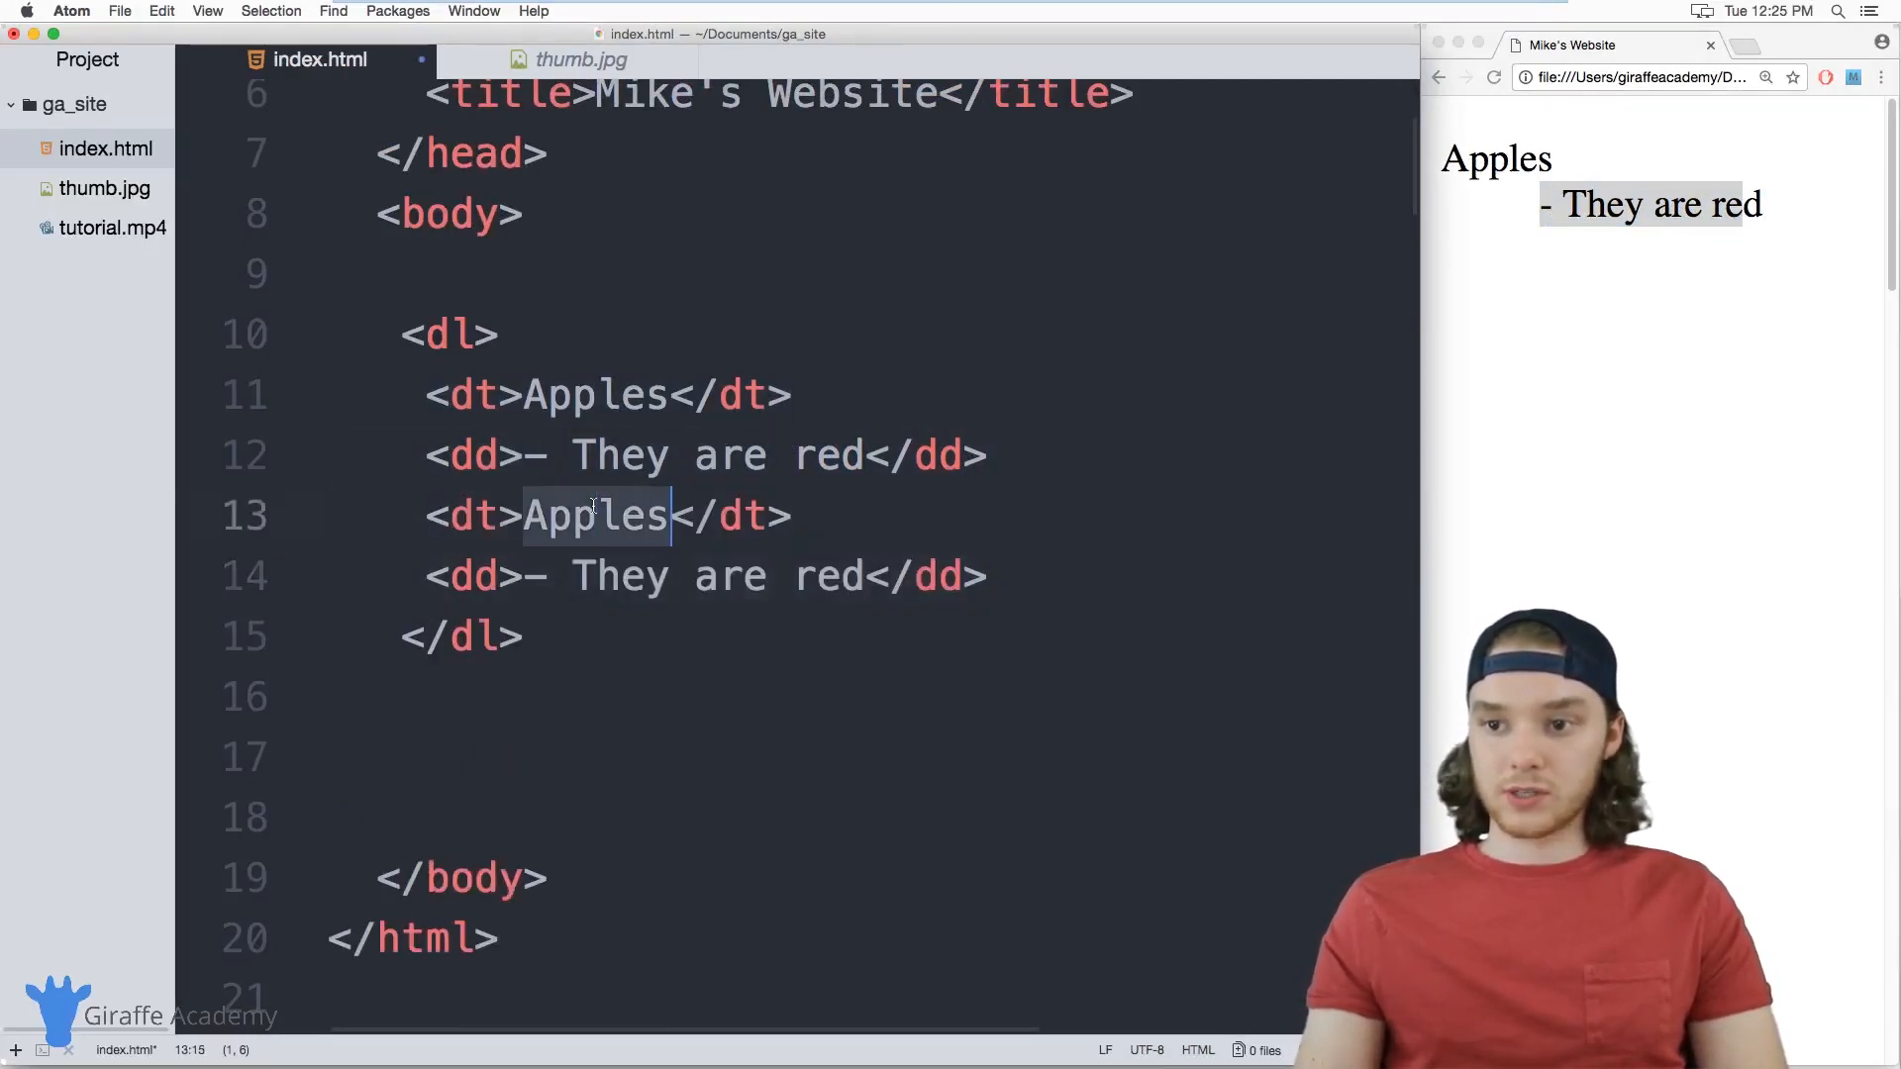
type("Oranges")
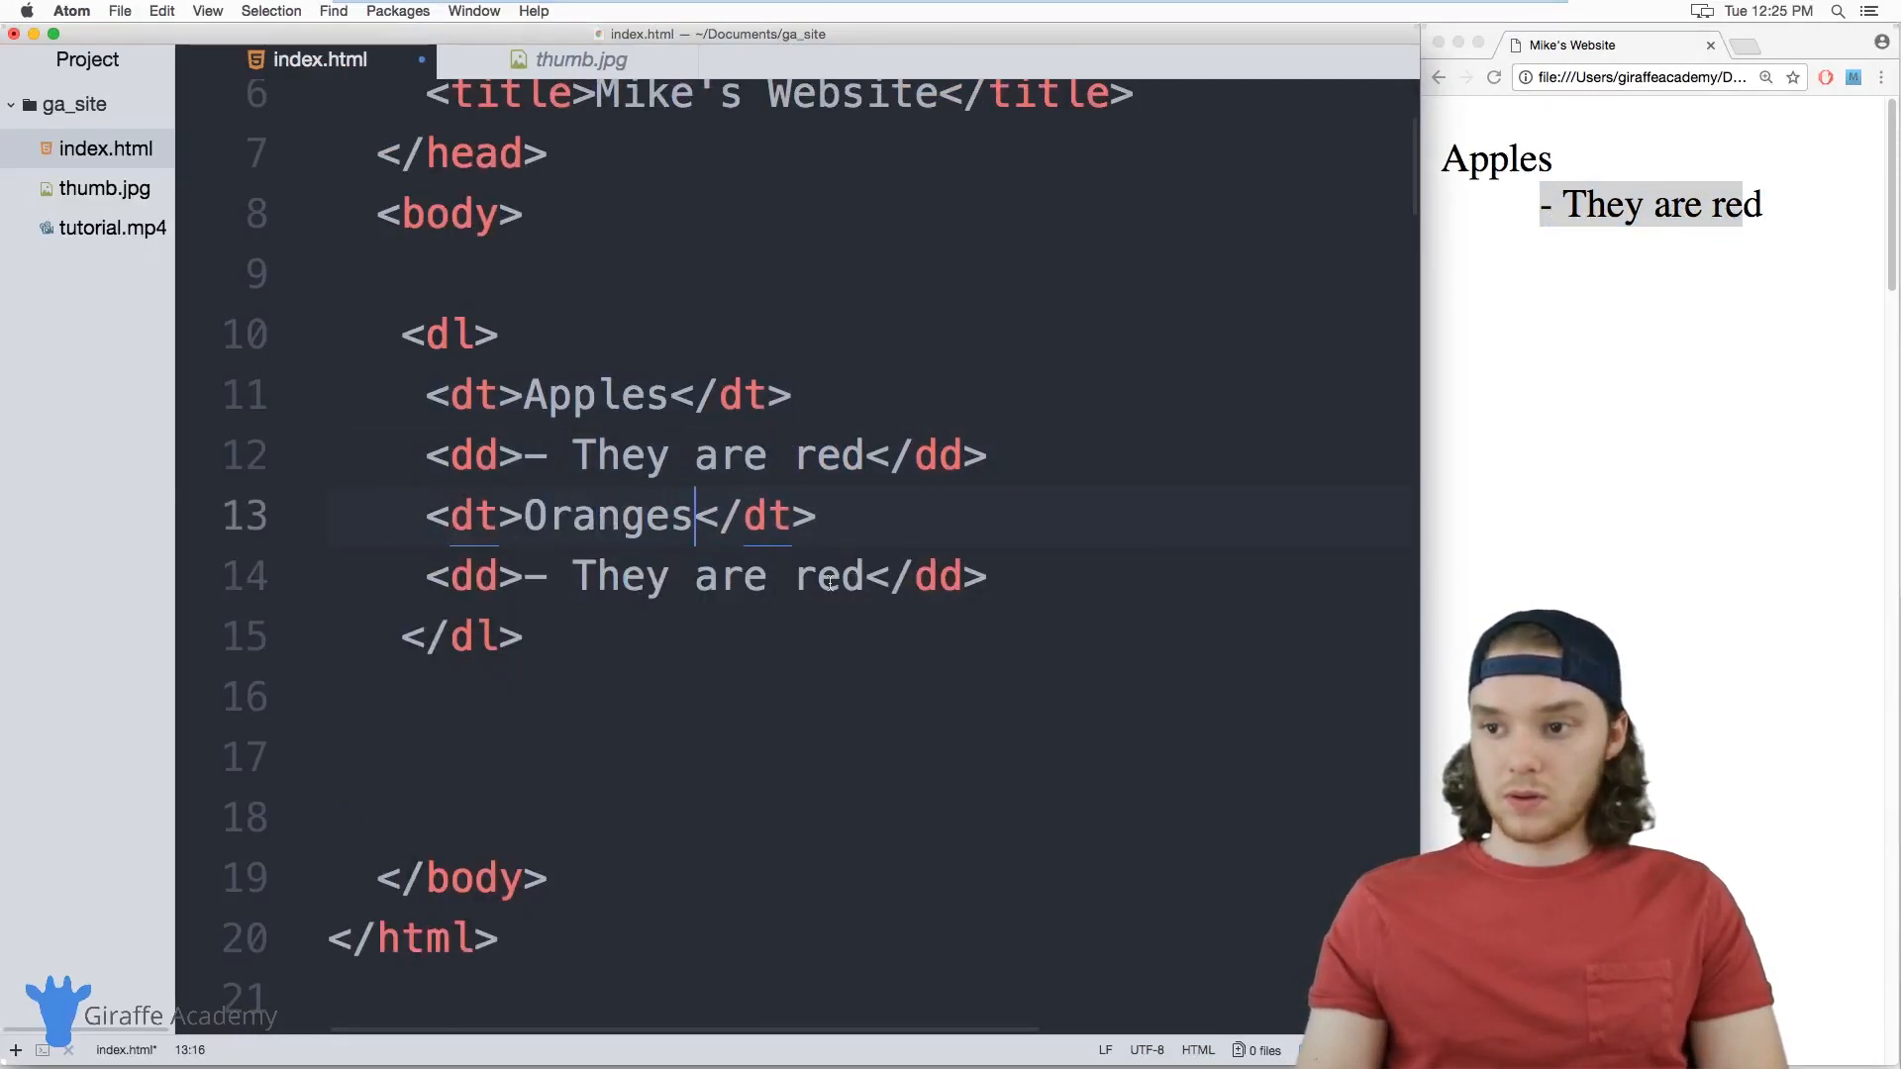
type("orange")
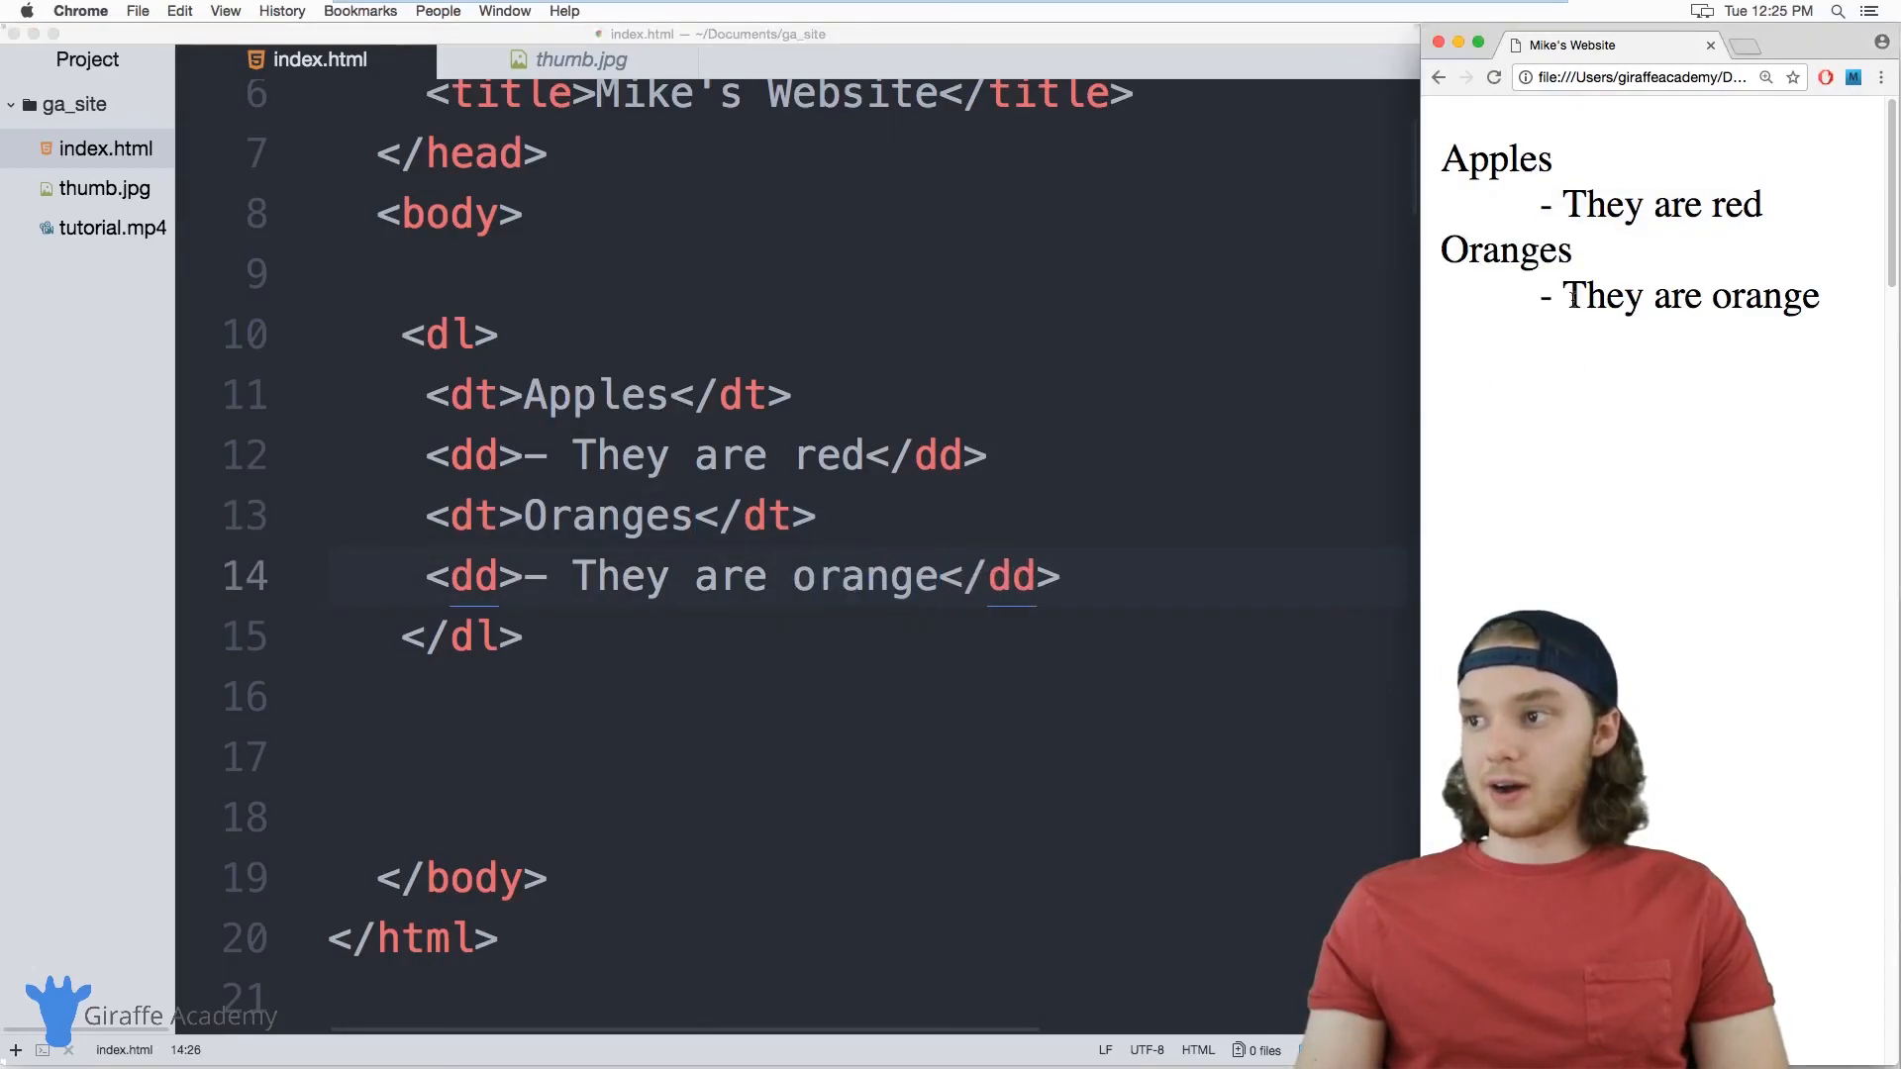
mouse_move(1707, 315)
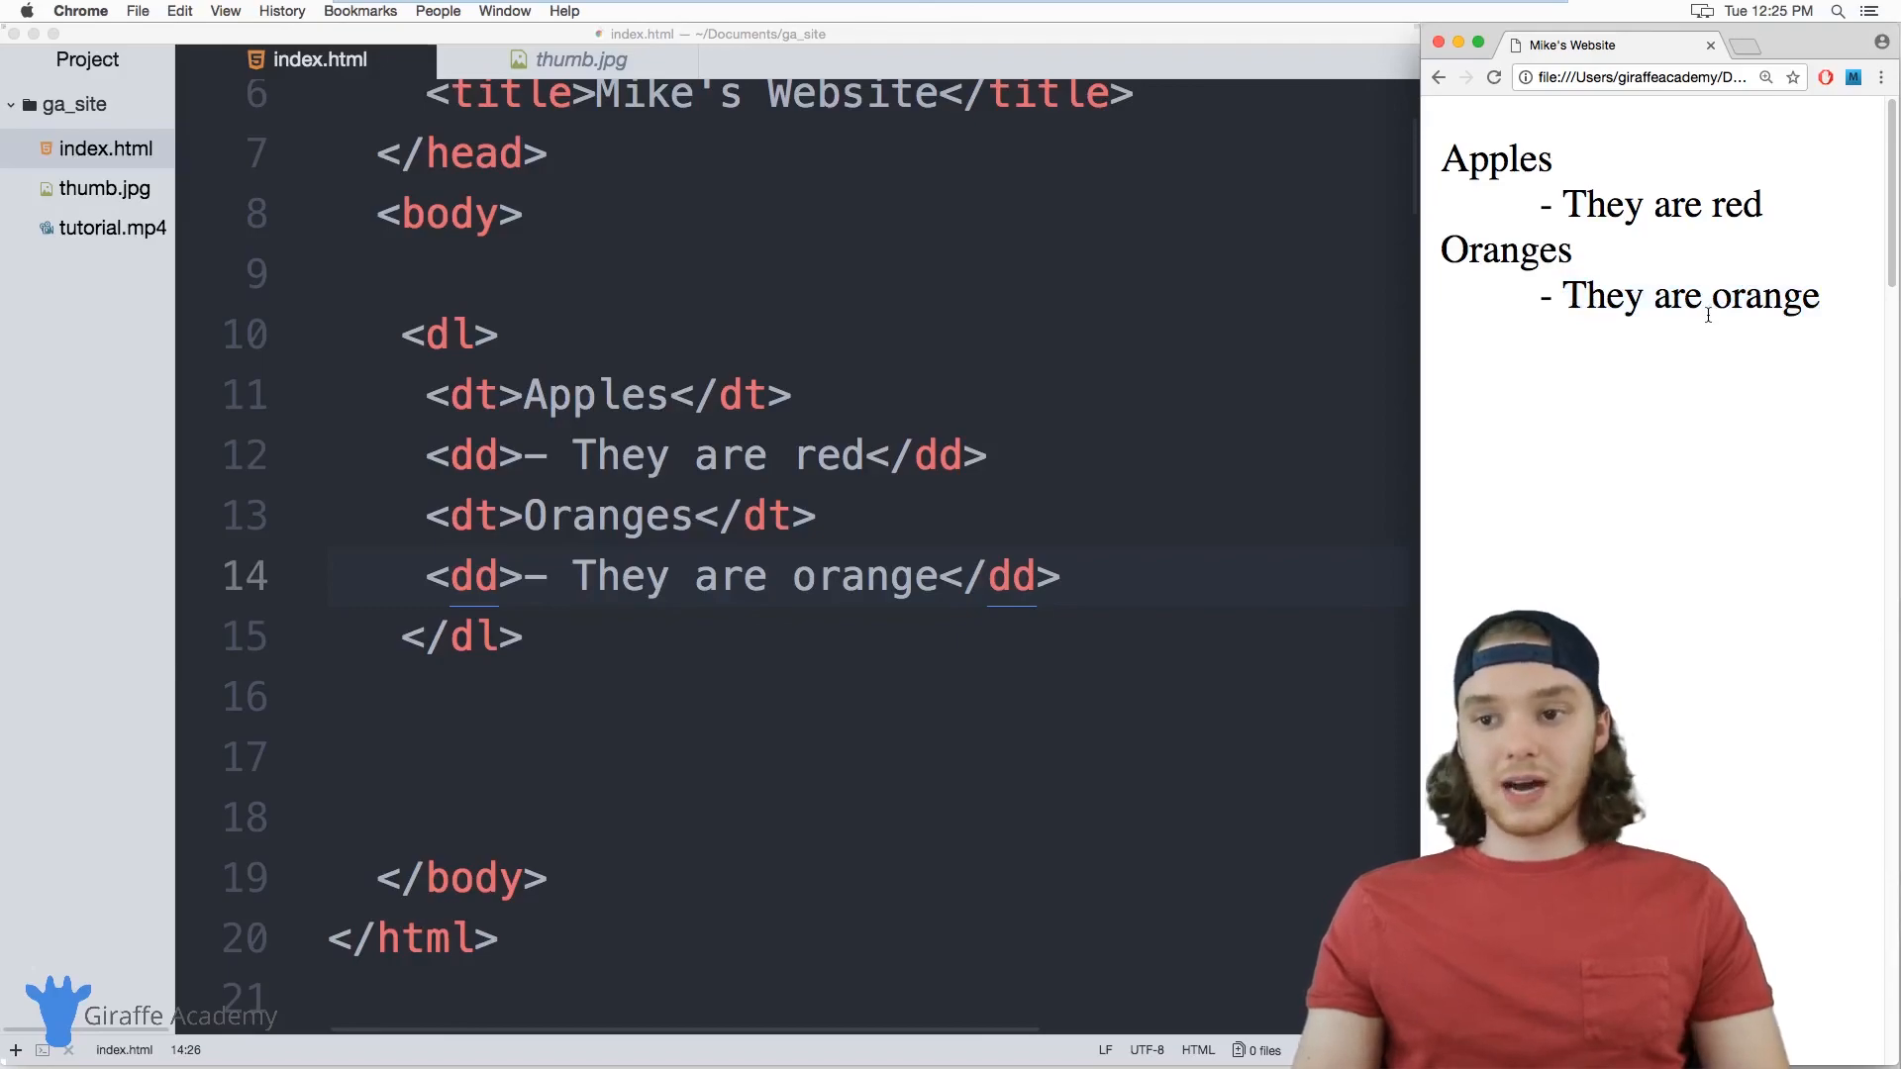
mouse_move(420, 475)
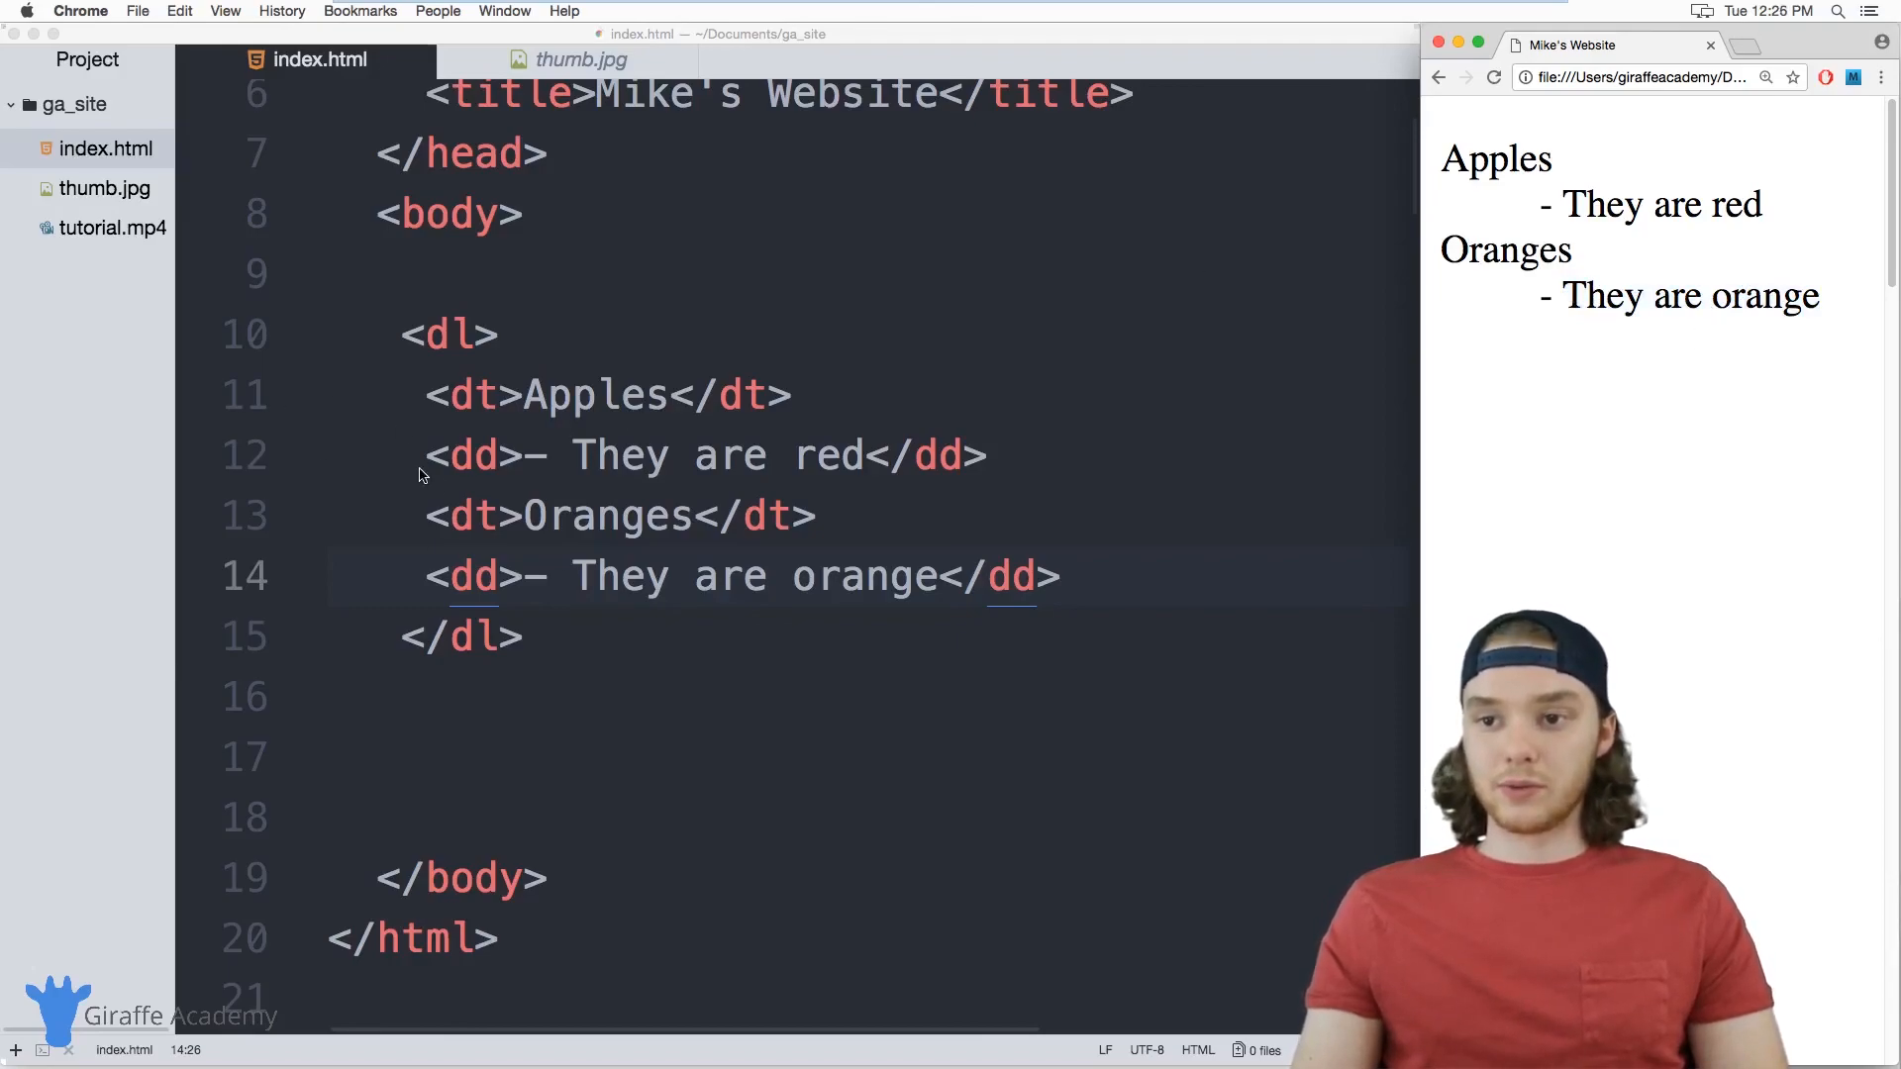
mouse_move(498, 440)
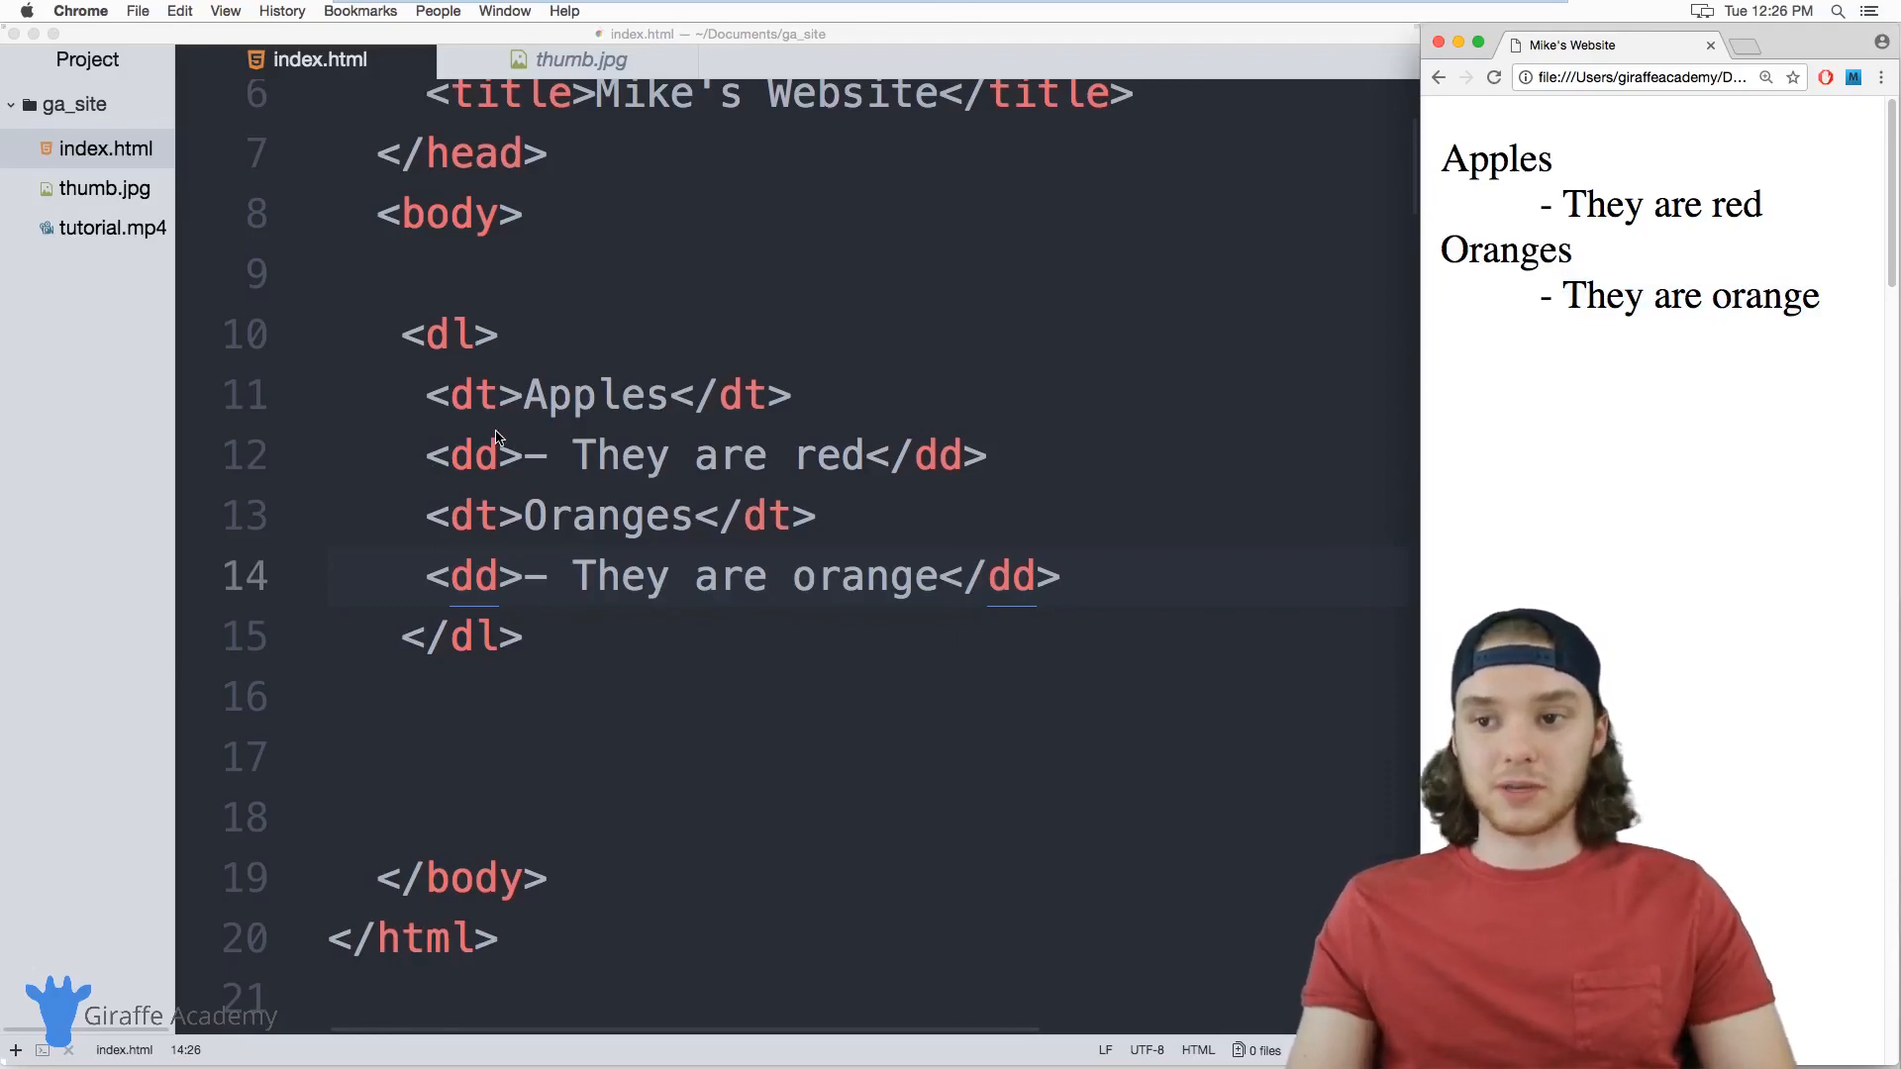